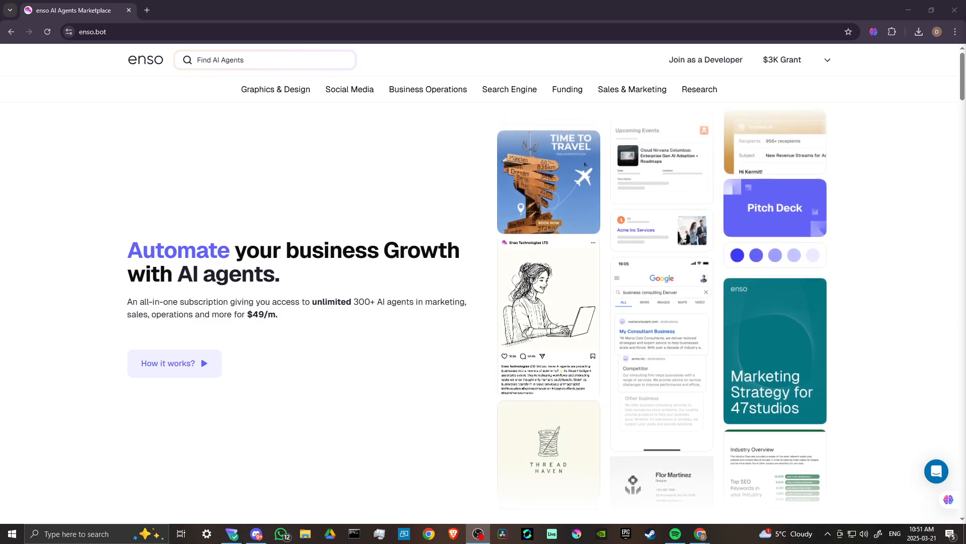
Move down the home page through the Popular AI Agents cards like Generate Quality Leads and Media Pitch.
scroll(down, 3)
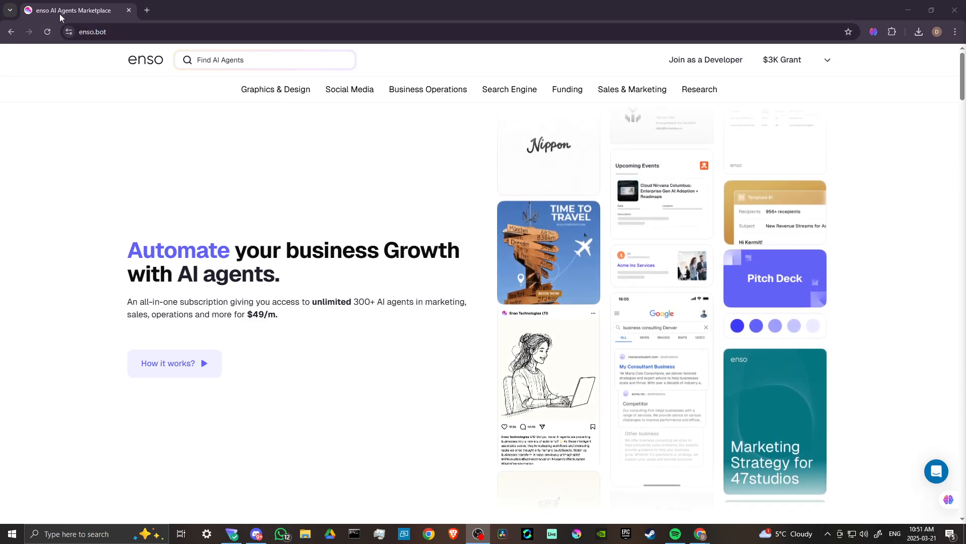
scroll(down, 3)
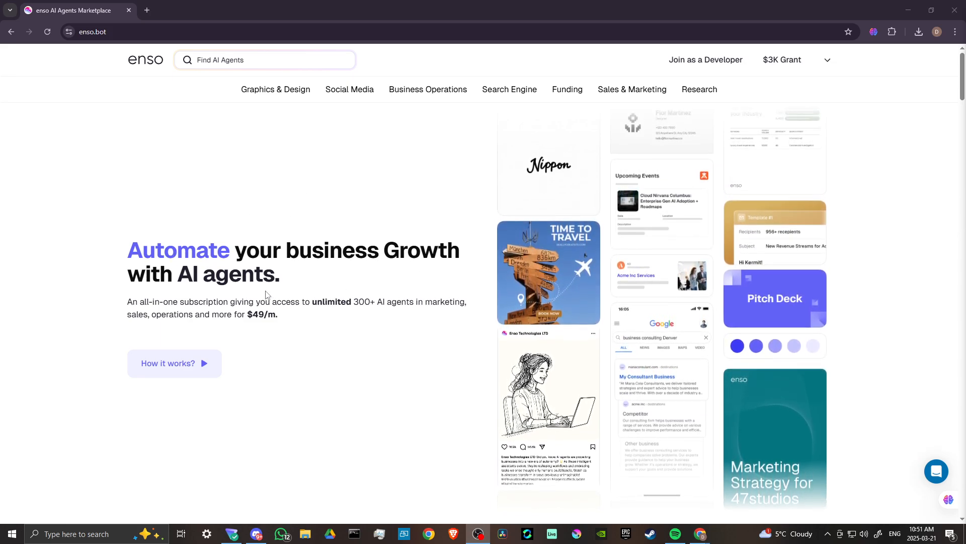
scroll(down, 3)
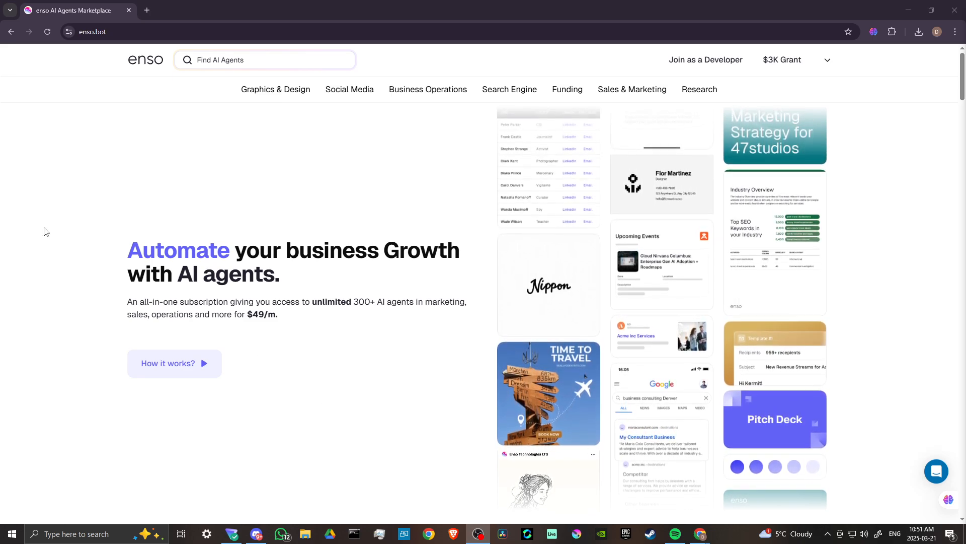
scroll(down, 3)
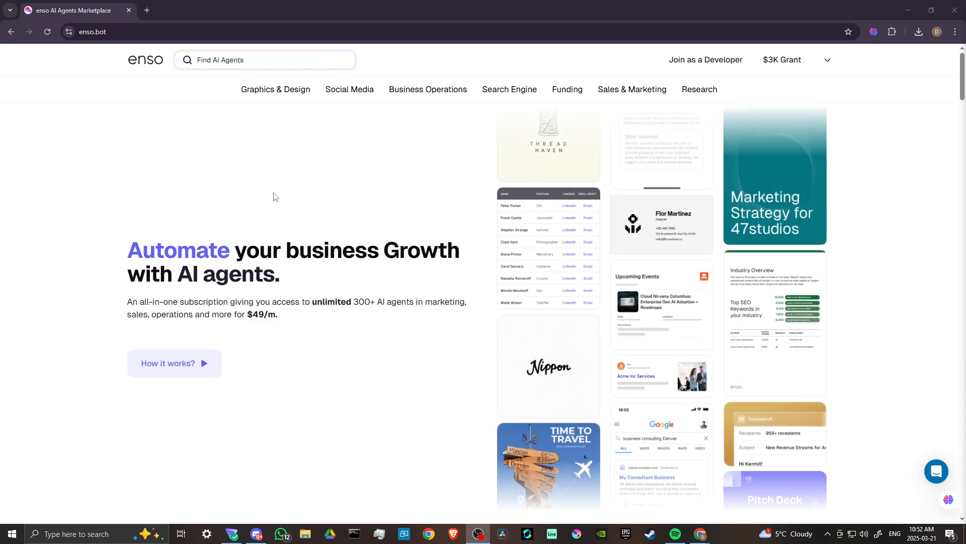
scroll(down, 3)
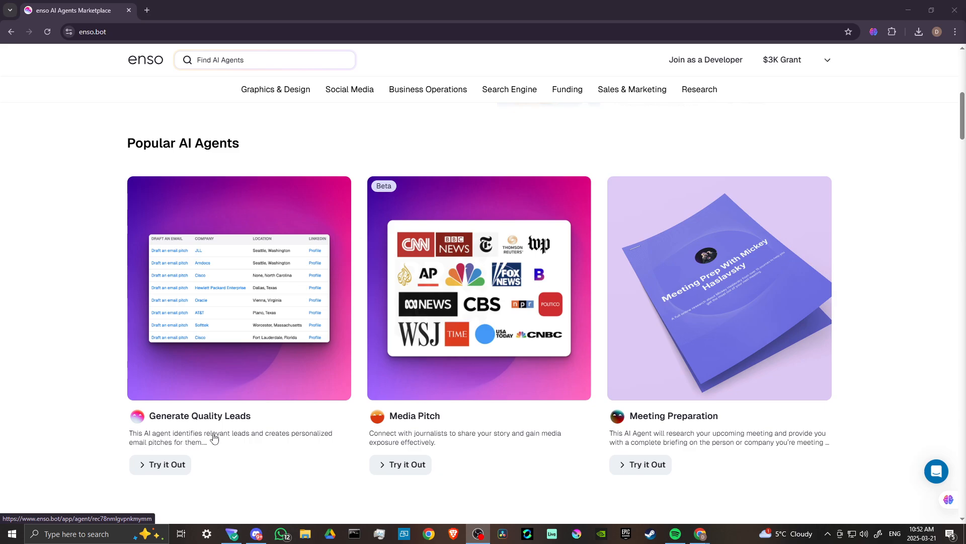
mouse_move(159, 450)
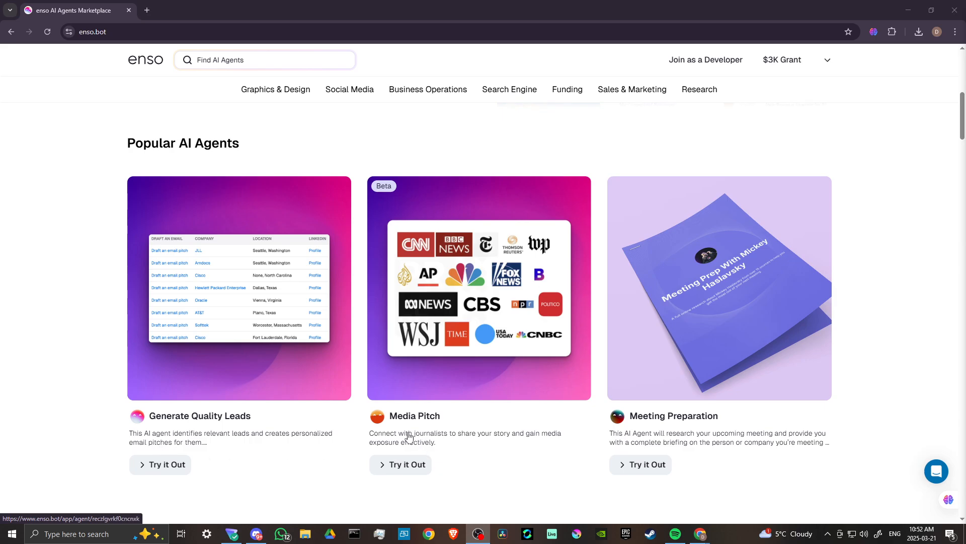
mouse_move(413, 436)
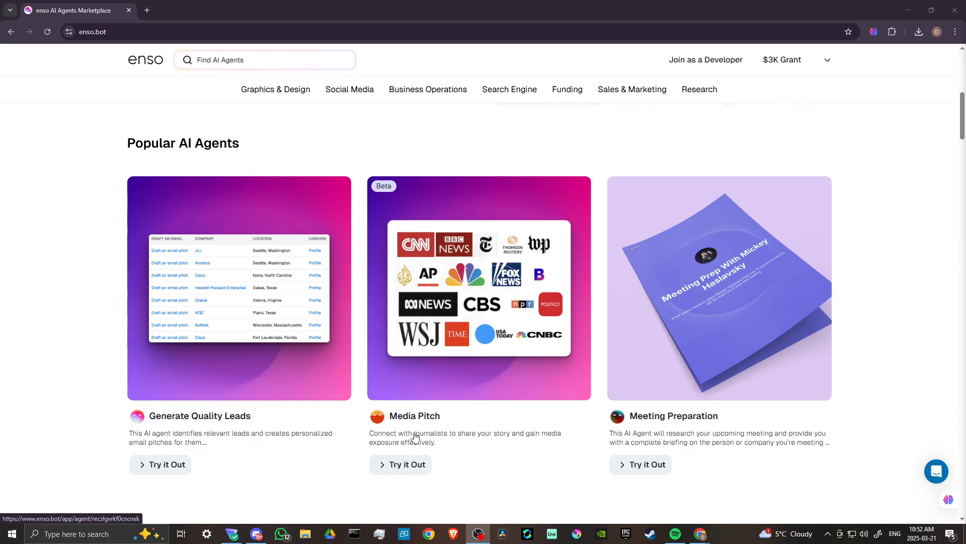
mouse_move(551, 434)
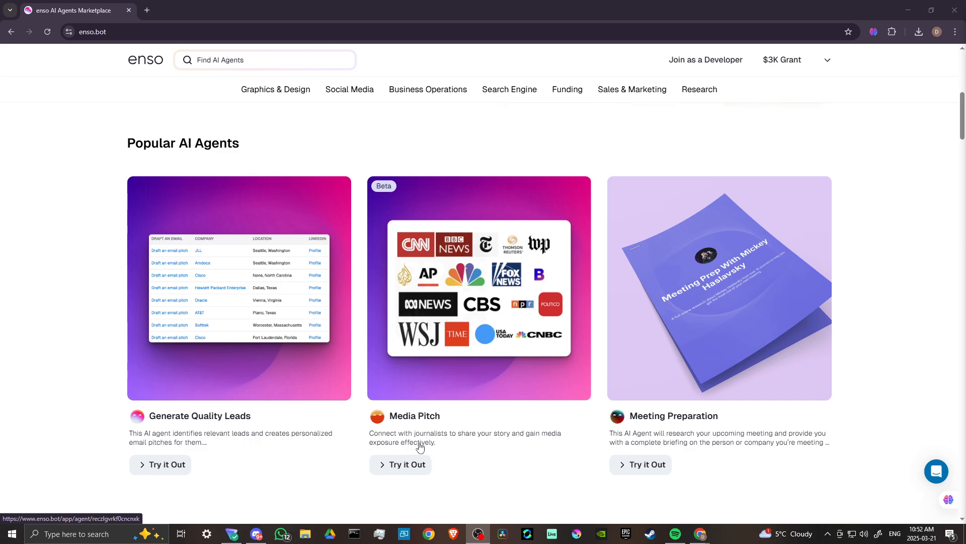
mouse_move(645, 438)
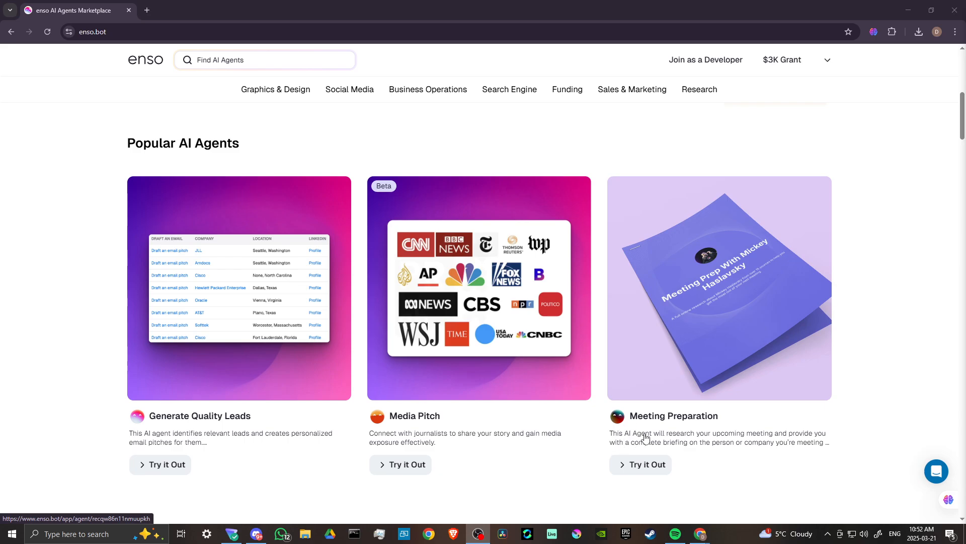
mouse_move(751, 439)
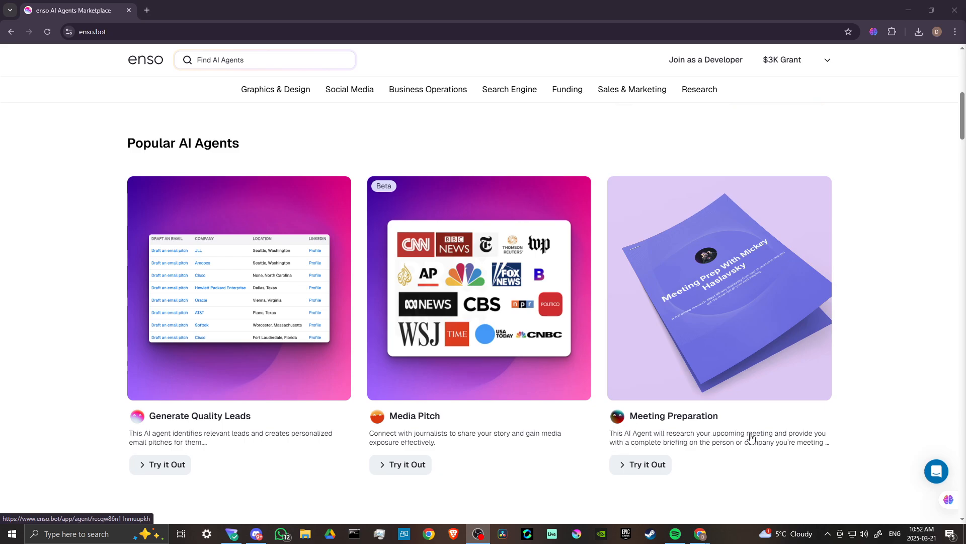
mouse_move(707, 445)
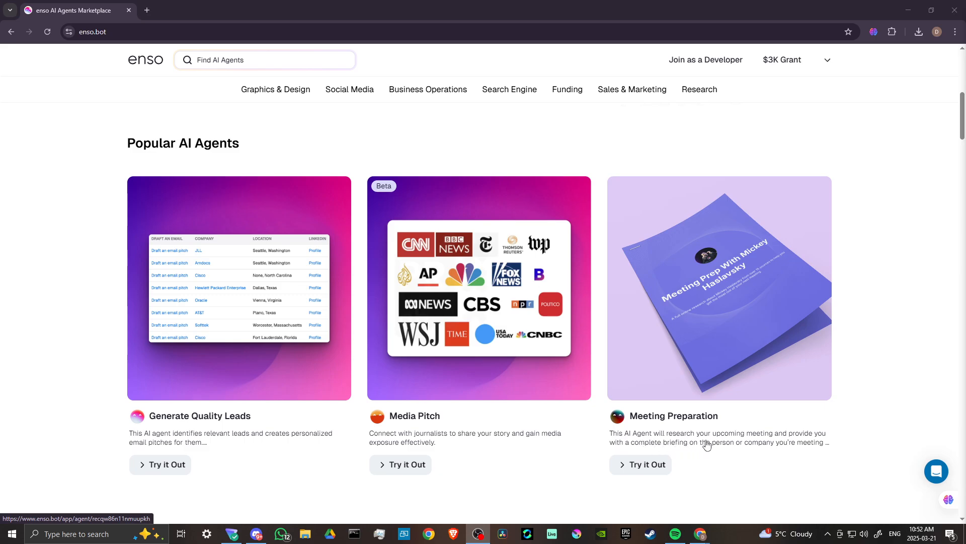
mouse_move(807, 446)
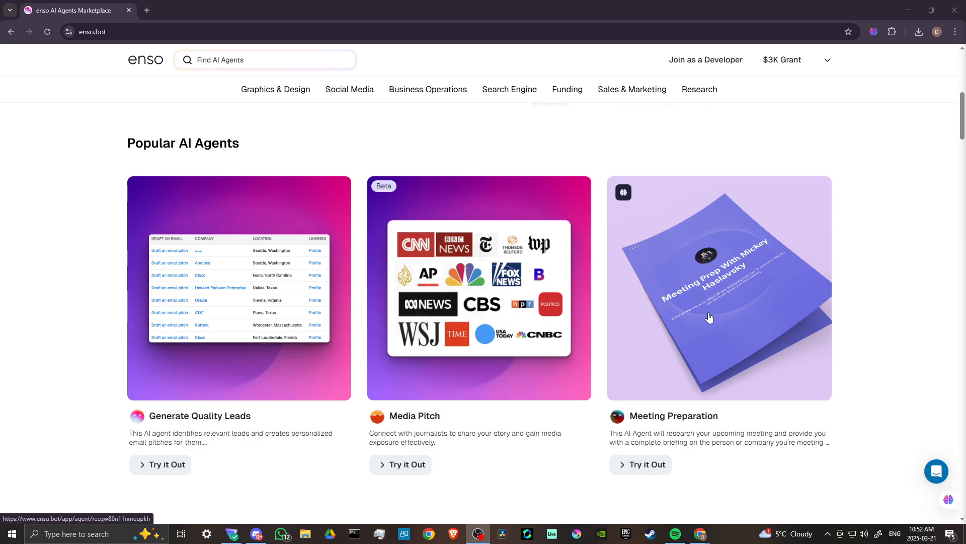
Continue to the Categories carousel and shift it right to see more category tiles.
scroll(down, 3)
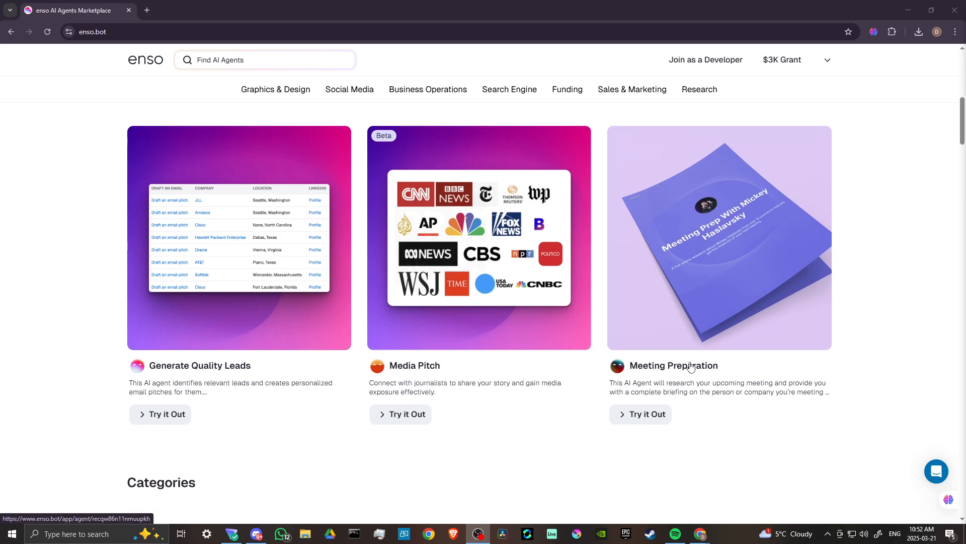
scroll(down, 3)
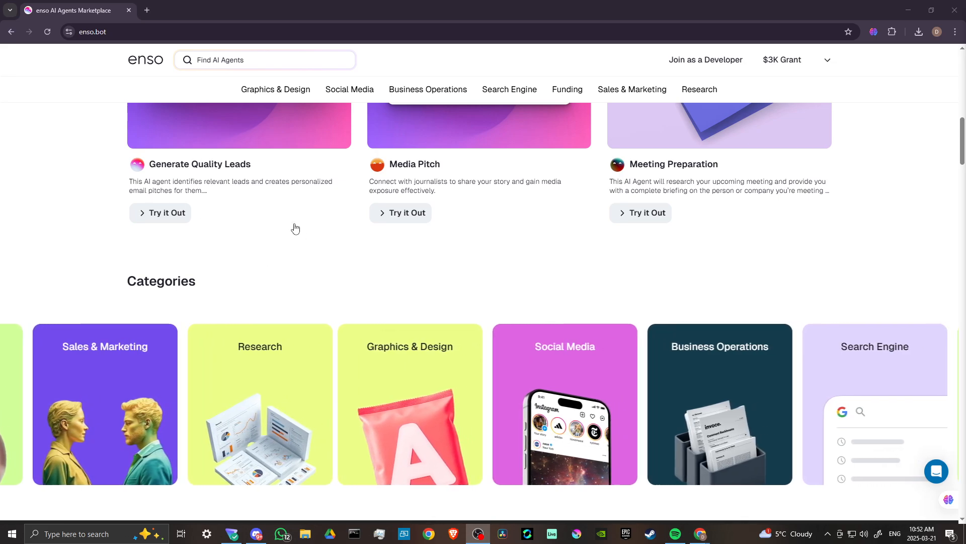
scroll(down, 3)
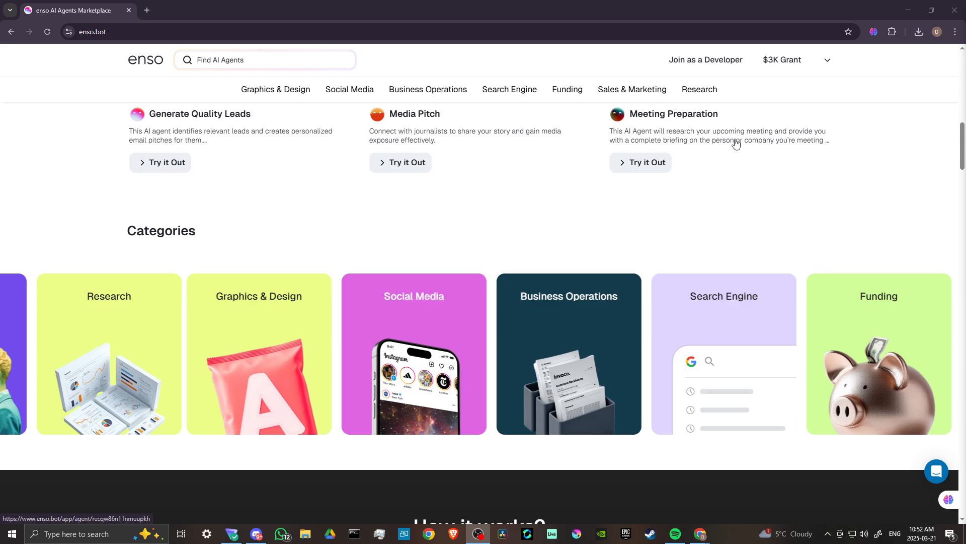
scroll(right, 3)
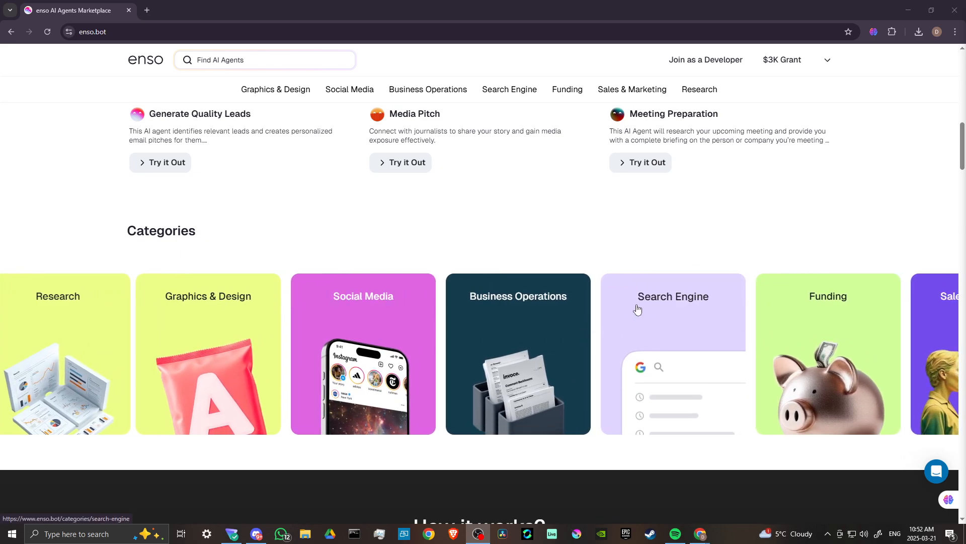
Pass the How it works video, page through the Coming Soon agents twice, and reach Unlimited AI Agents.
scroll(down, 3)
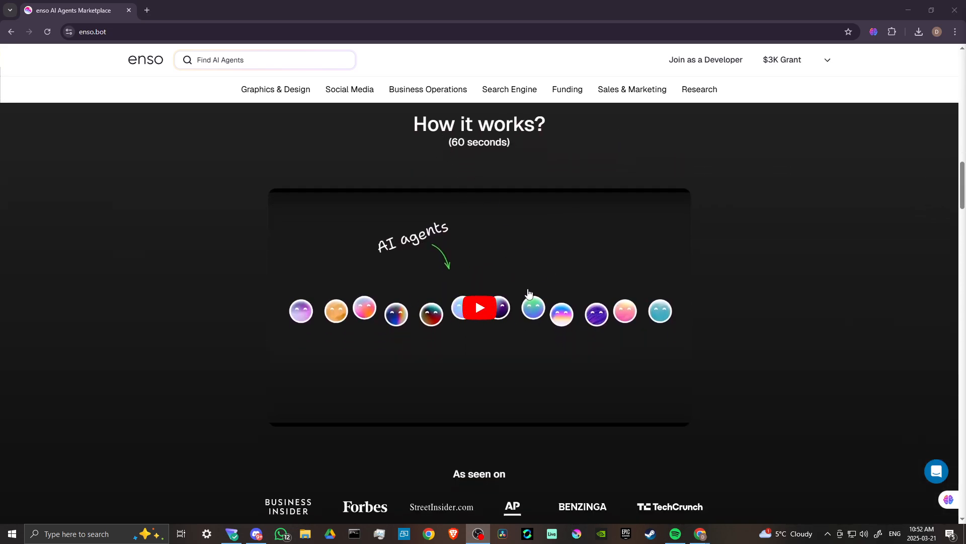
mouse_move(537, 343)
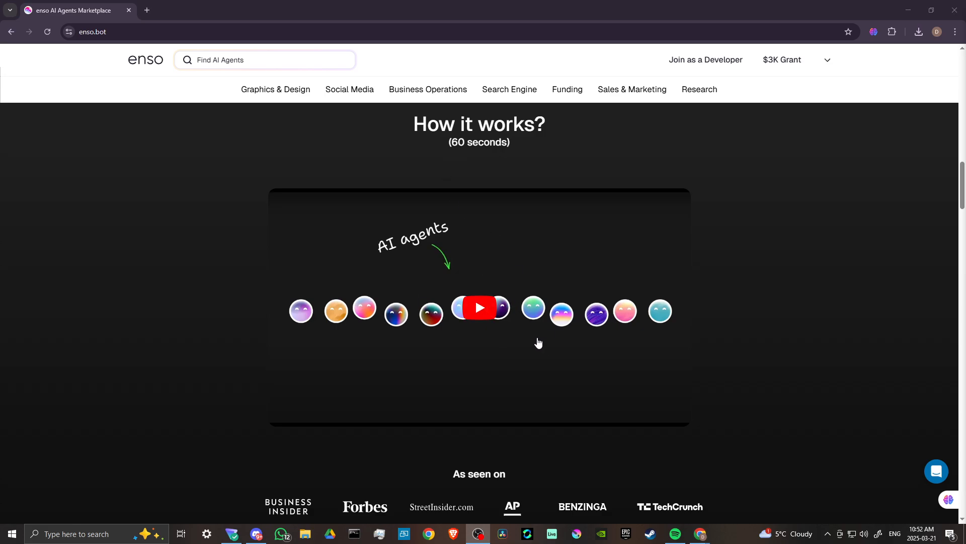
mouse_move(768, 321)
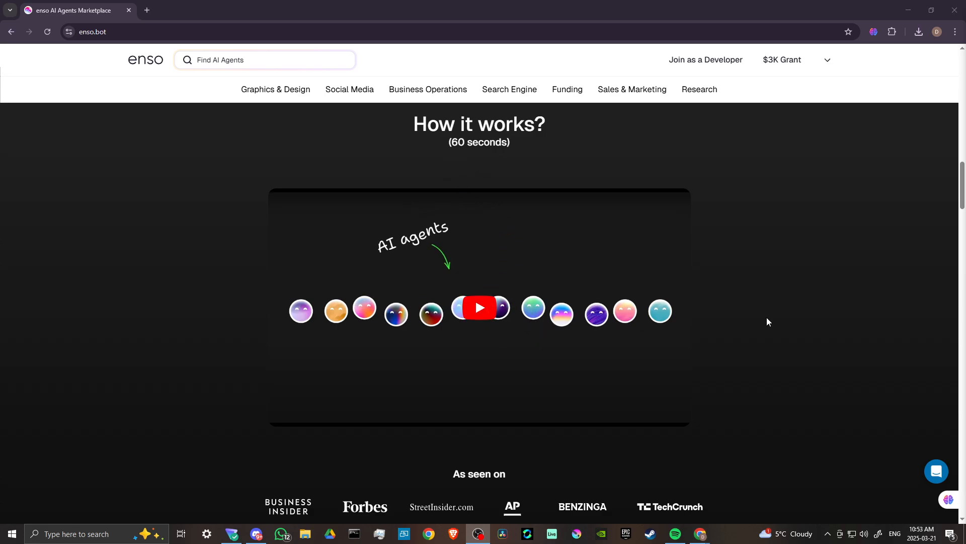
scroll(down, 3)
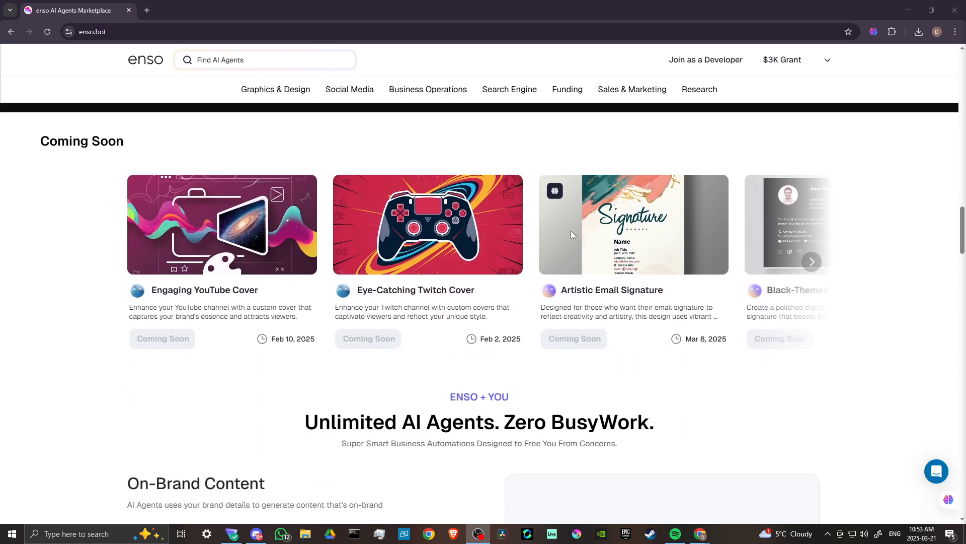
click(811, 262)
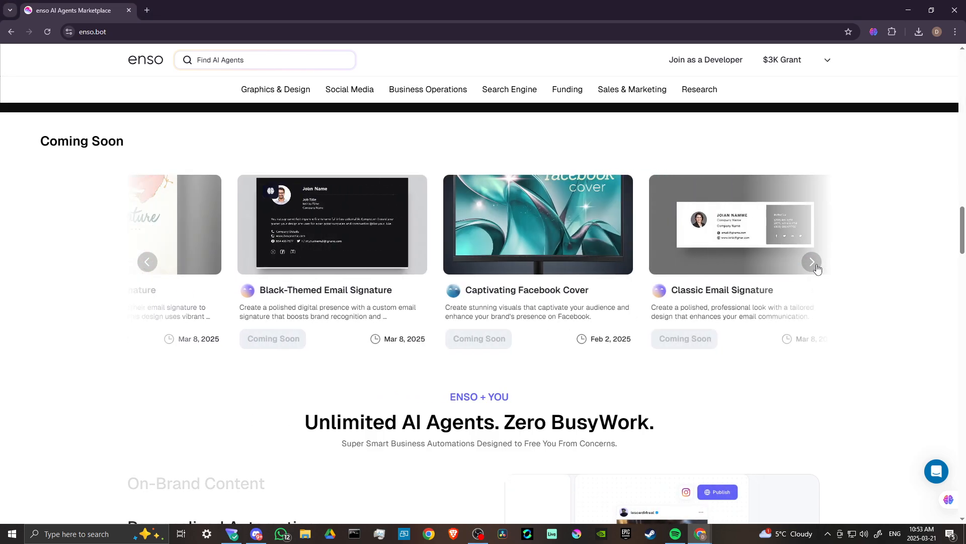
click(812, 262)
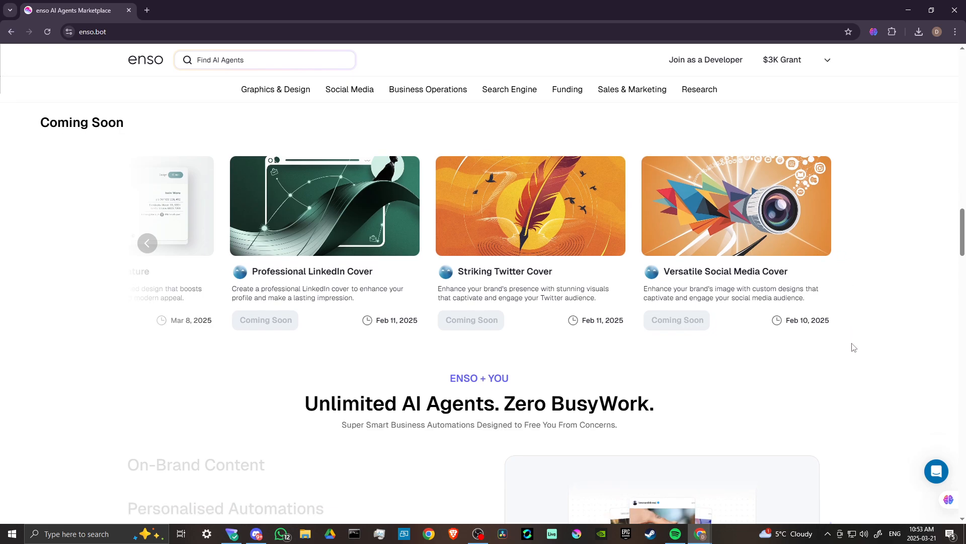
scroll(down, 3)
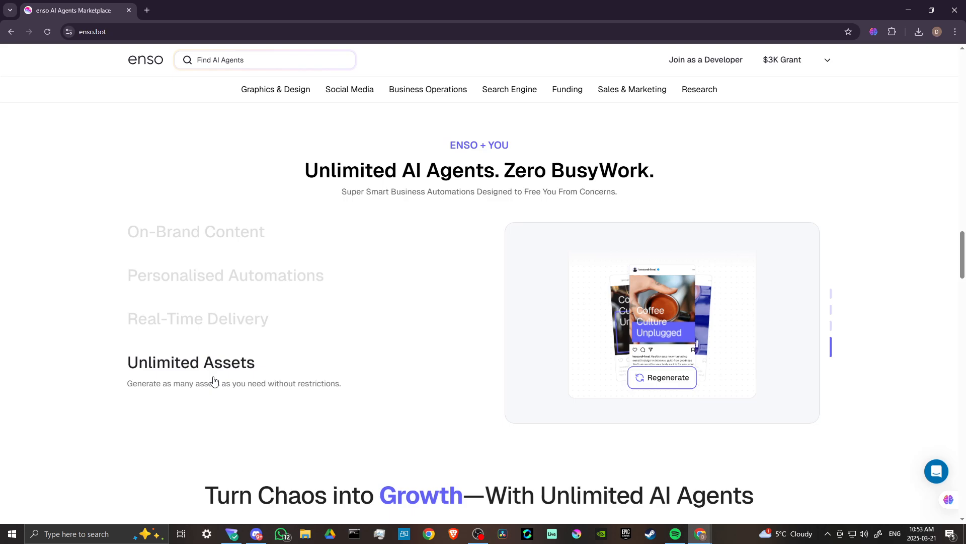
Reach Get Access pricing, switch to the yearly plan at $294 (from $588) and view What's Included.
scroll(down, 3)
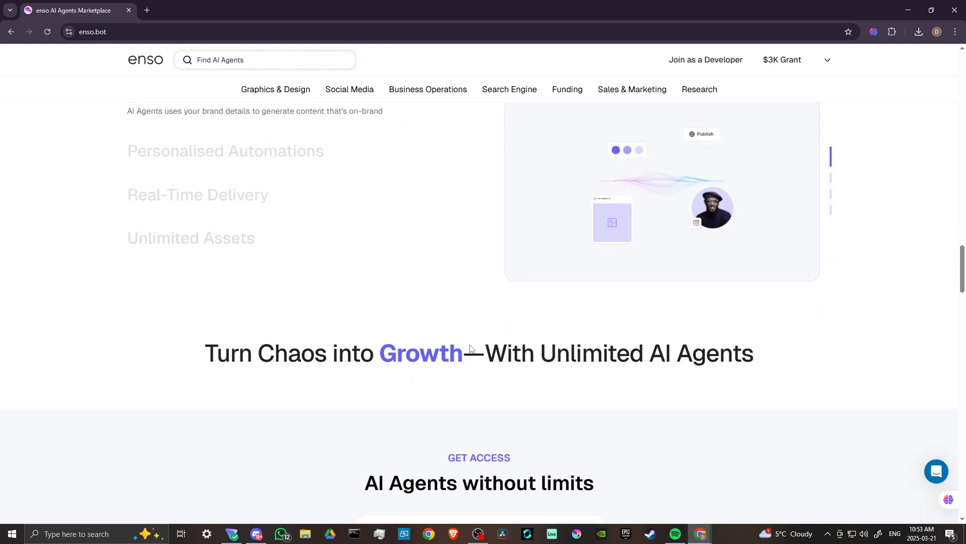
scroll(down, 3)
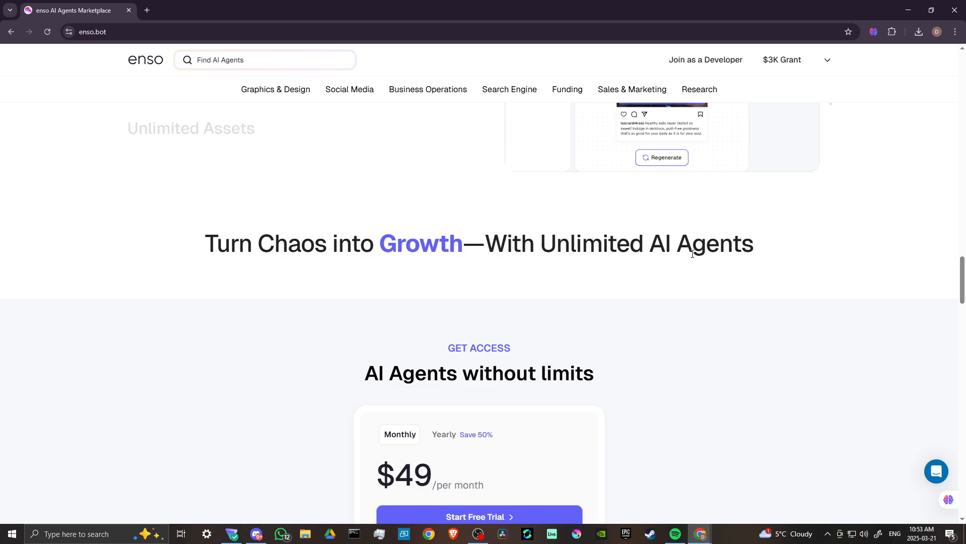
scroll(down, 3)
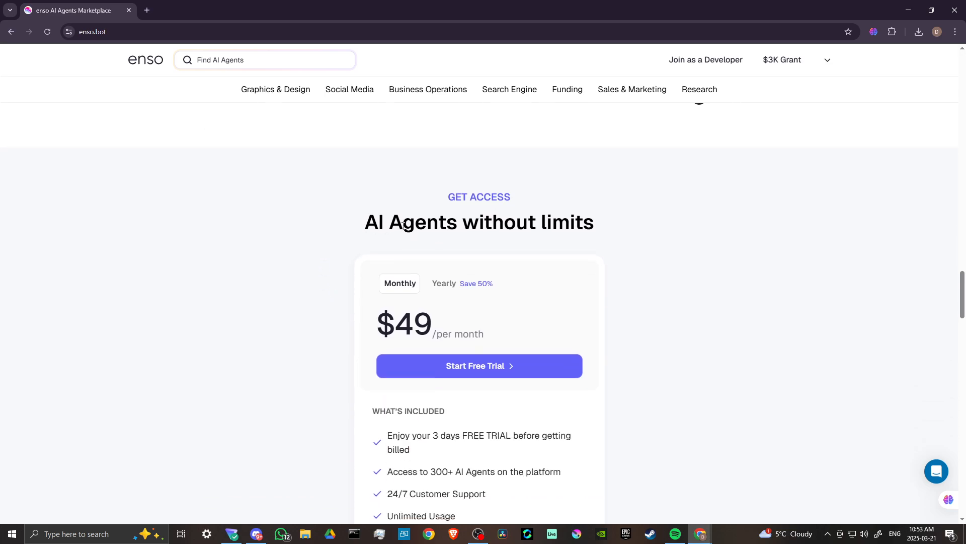
mouse_move(388, 195)
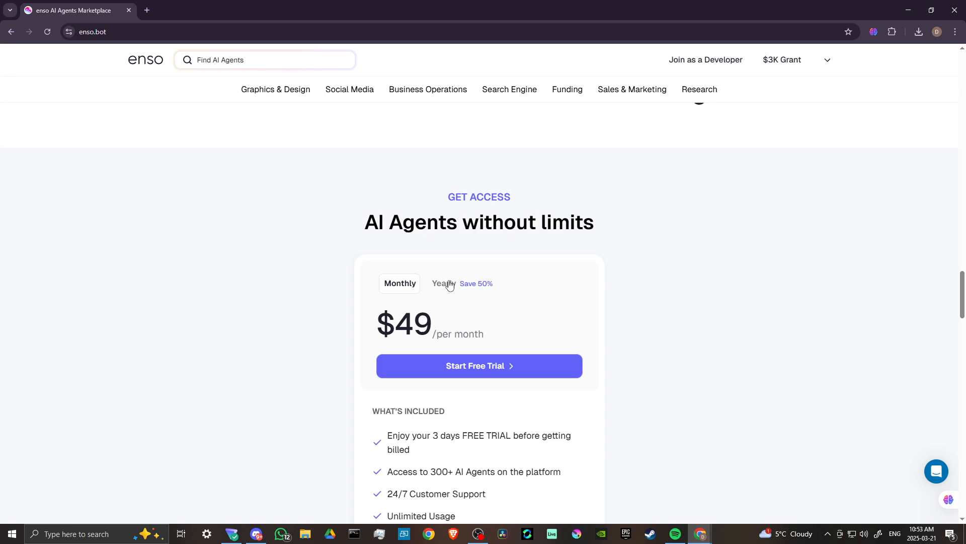
click(441, 284)
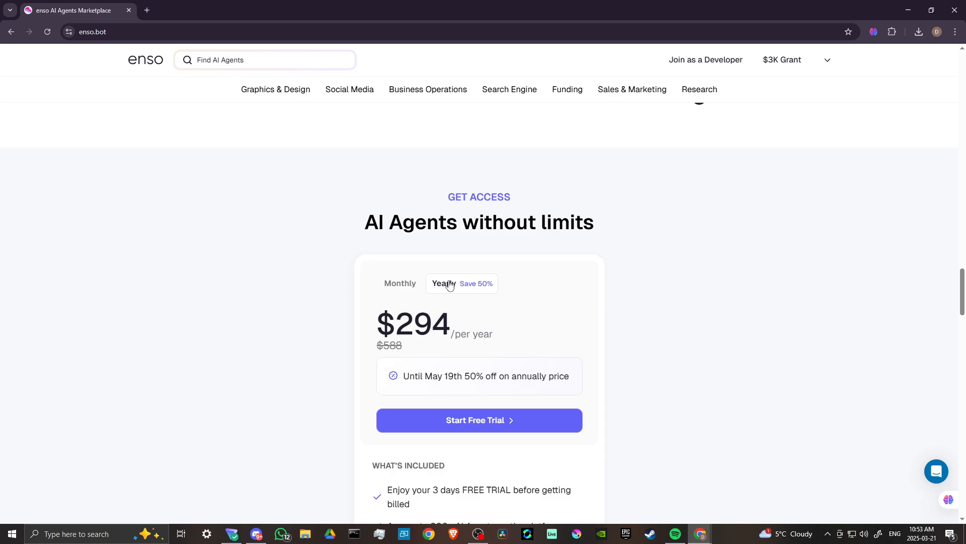
mouse_move(473, 288)
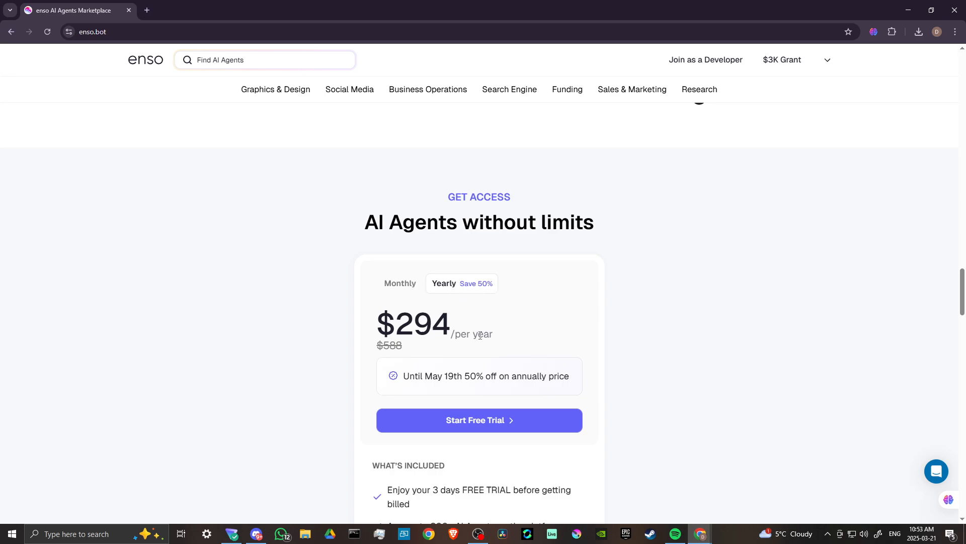
mouse_move(477, 333)
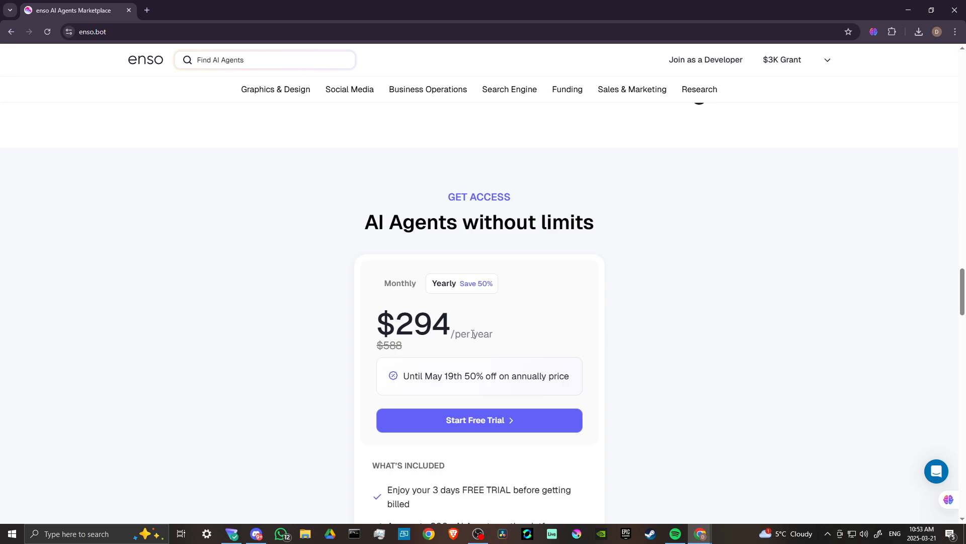
mouse_move(328, 345)
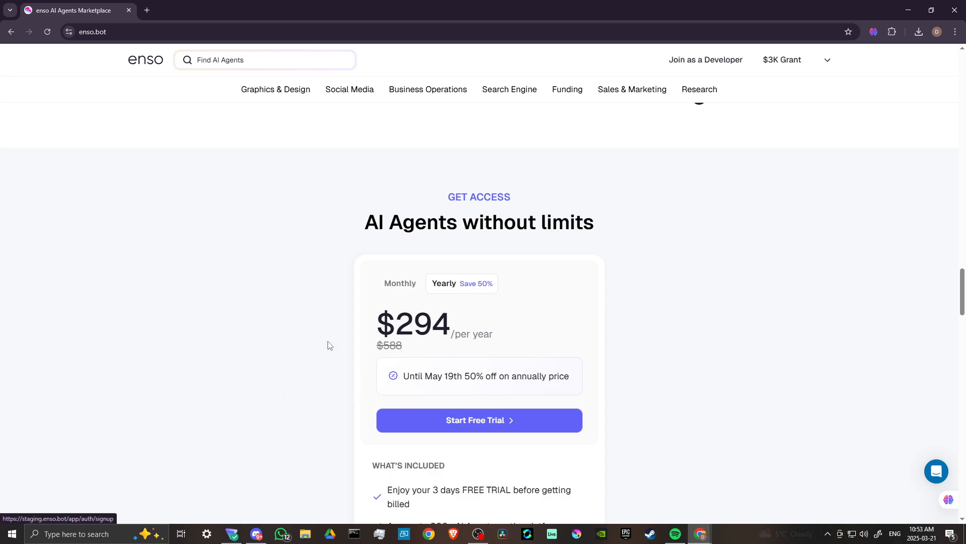
scroll(down, 3)
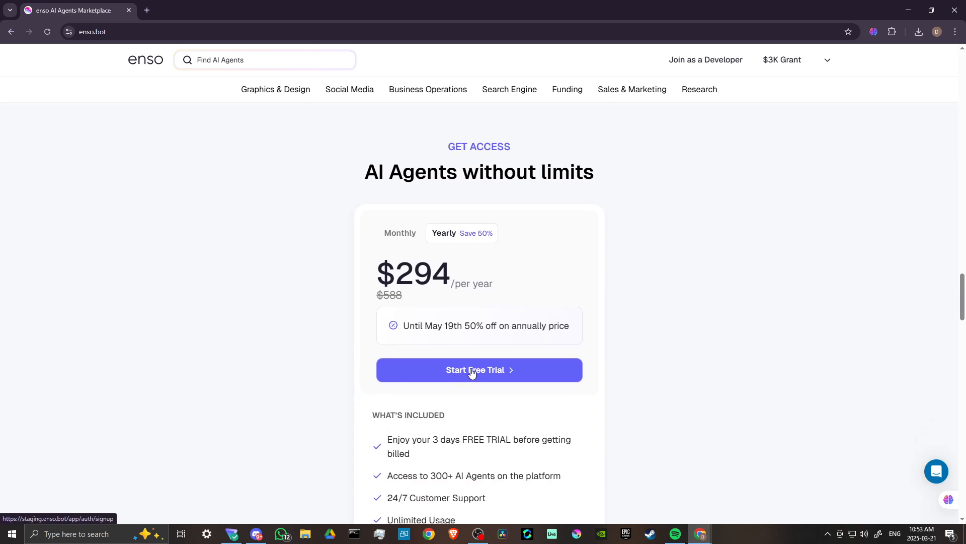
scroll(down, 3)
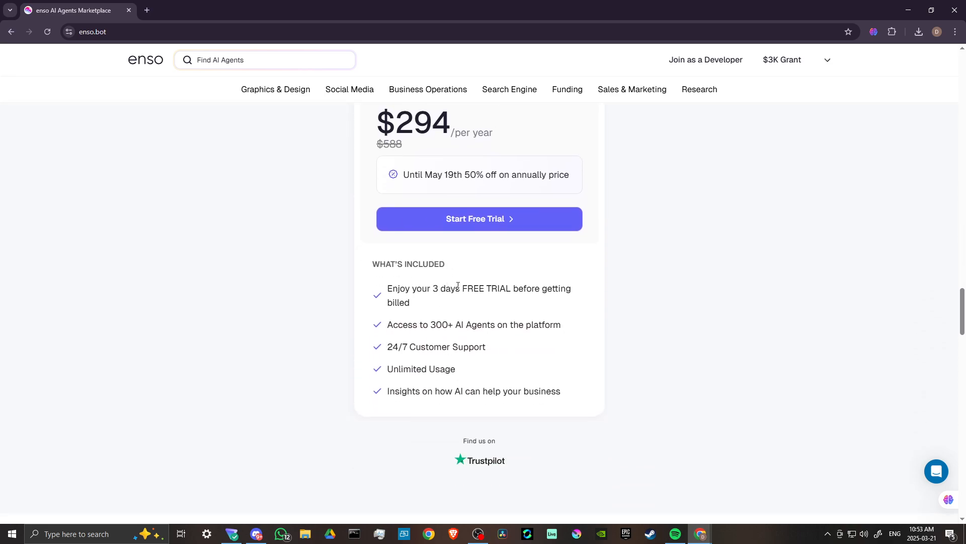
mouse_move(387, 327)
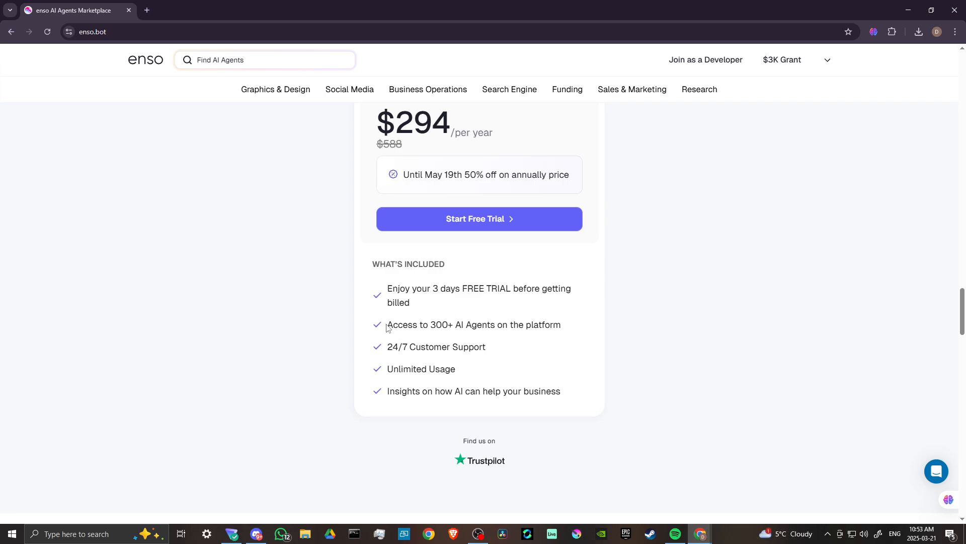
mouse_move(476, 323)
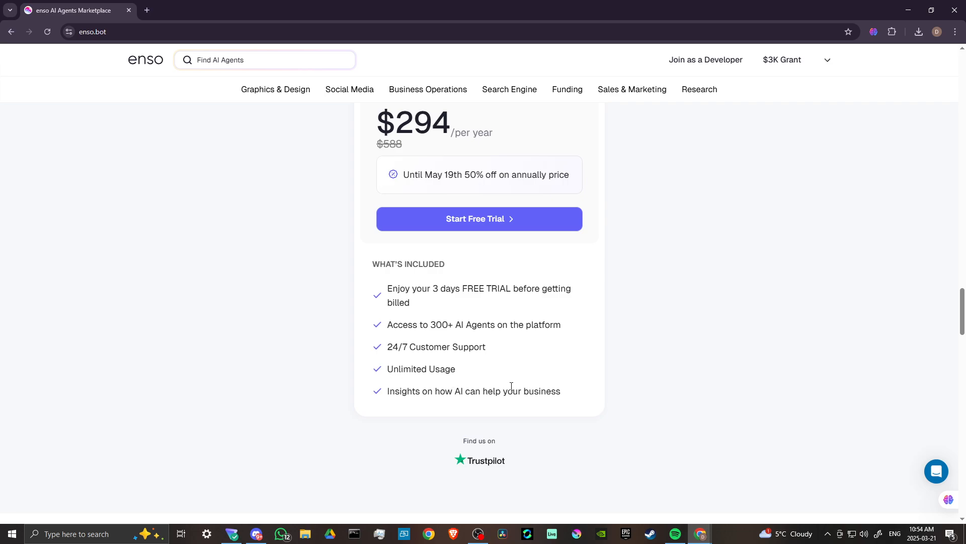
Browse Request an AI Agent, Join as a Developer and FAQ, then return to the Tips to help you grow articles.
scroll(down, 3)
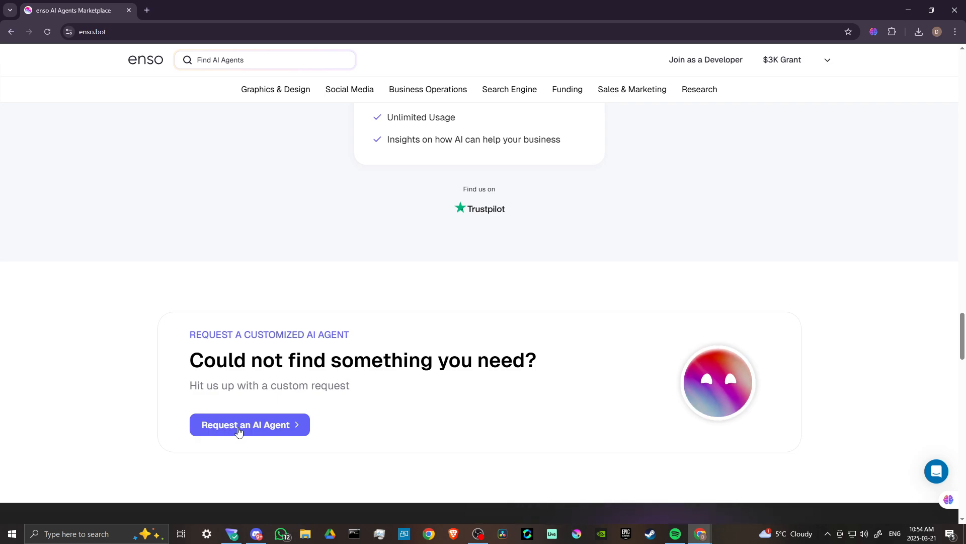
scroll(down, 3)
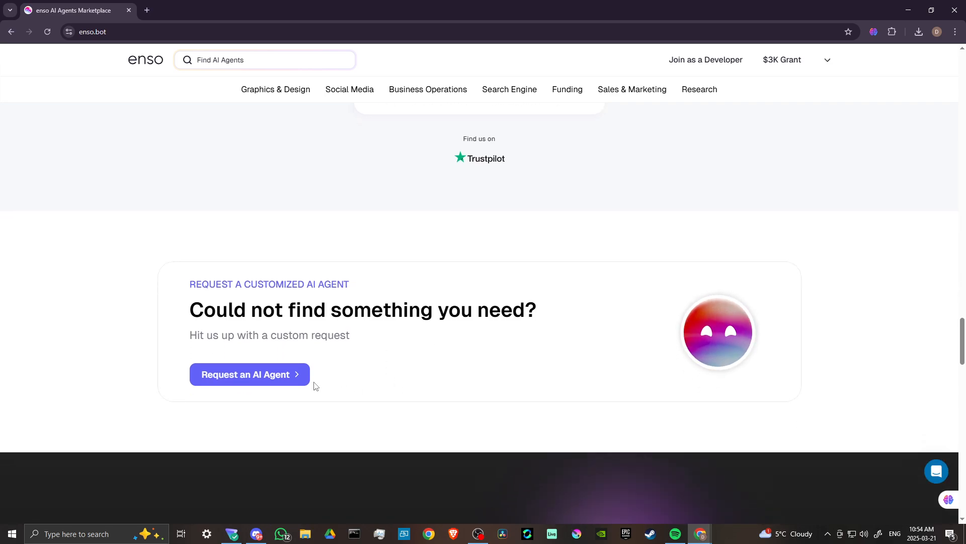
scroll(down, 3)
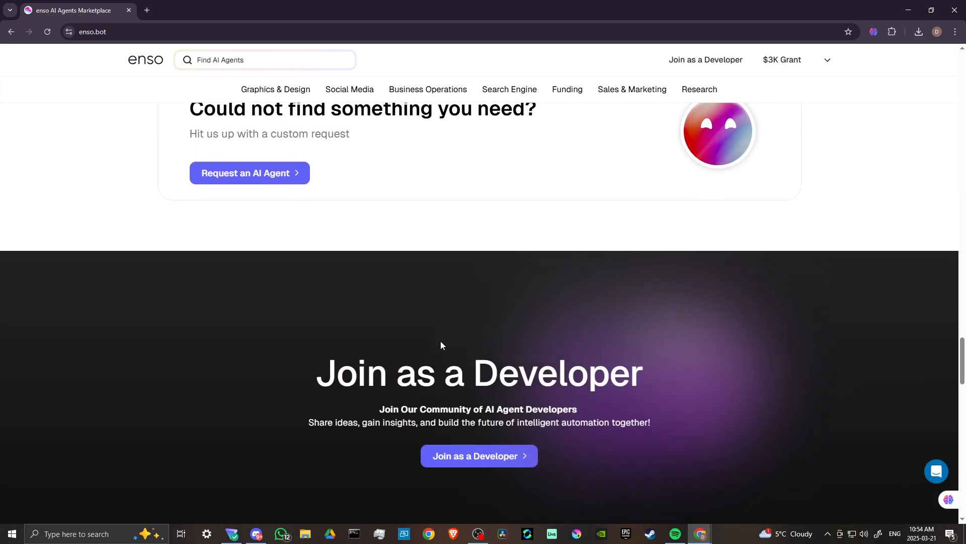
scroll(down, 3)
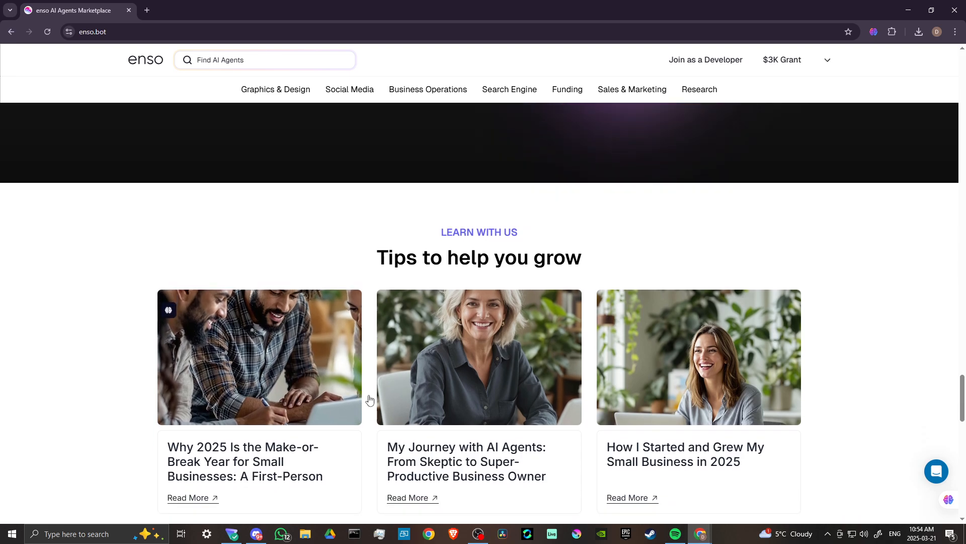
scroll(down, 3)
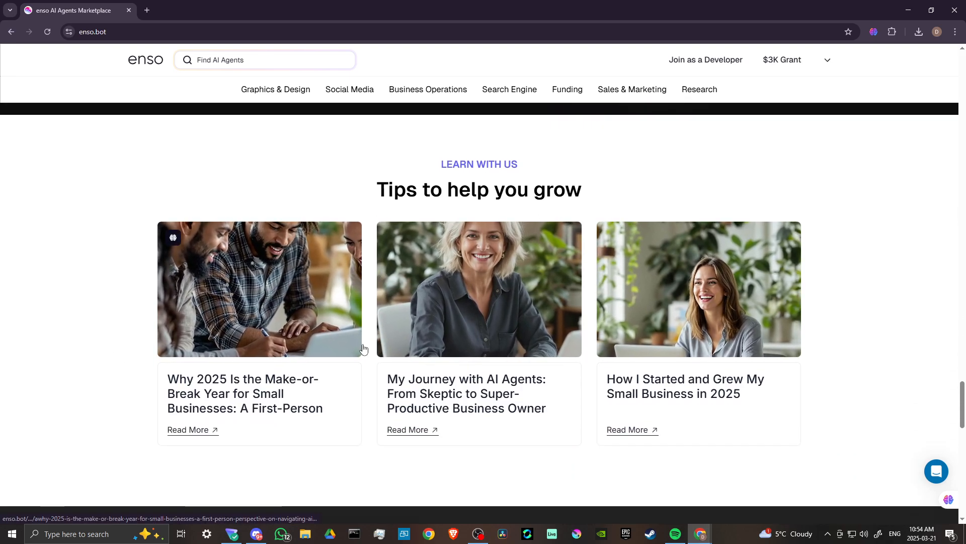
scroll(down, 3)
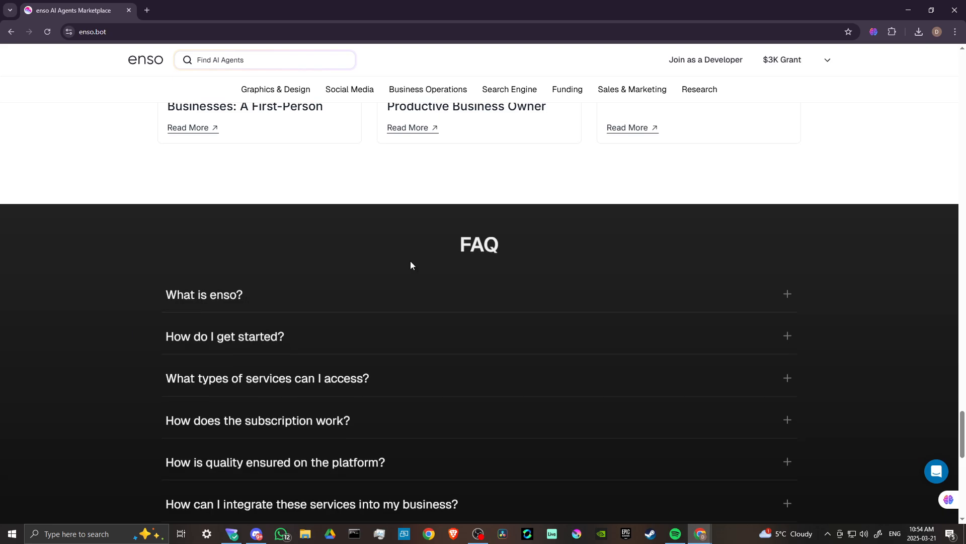
scroll(up, 3)
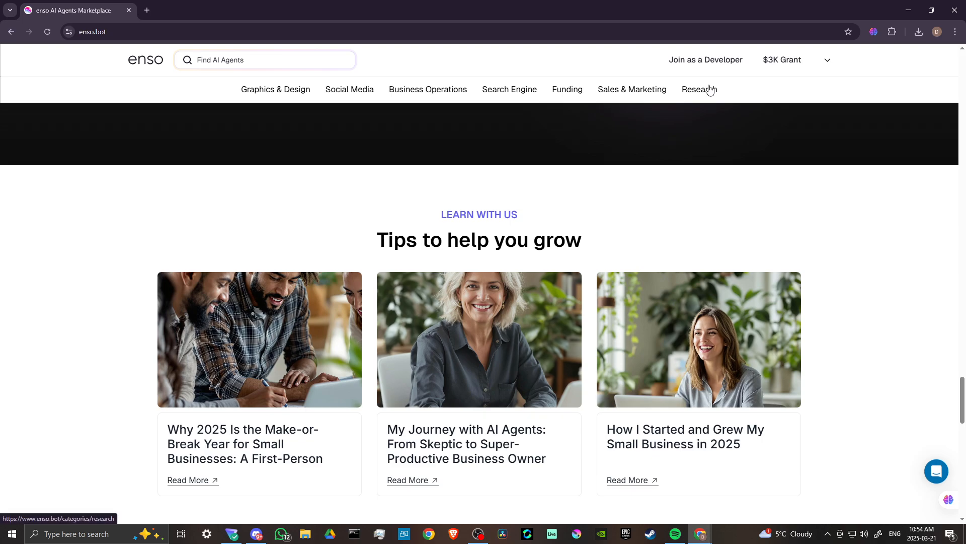
mouse_move(276, 90)
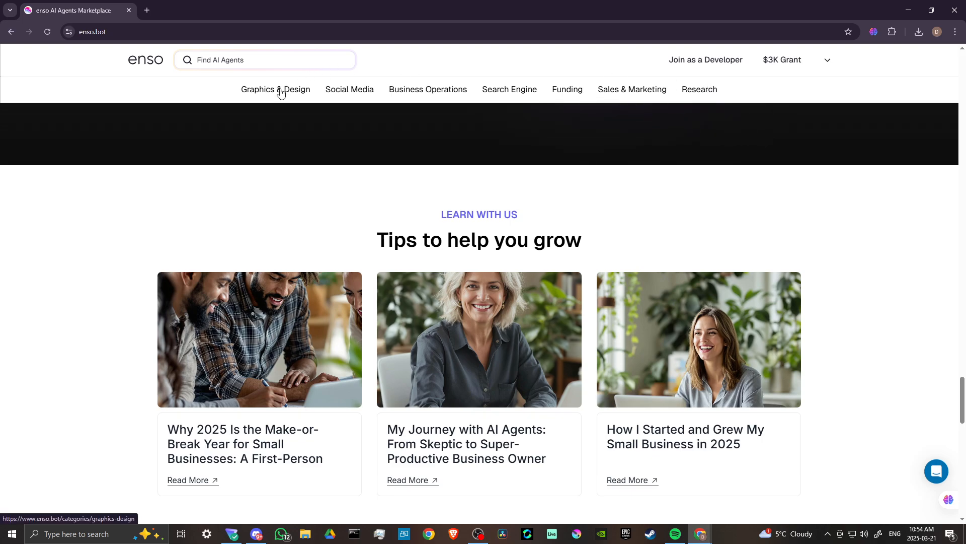
Enter the Graphics & Design category and view its Featured Agents such as Esports Team Logo.
click(275, 89)
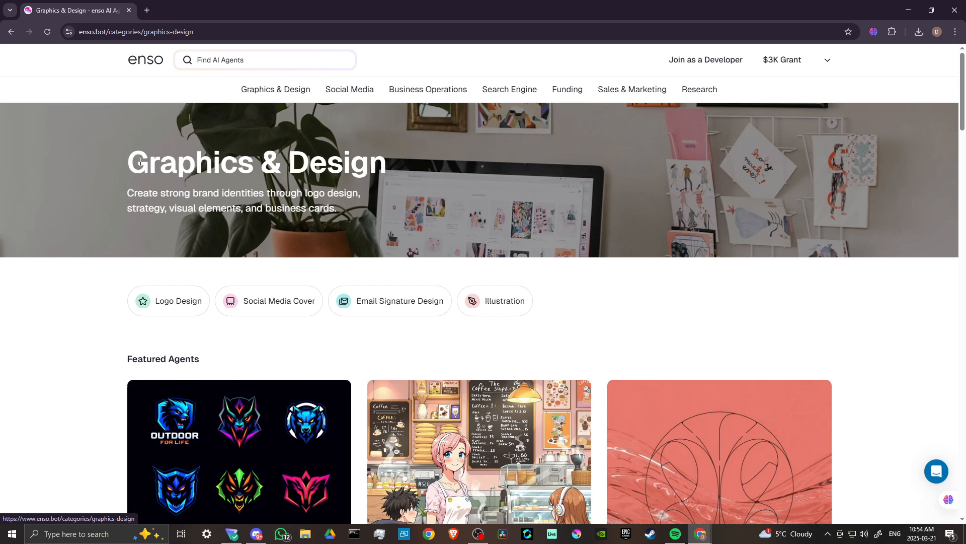
mouse_move(43, 319)
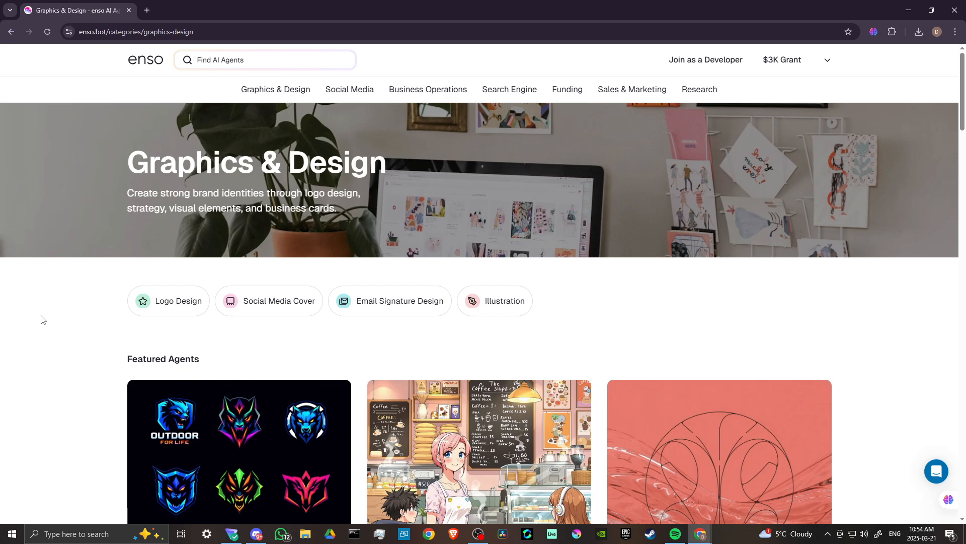
mouse_move(43, 315)
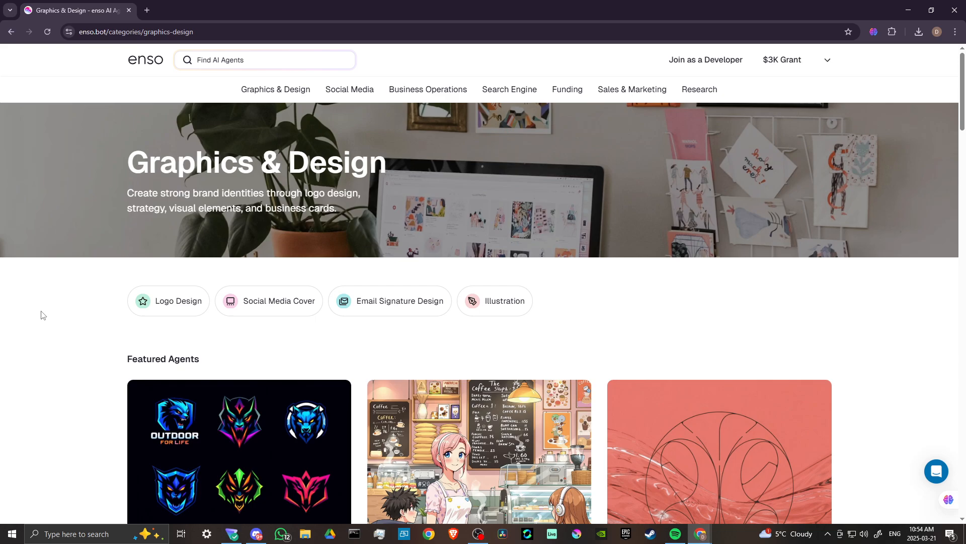
mouse_move(39, 321)
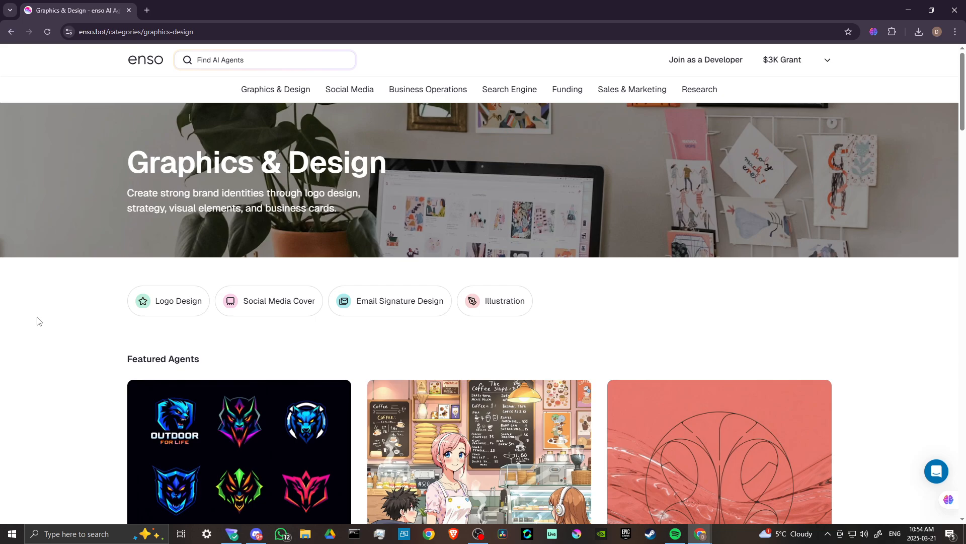
scroll(down, 3)
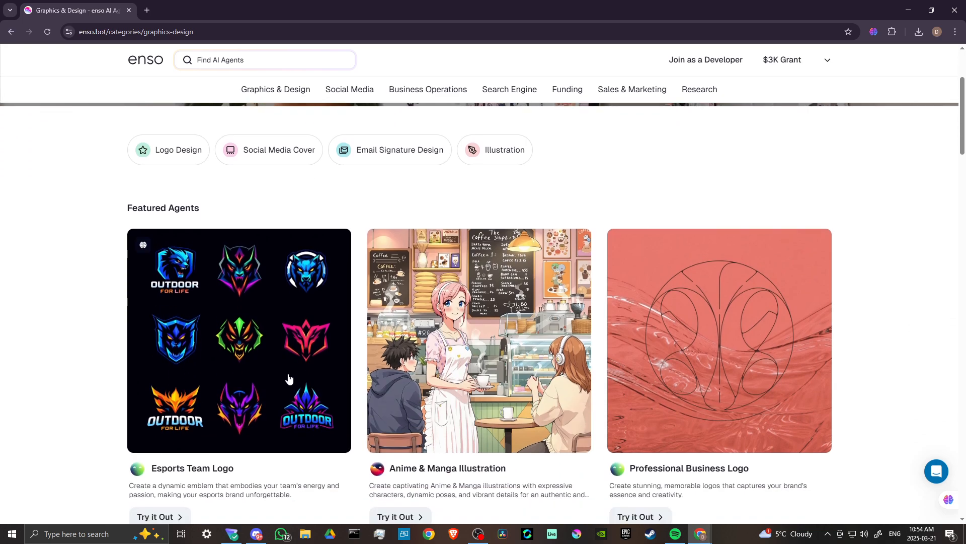
scroll(down, 3)
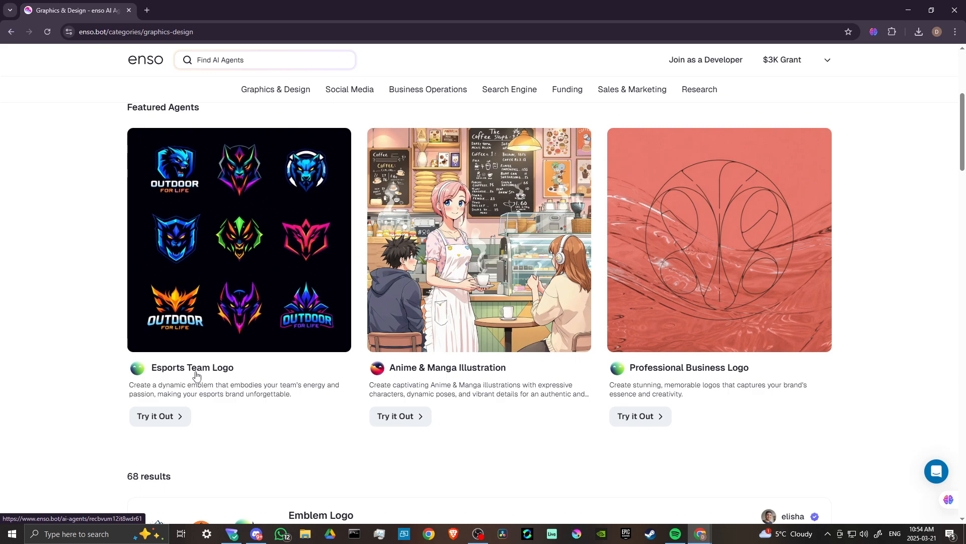
mouse_move(177, 391)
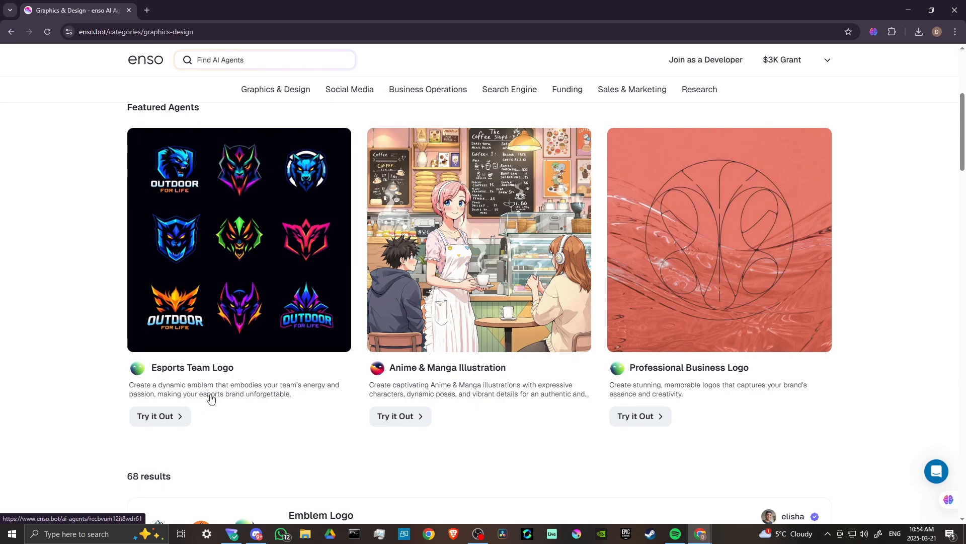
mouse_move(413, 384)
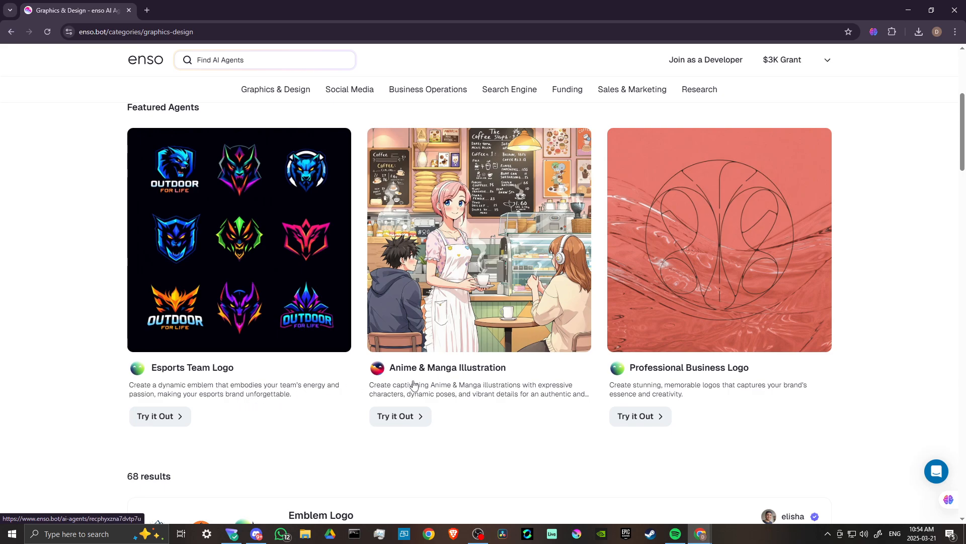
mouse_move(384, 387)
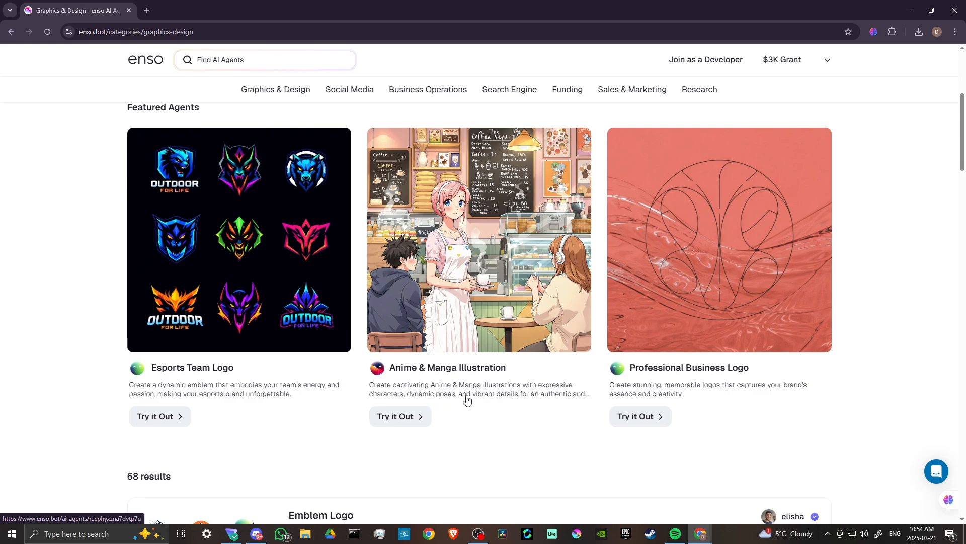
mouse_move(518, 400)
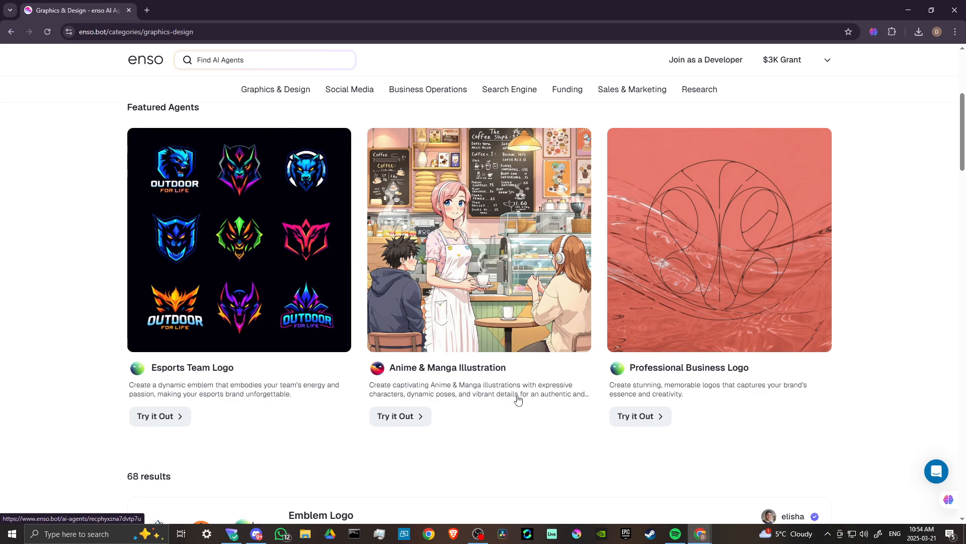
mouse_move(676, 374)
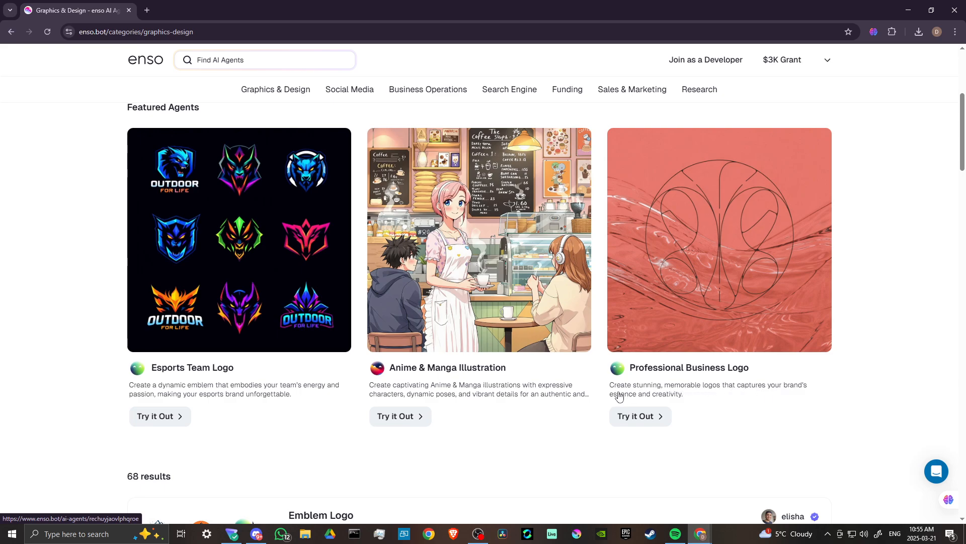
scroll(down, 3)
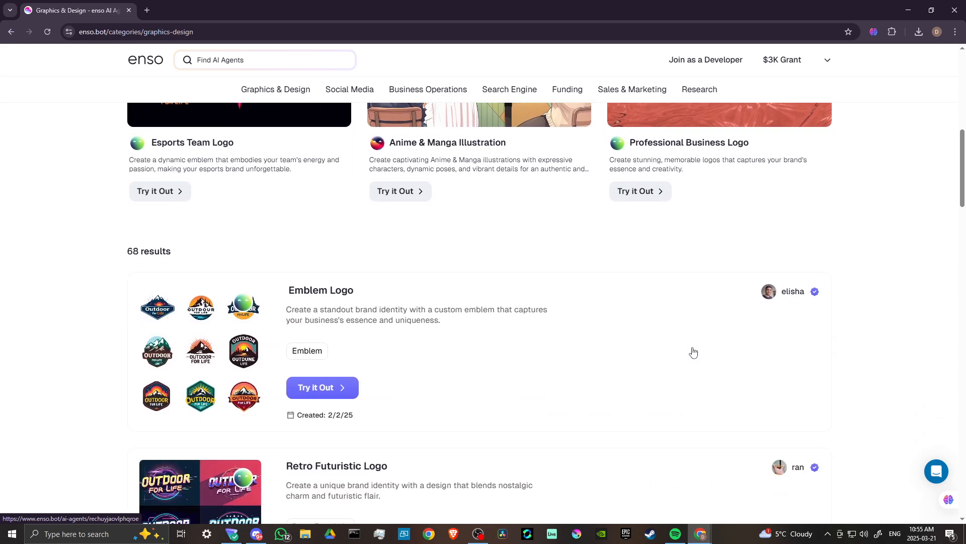
scroll(down, 3)
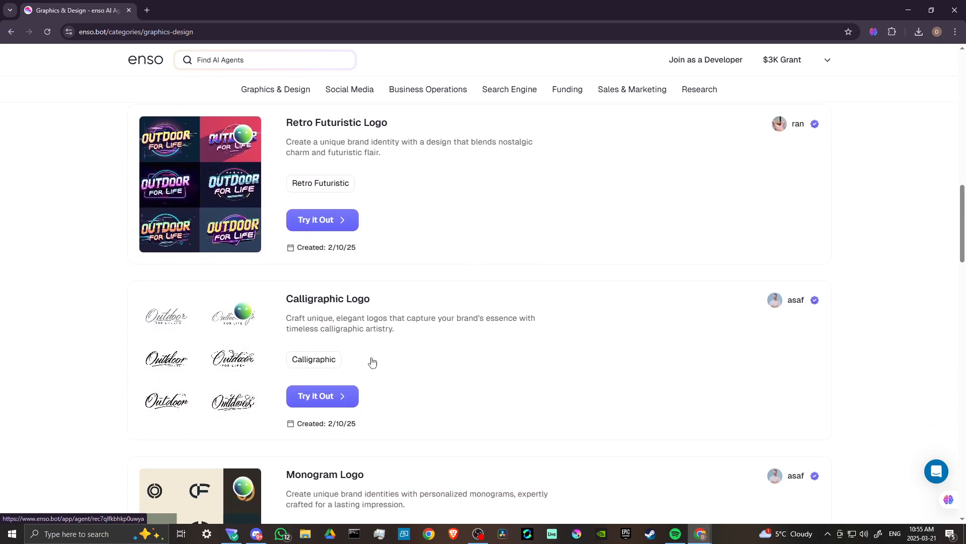
scroll(down, 3)
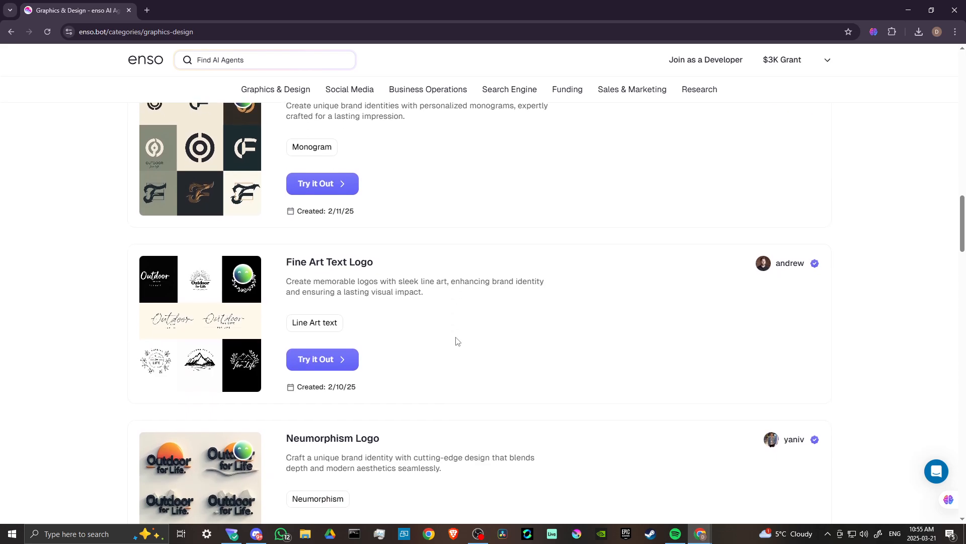
scroll(down, 3)
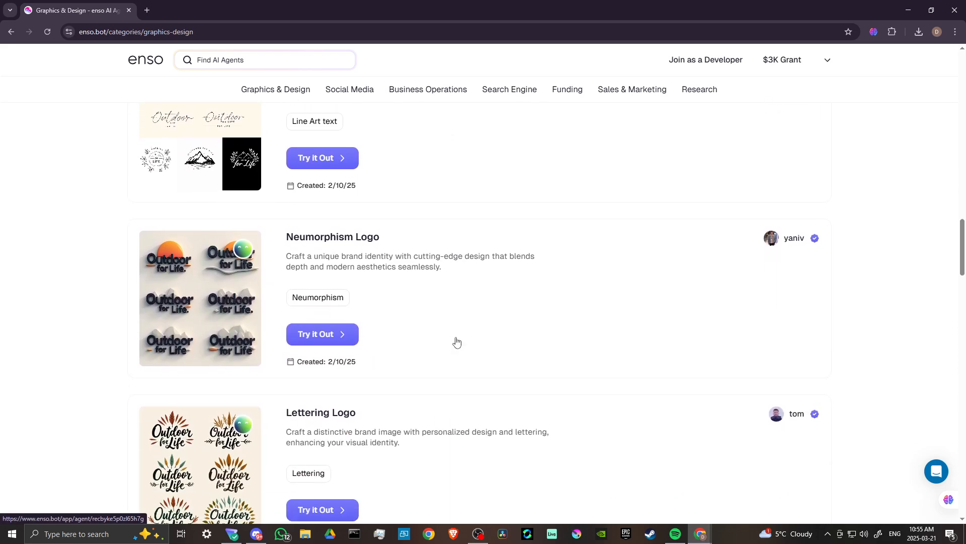
scroll(down, 3)
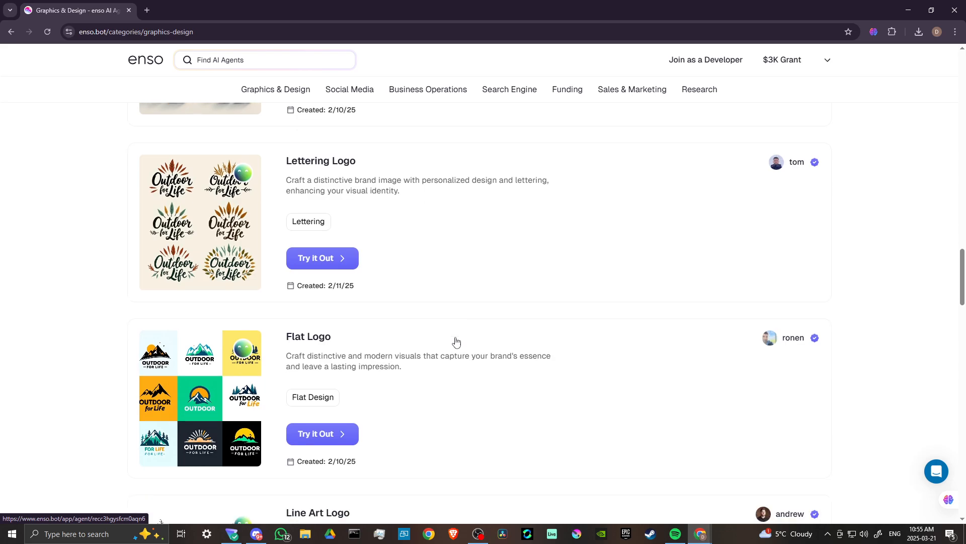
scroll(down, 3)
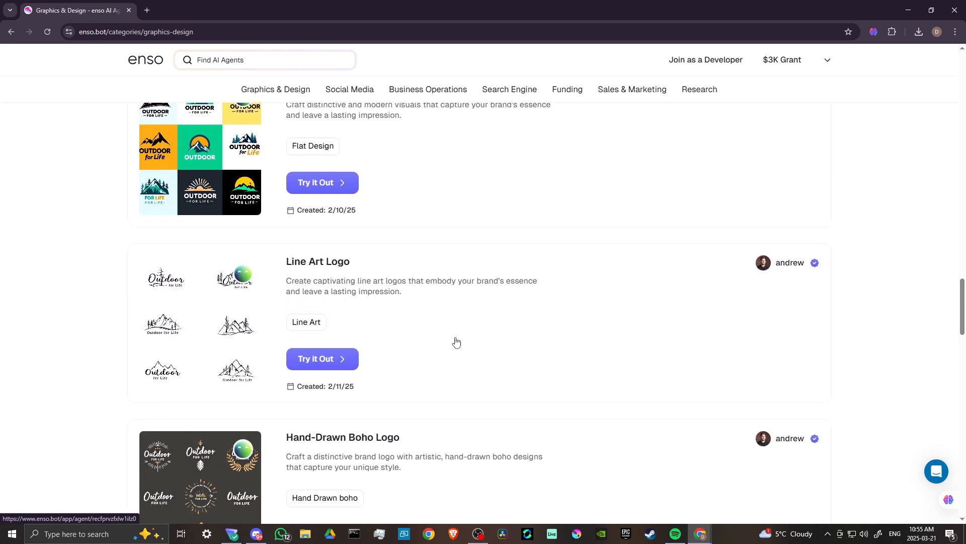
scroll(down, 3)
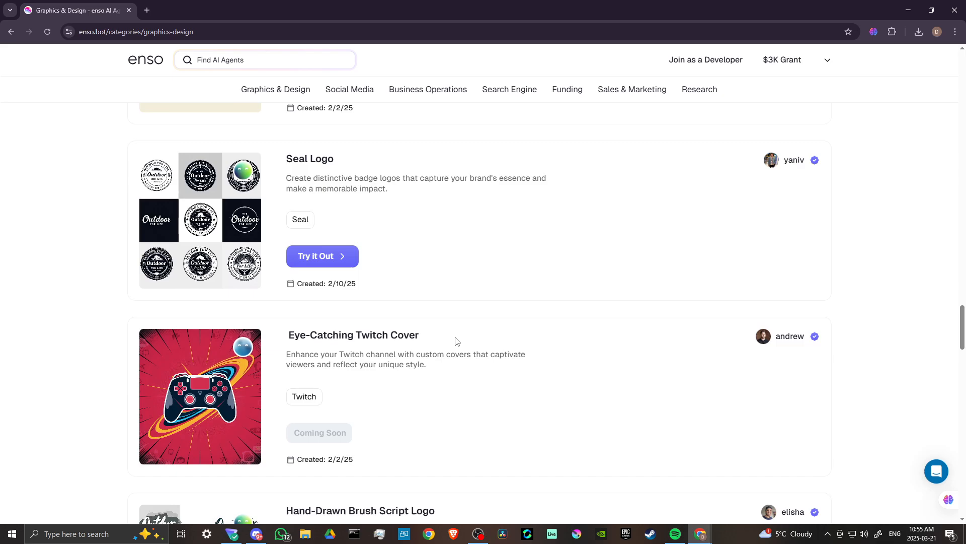
scroll(down, 3)
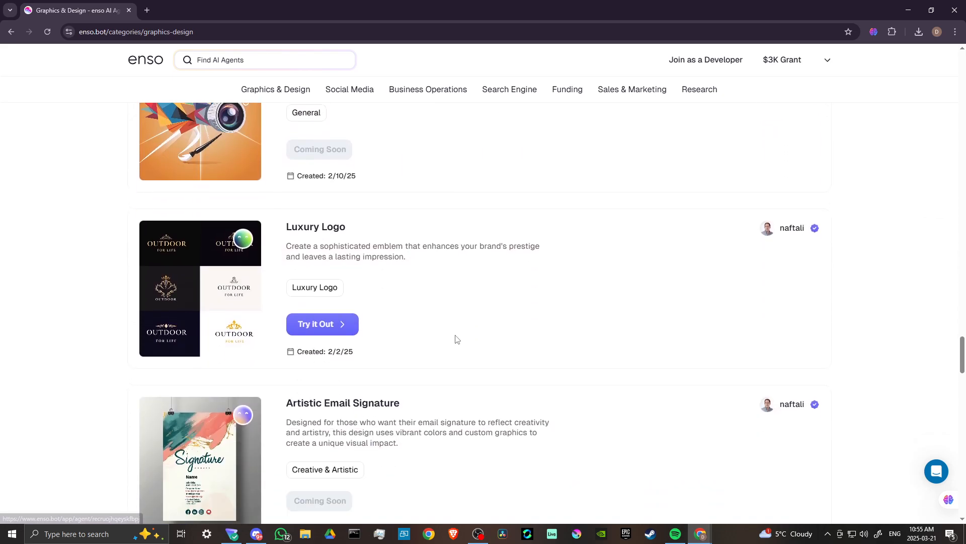
scroll(down, 3)
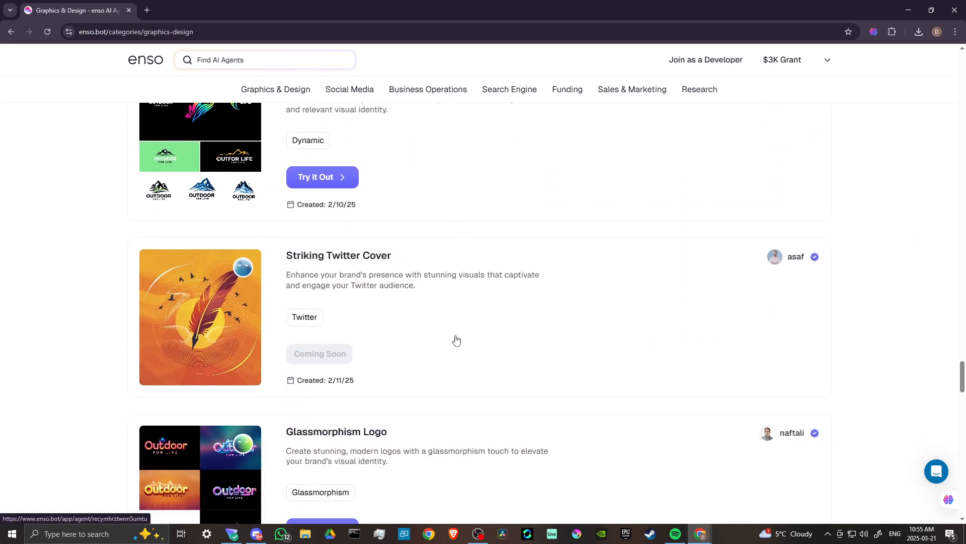
scroll(down, 3)
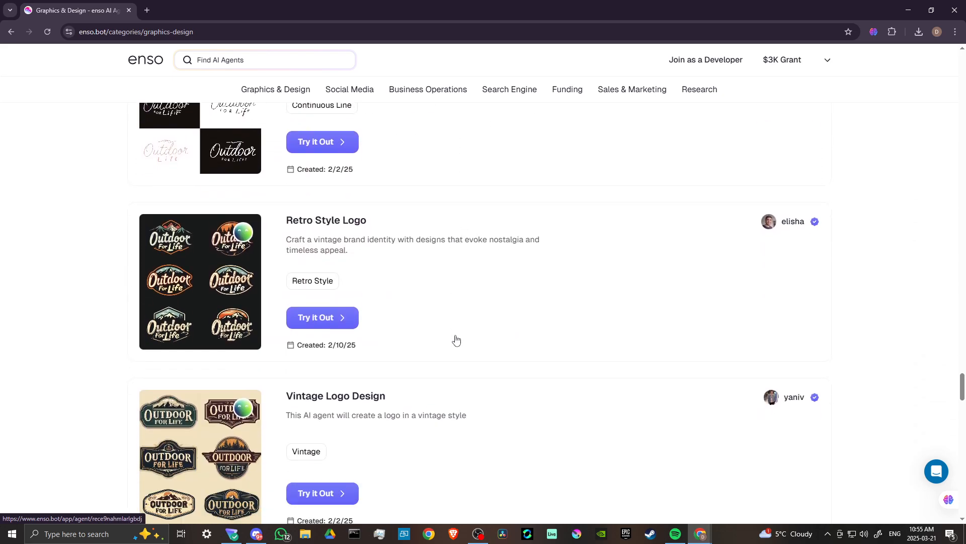
scroll(down, 3)
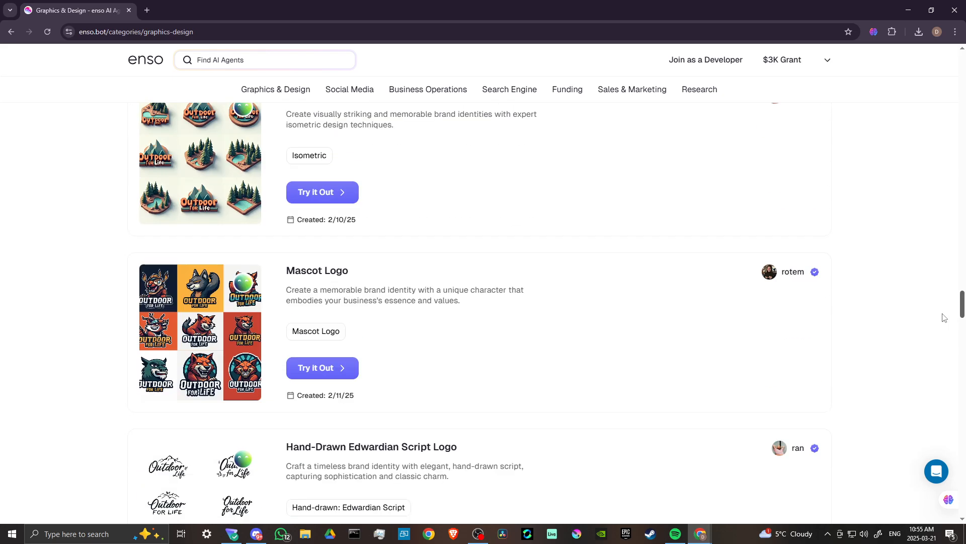
scroll(up, 3)
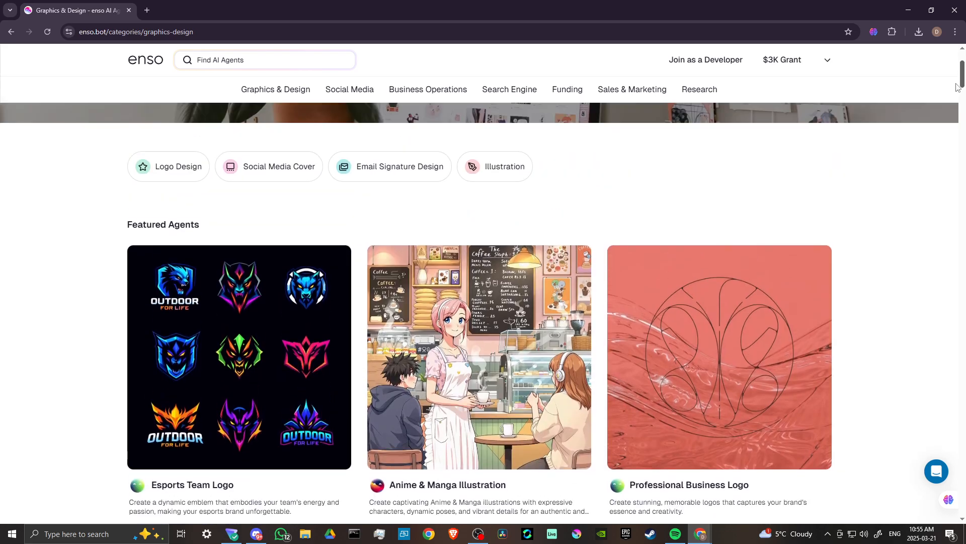
click(279, 167)
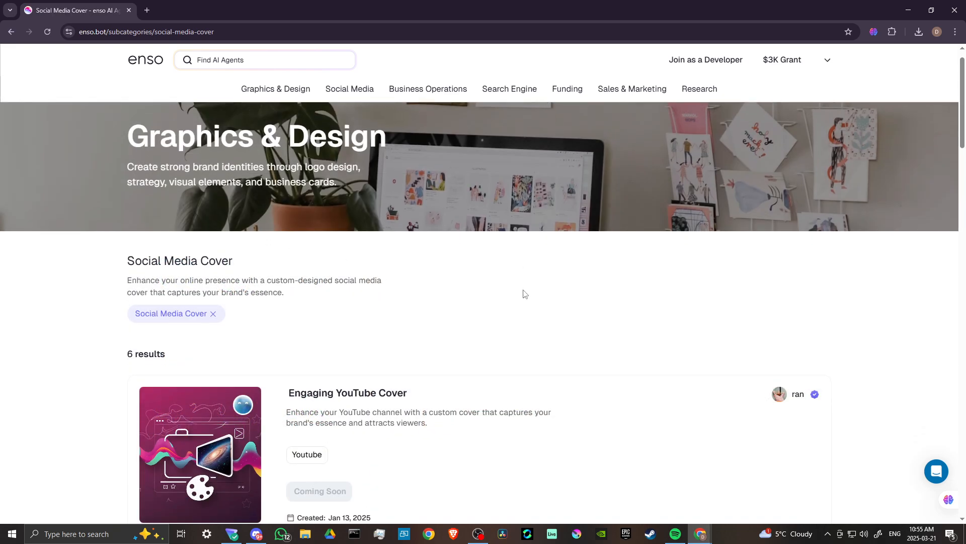
scroll(down, 3)
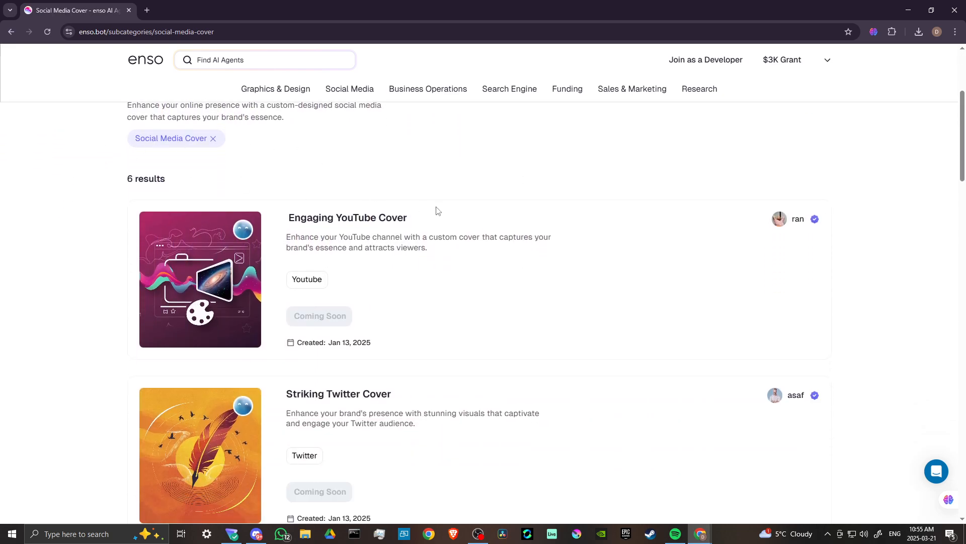
scroll(down, 3)
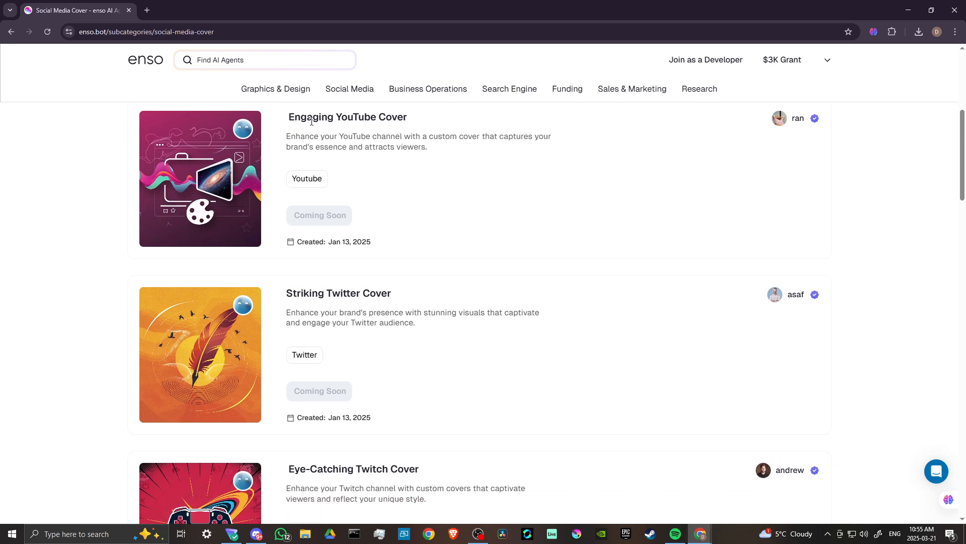
scroll(down, 3)
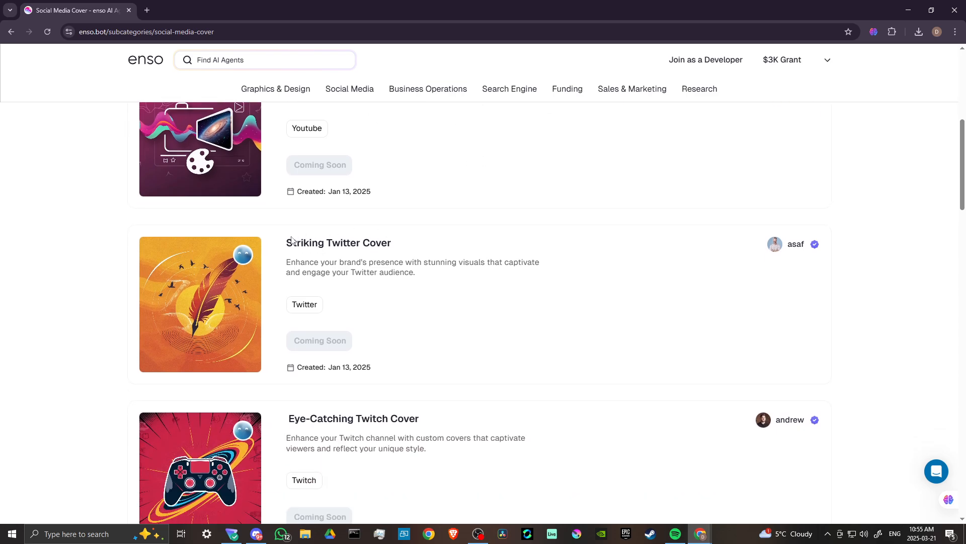
scroll(down, 3)
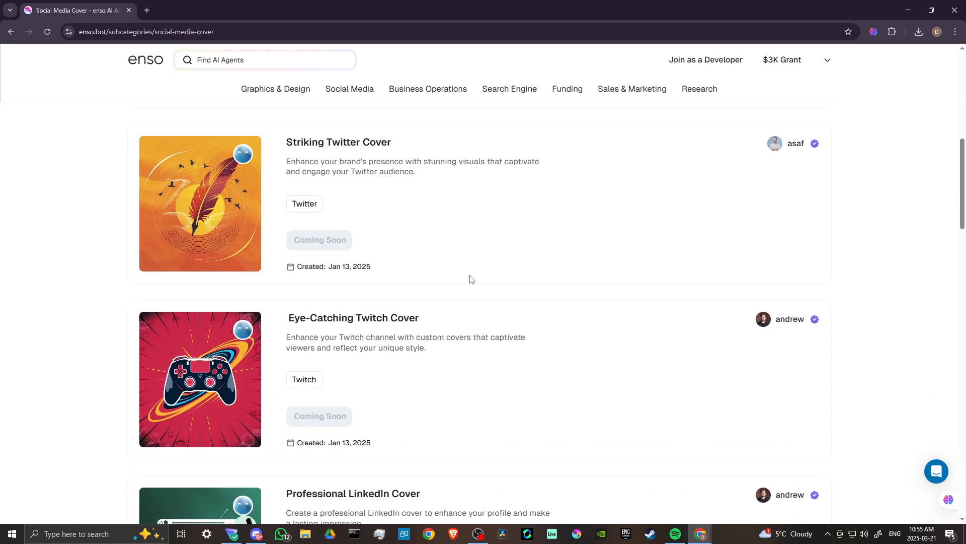
scroll(down, 3)
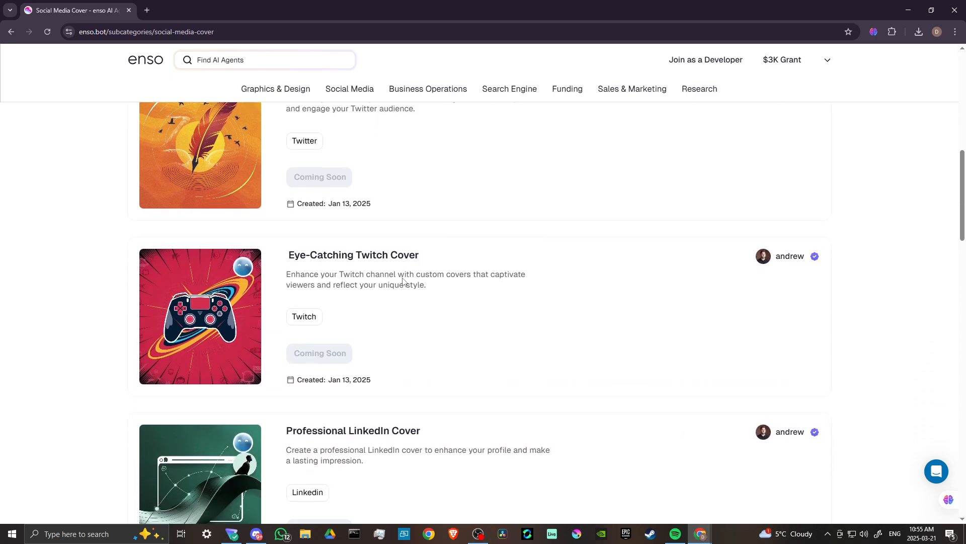
scroll(down, 3)
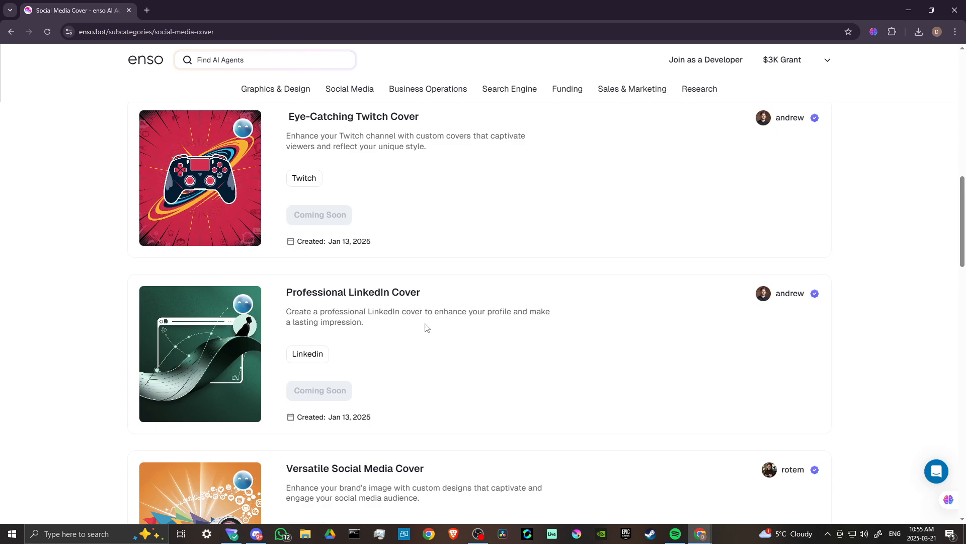
scroll(down, 3)
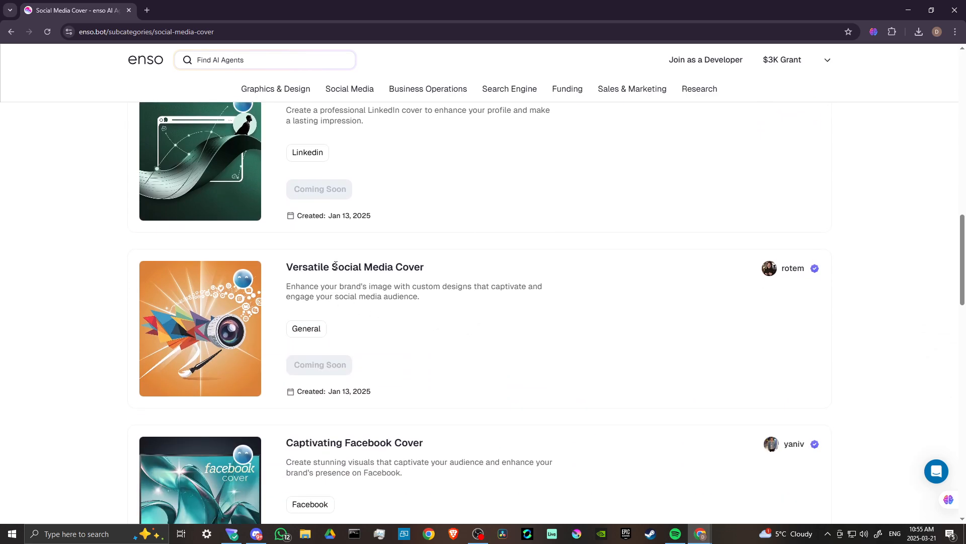
mouse_move(502, 320)
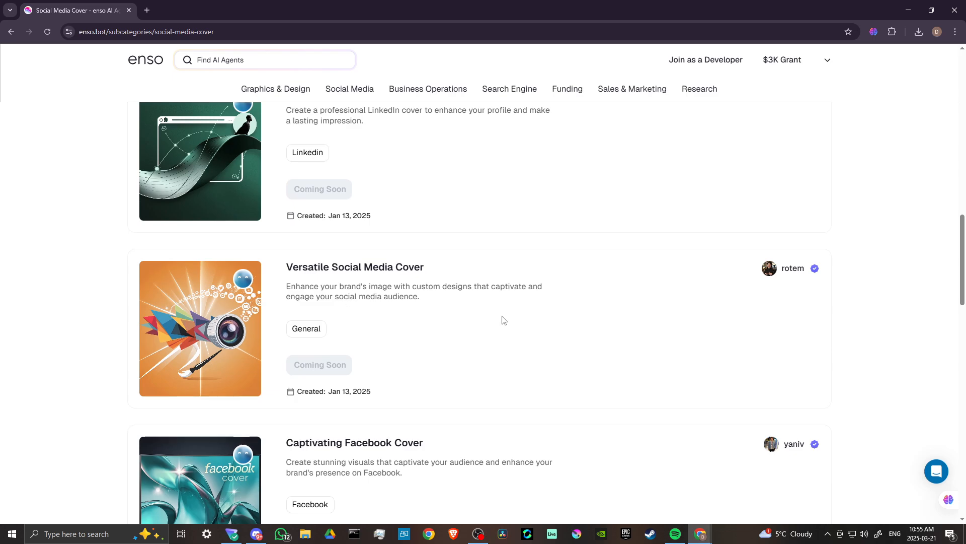
scroll(down, 3)
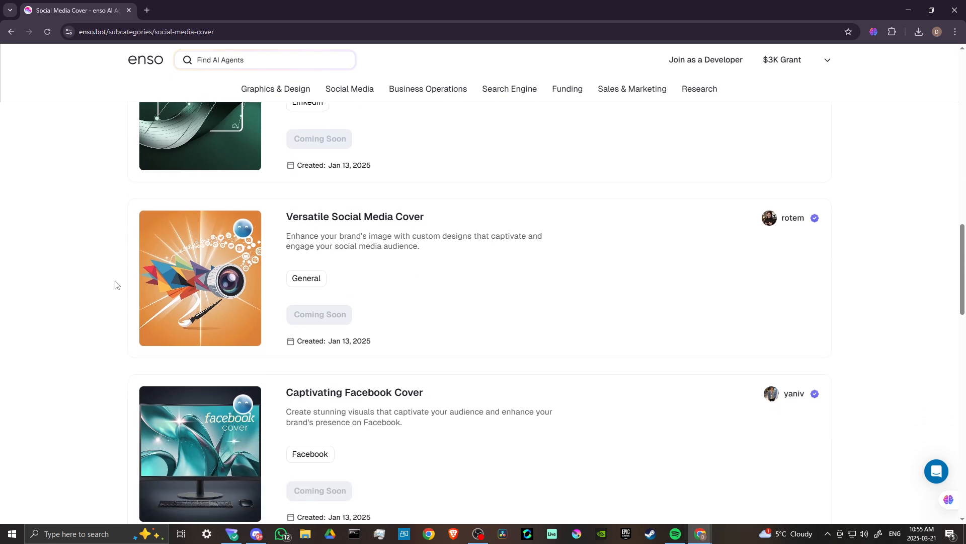
scroll(down, 3)
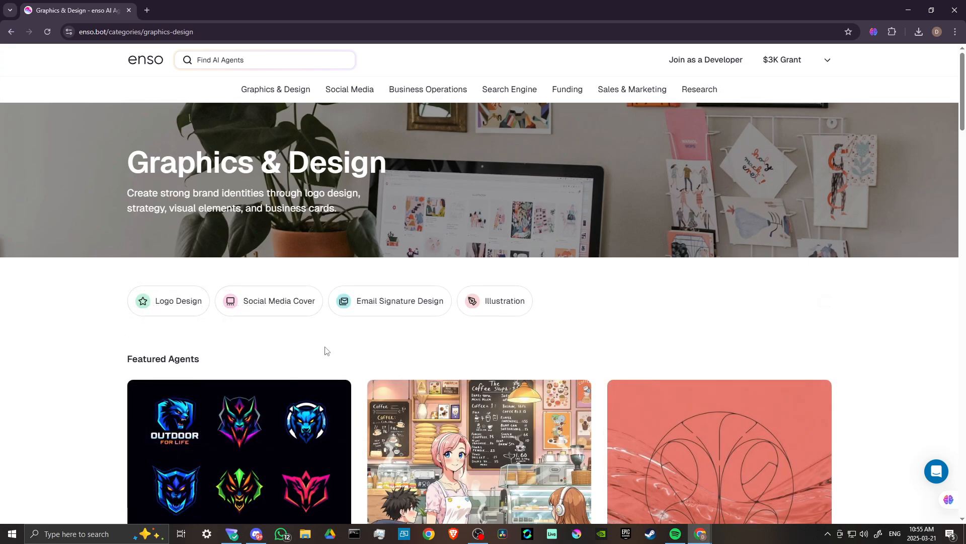
Filter to Email Signature Design and browse its 7 agents from Modern to Custom Email Signature Design.
click(390, 301)
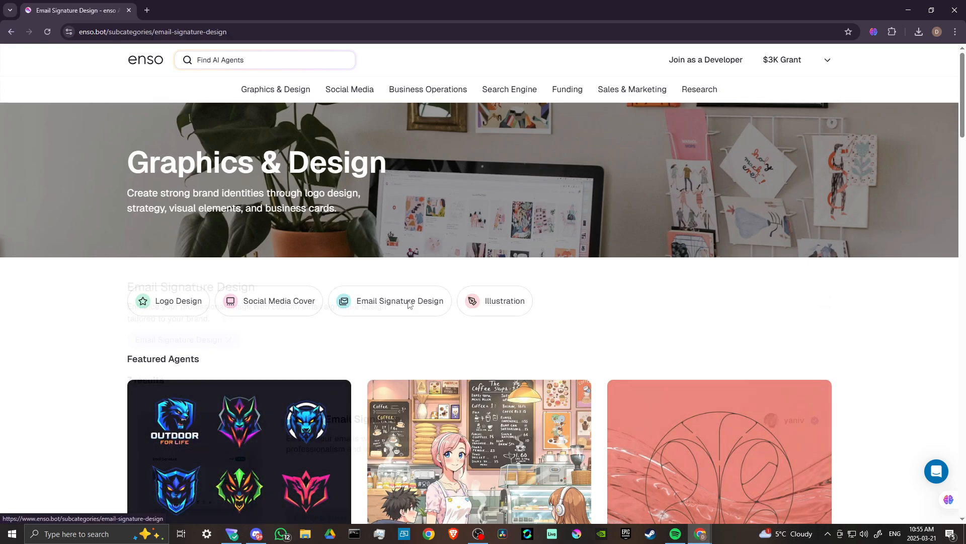
click(398, 301)
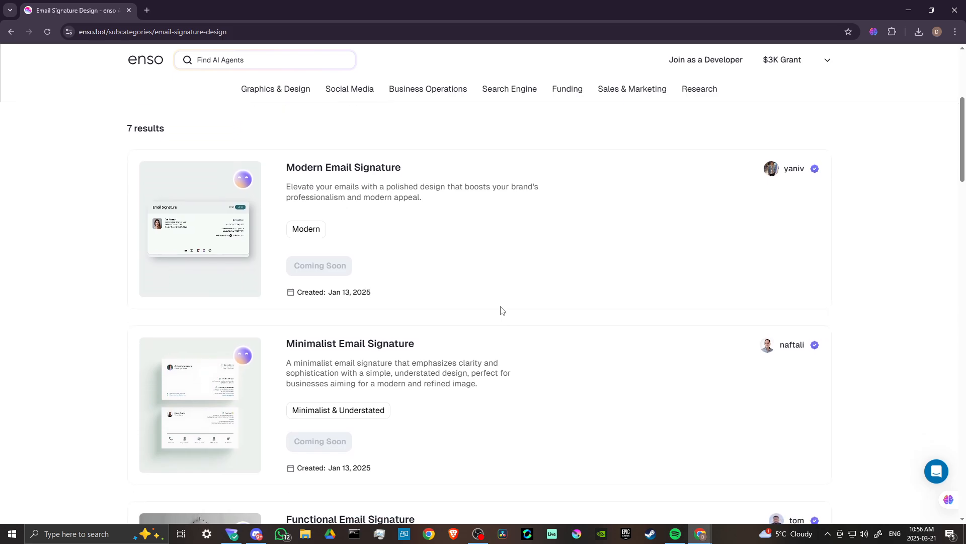
scroll(down, 3)
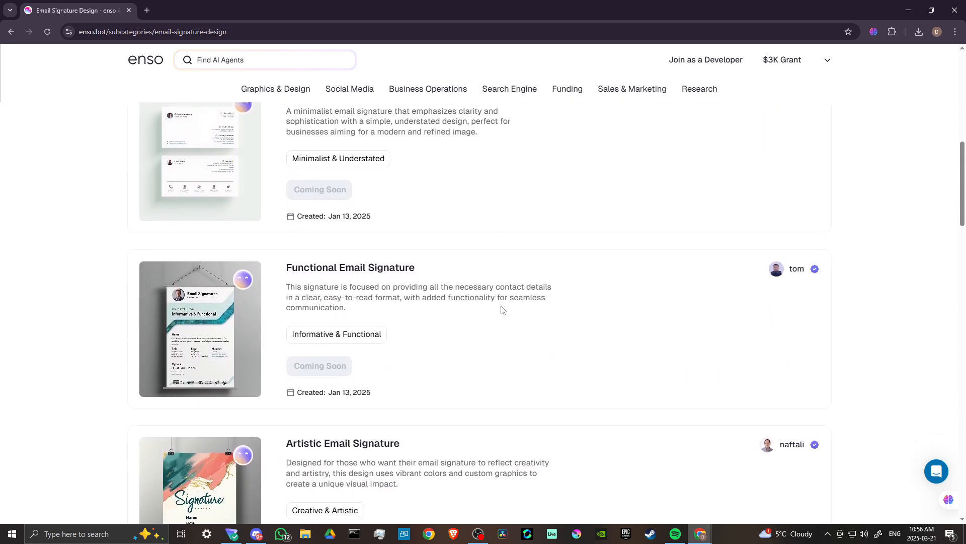
scroll(down, 3)
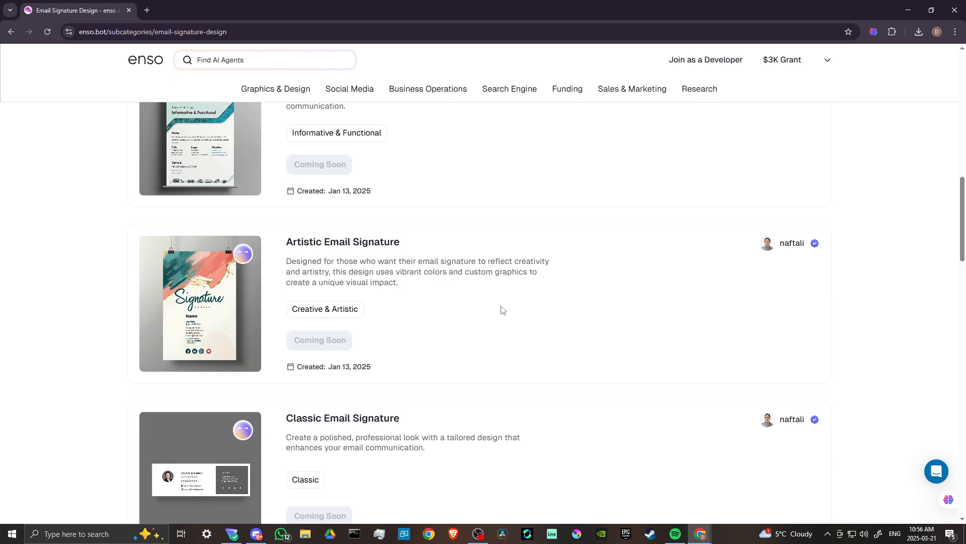
scroll(down, 3)
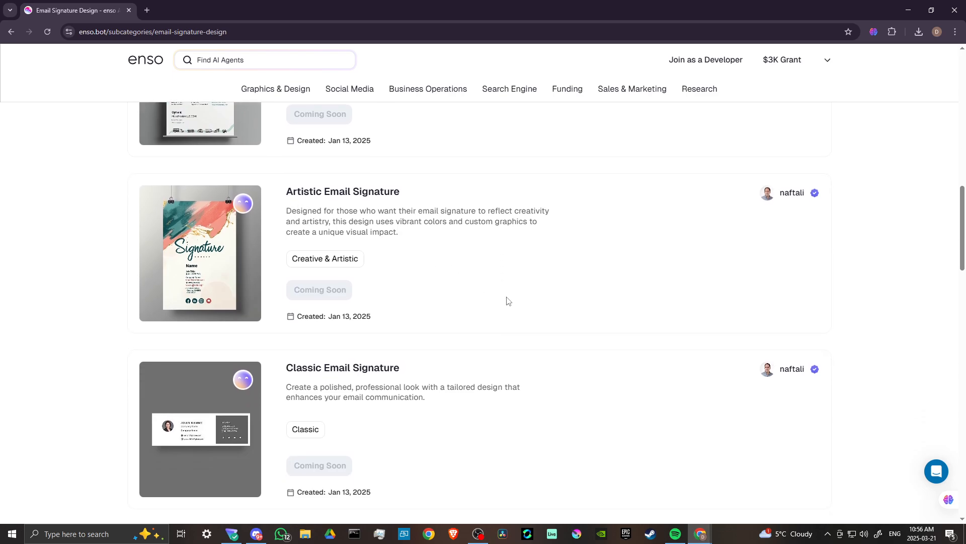
scroll(down, 3)
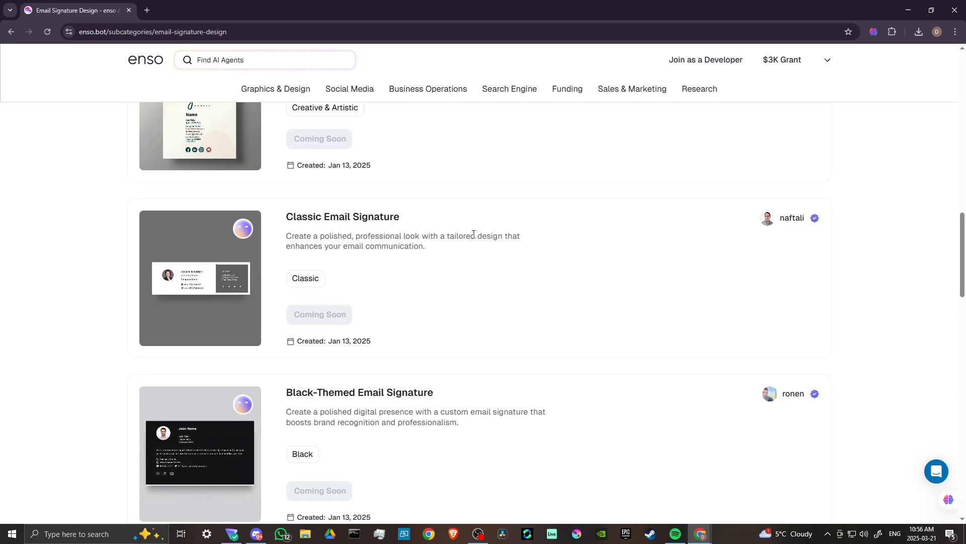
scroll(down, 3)
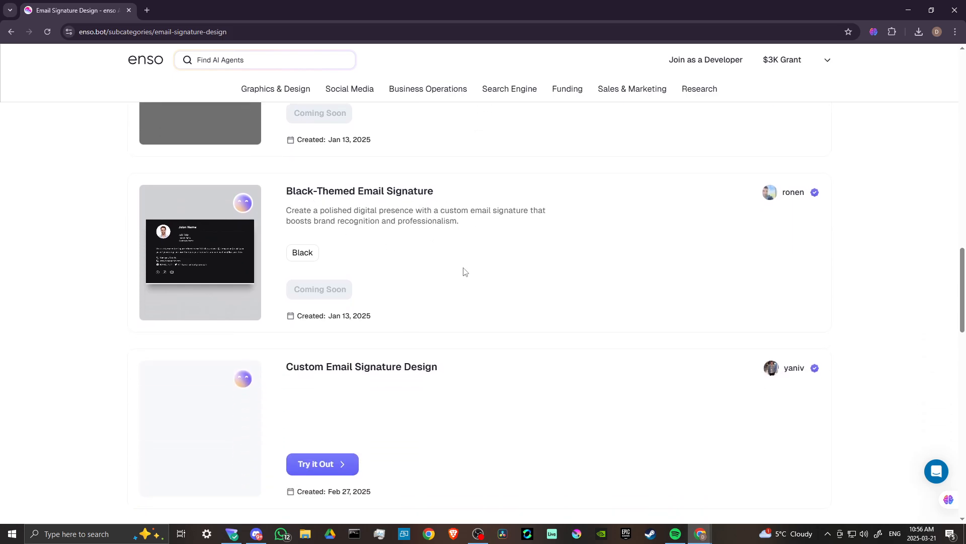
scroll(down, 3)
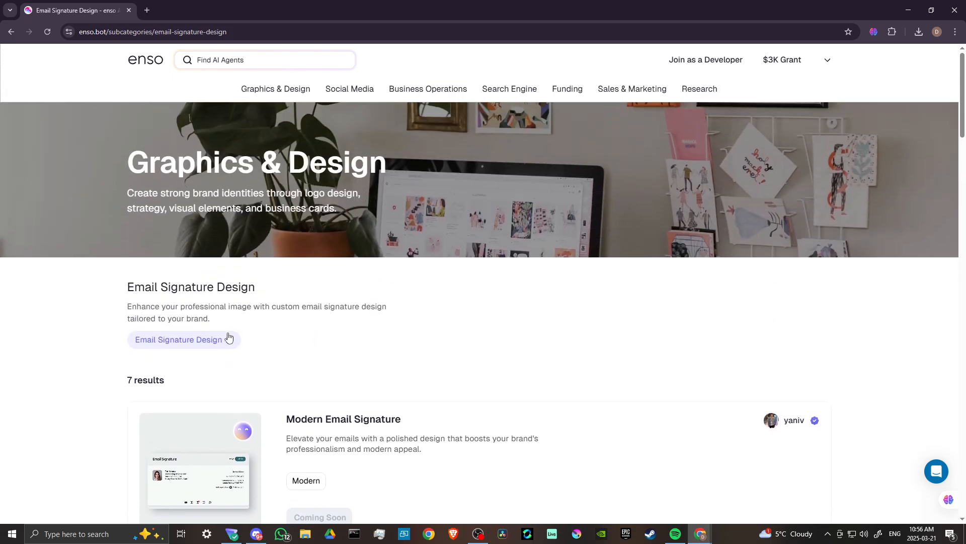
click(275, 88)
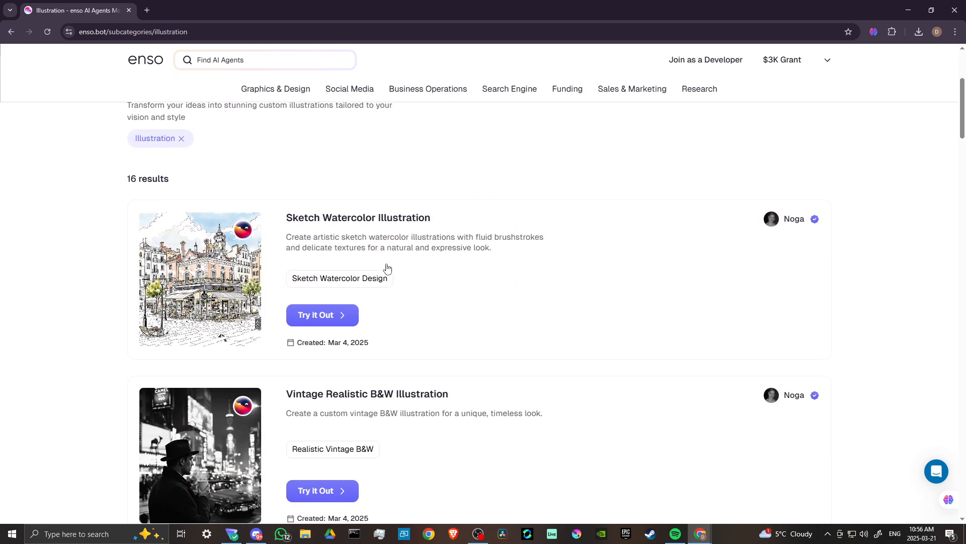
scroll(down, 3)
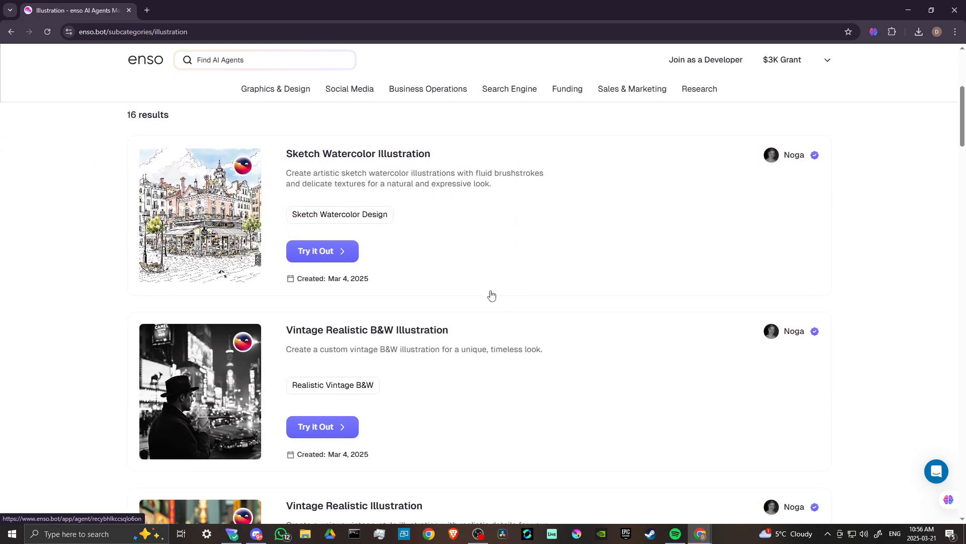
scroll(down, 3)
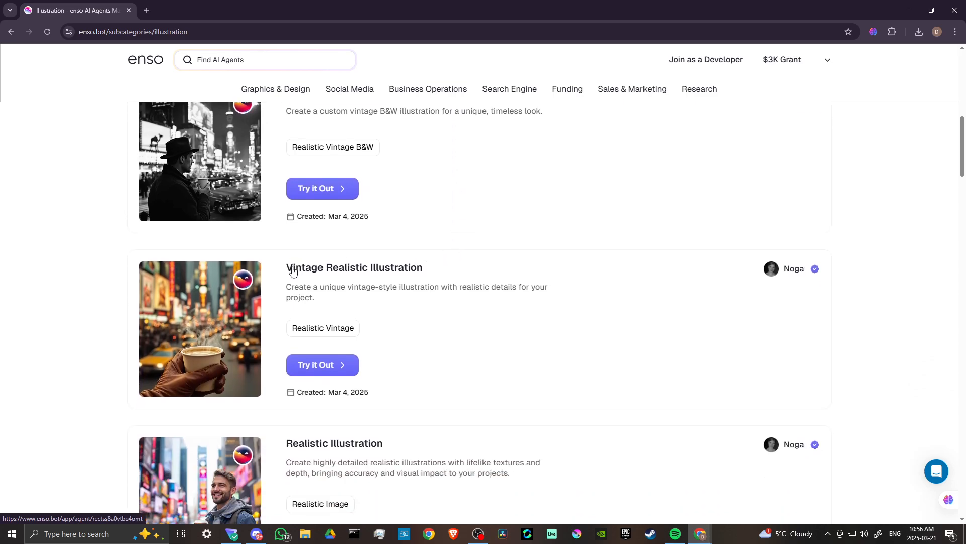
scroll(down, 3)
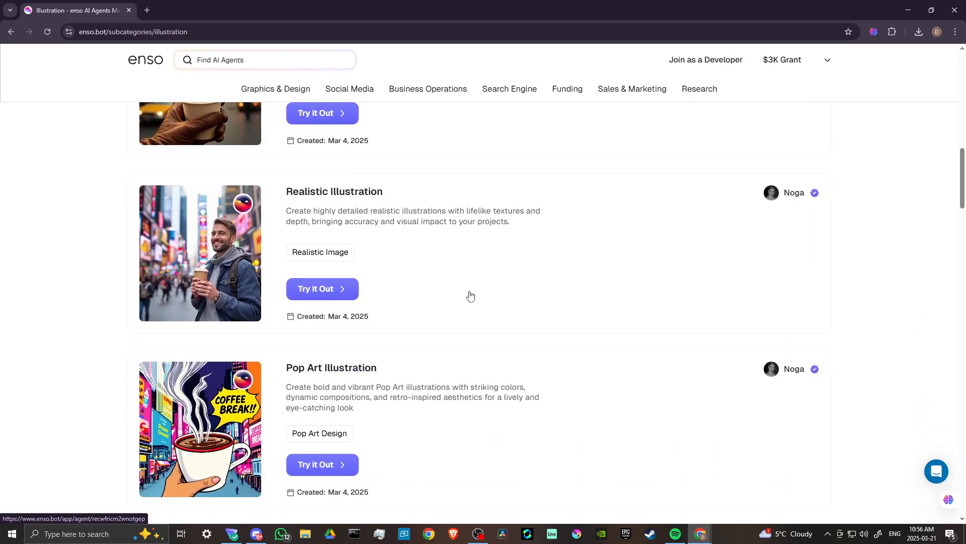
scroll(down, 3)
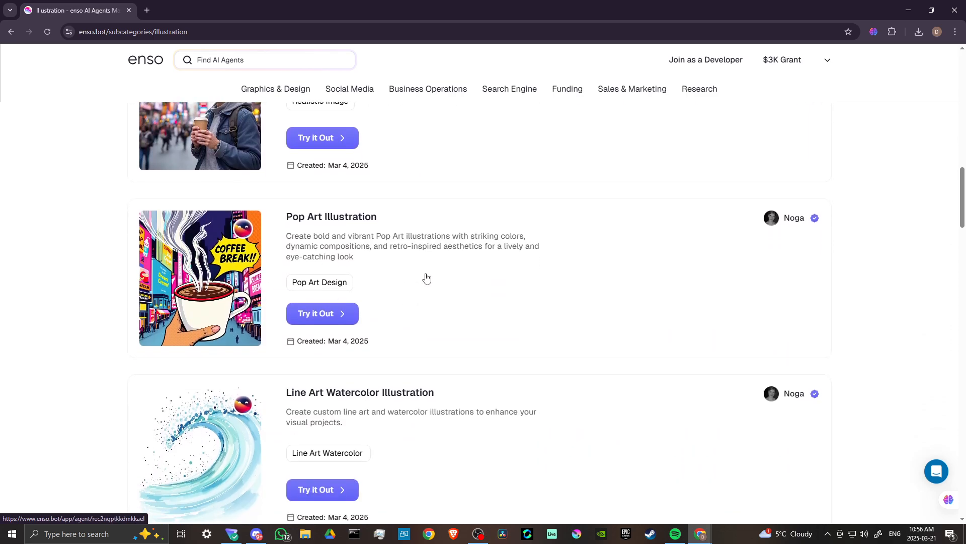
scroll(down, 3)
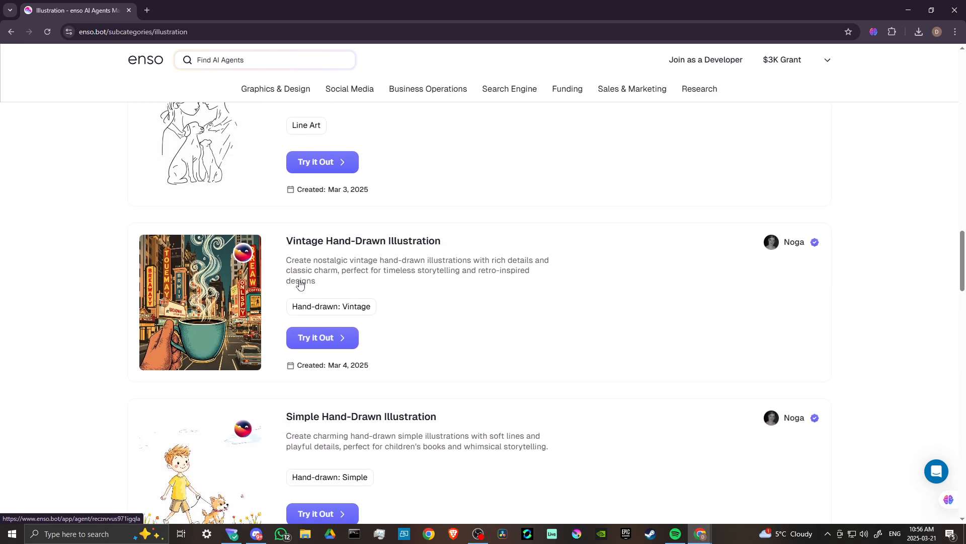
scroll(down, 3)
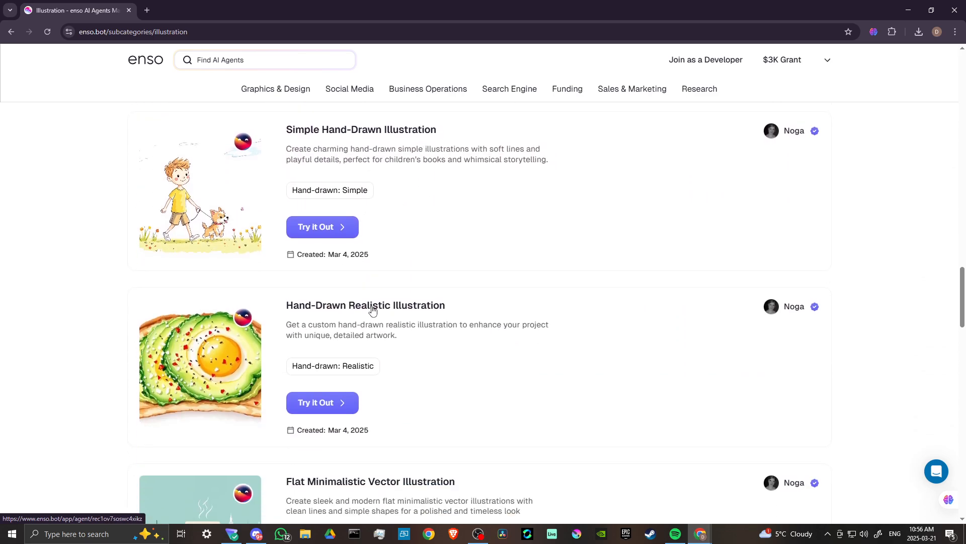
scroll(down, 3)
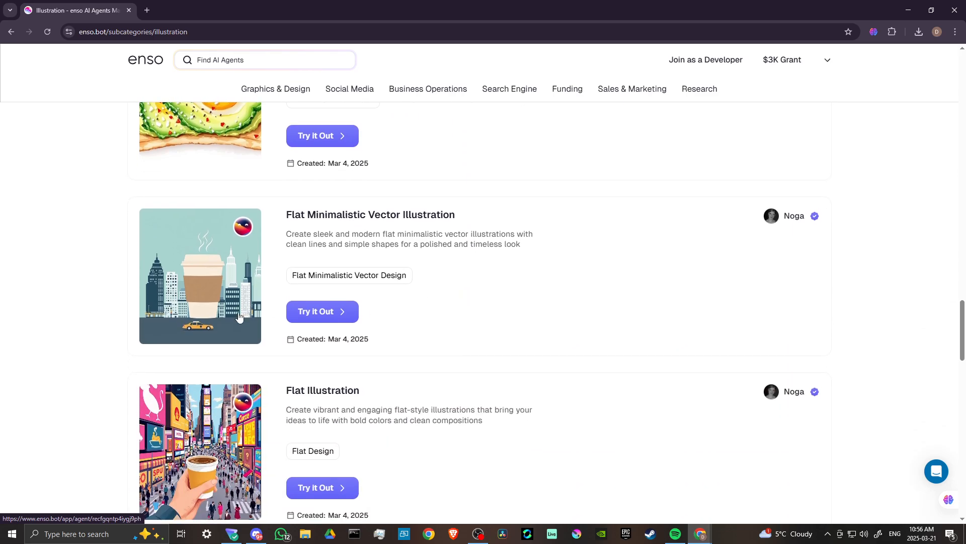
scroll(down, 3)
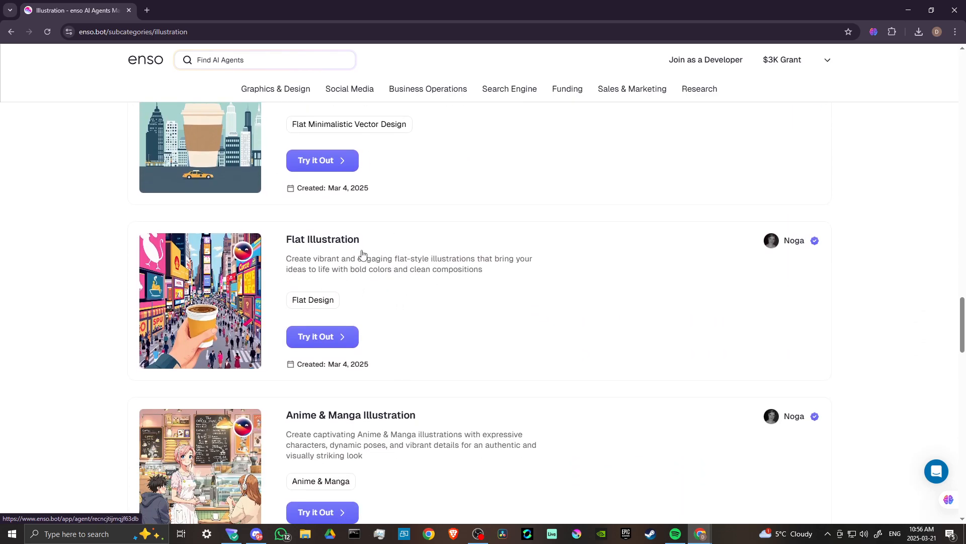
scroll(down, 3)
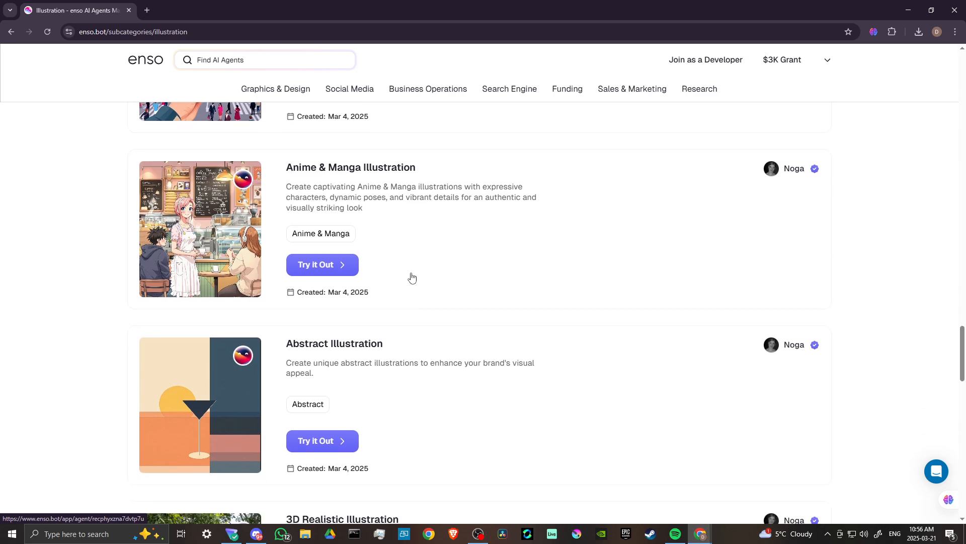
scroll(down, 3)
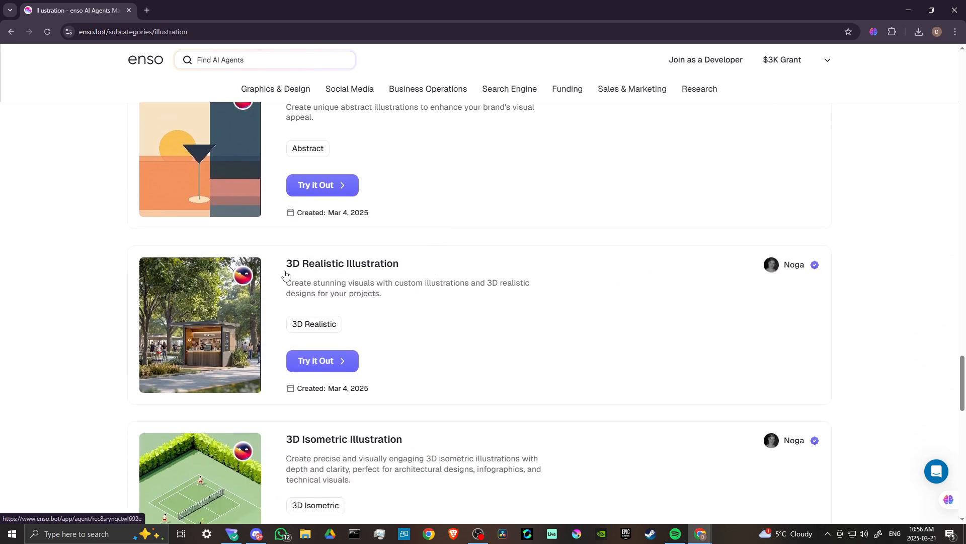
scroll(down, 3)
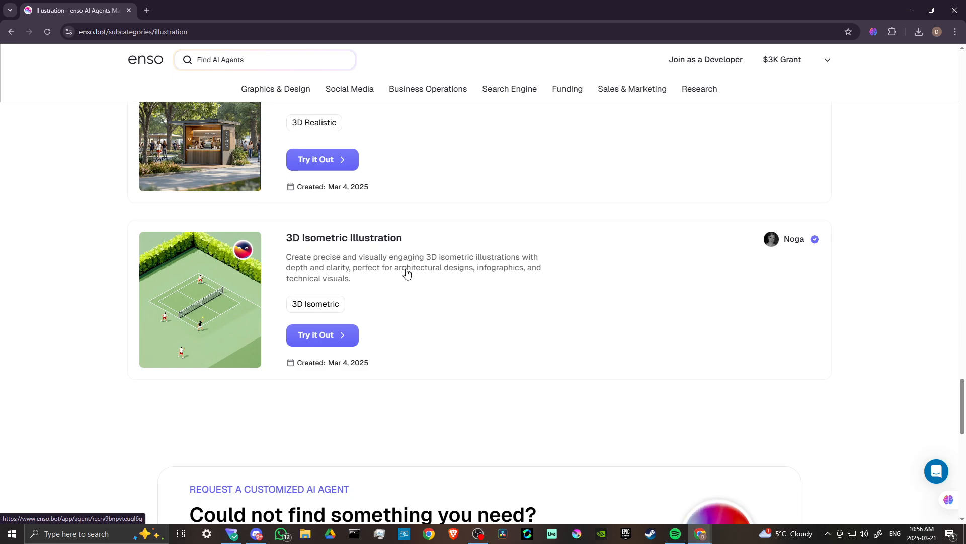
scroll(down, 3)
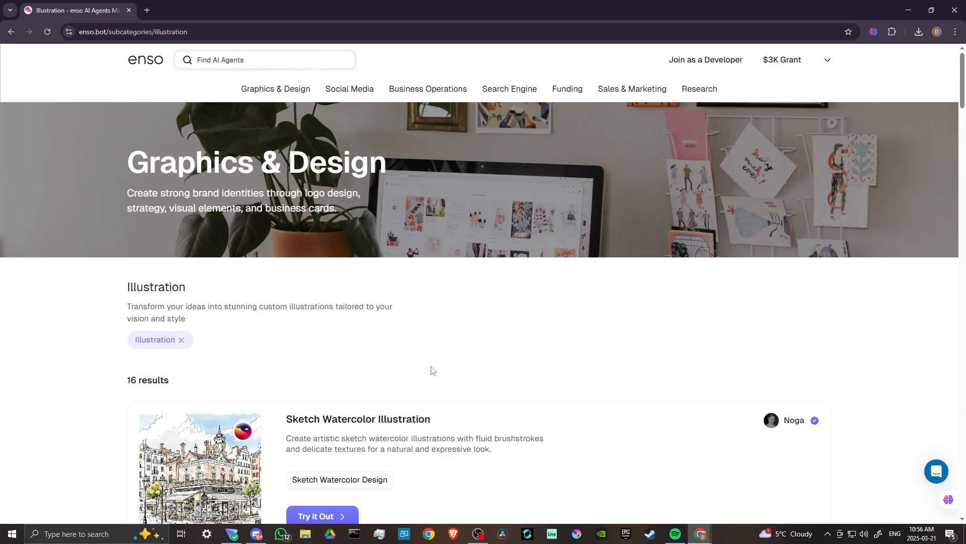
mouse_move(435, 370)
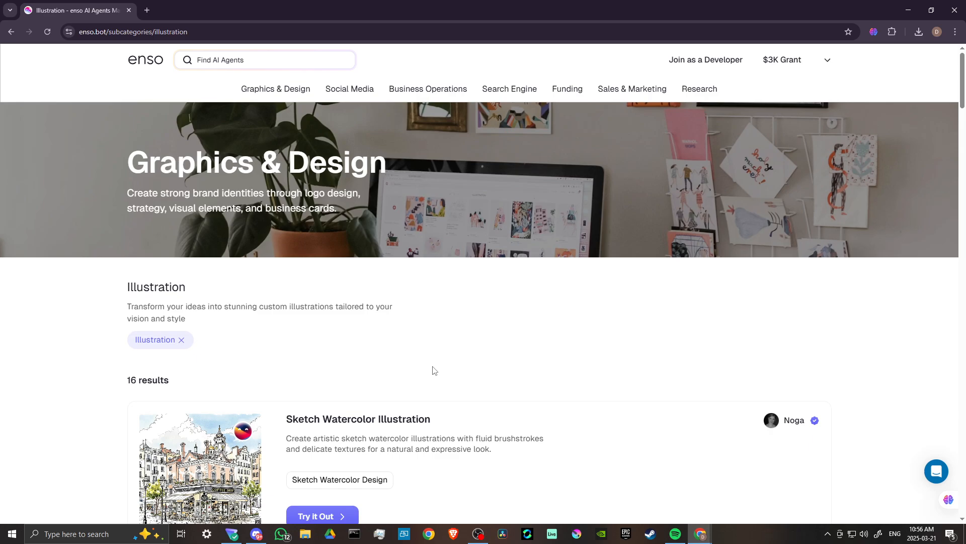
View the Graphics & Design page's four subcategories and featured agents.
scroll(down, 3)
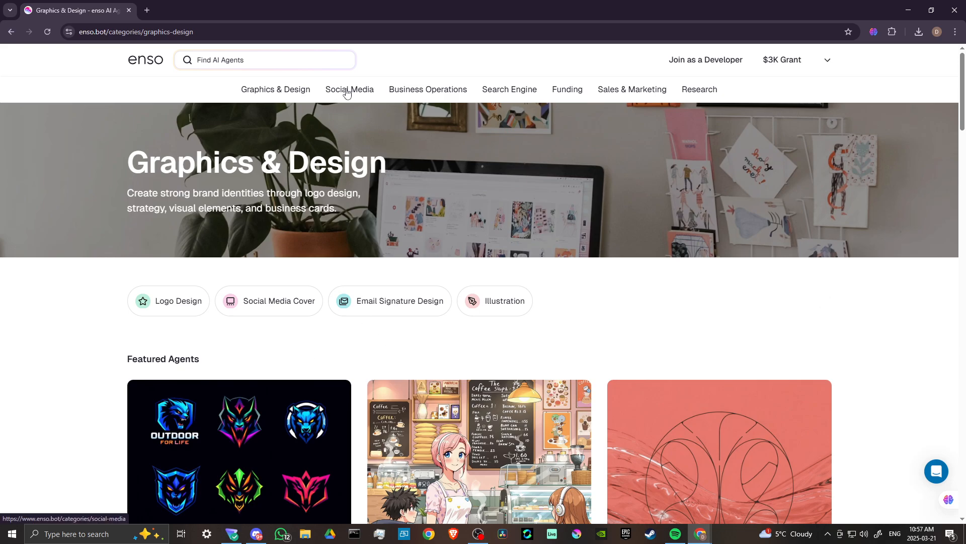
Enter the Social Media category and browse its subcategories, featured agents and 67 results.
click(349, 90)
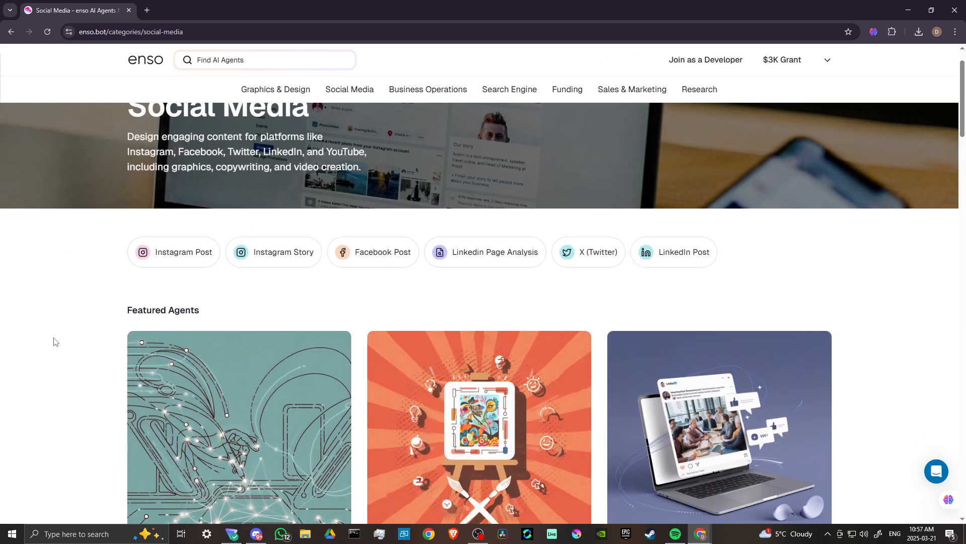
scroll(down, 3)
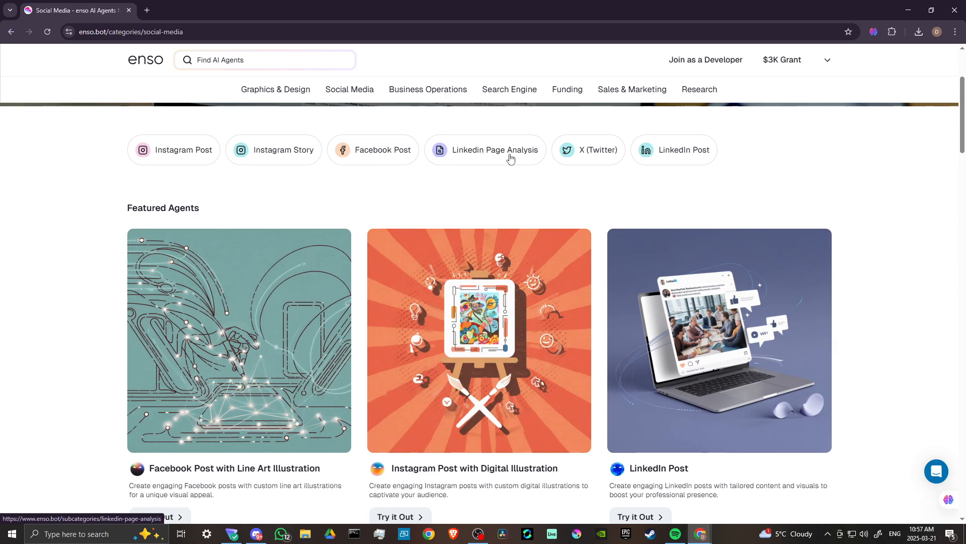
mouse_move(206, 214)
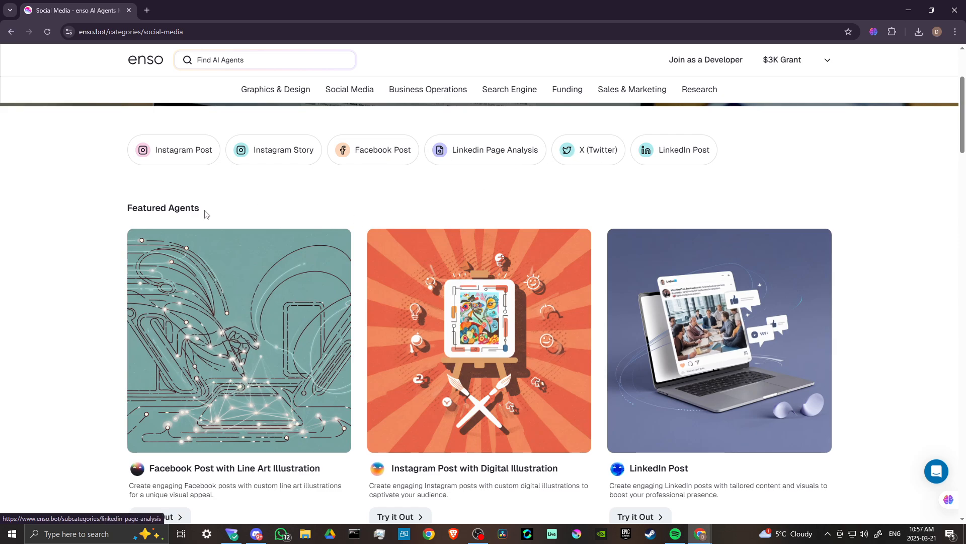
scroll(down, 3)
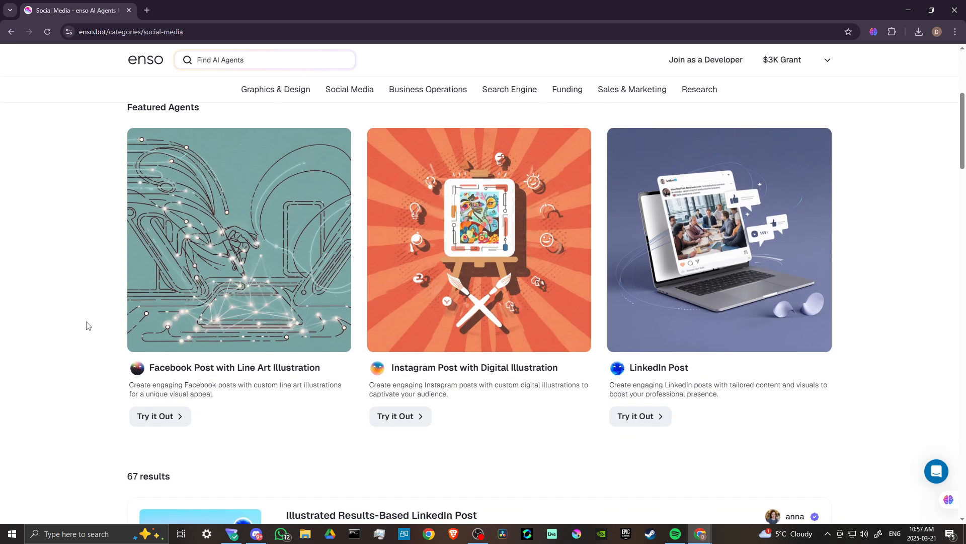
mouse_move(280, 374)
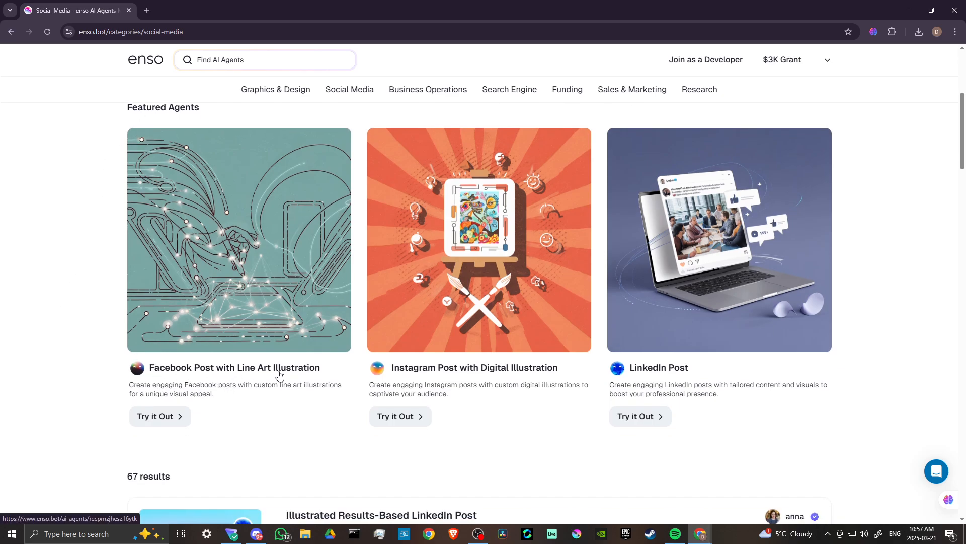
mouse_move(519, 372)
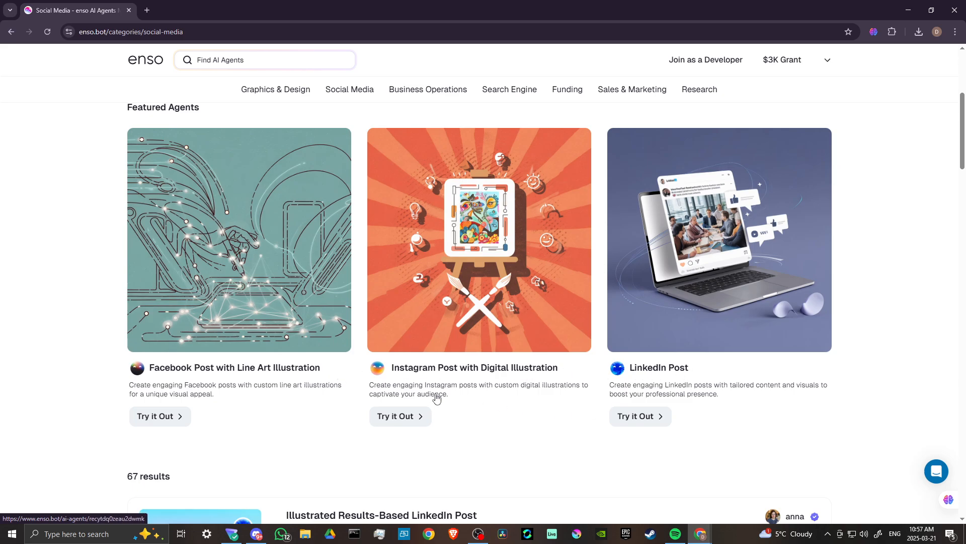
scroll(down, 3)
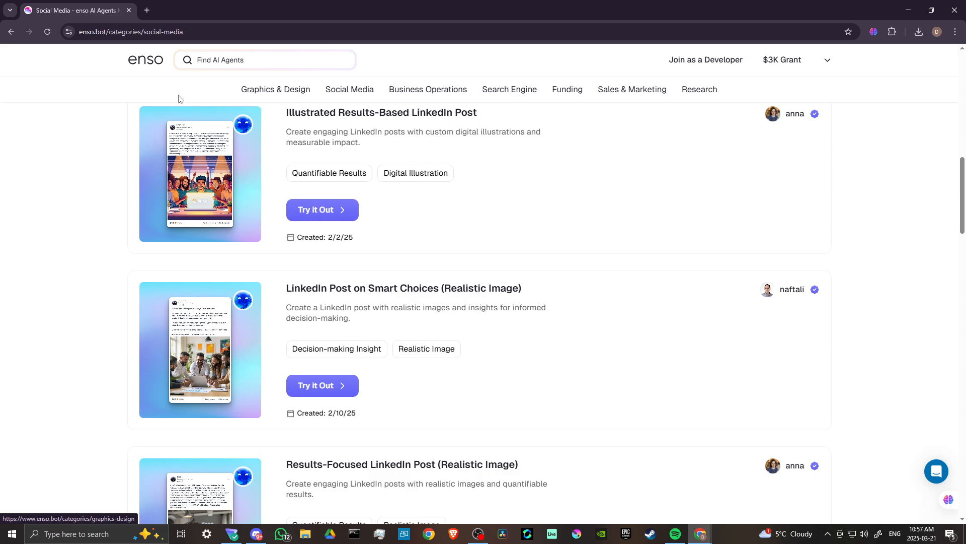
mouse_move(242, 401)
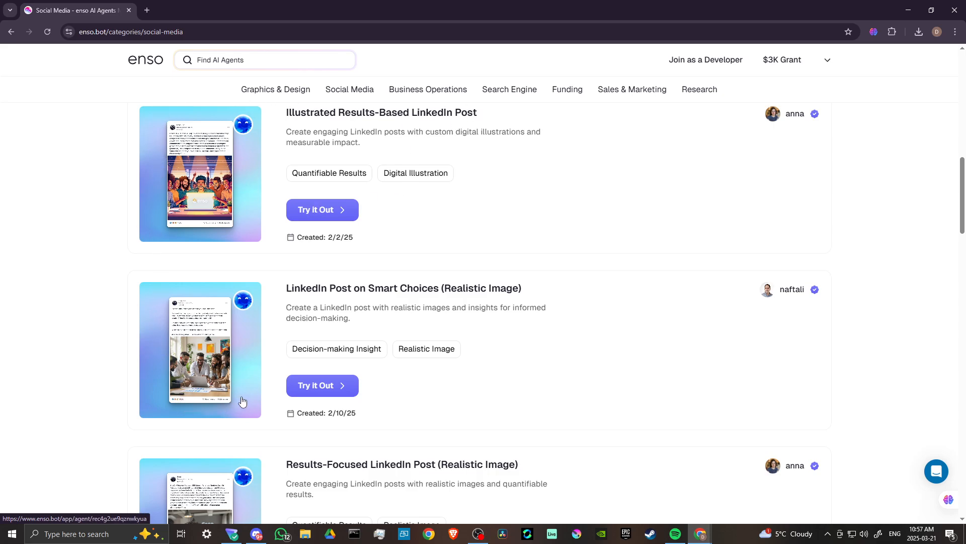
mouse_move(146, 188)
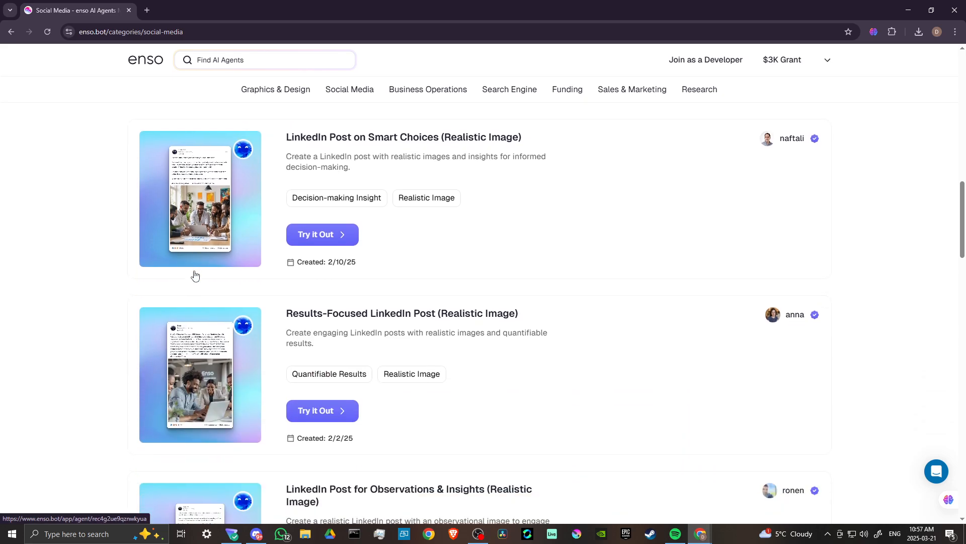
scroll(down, 3)
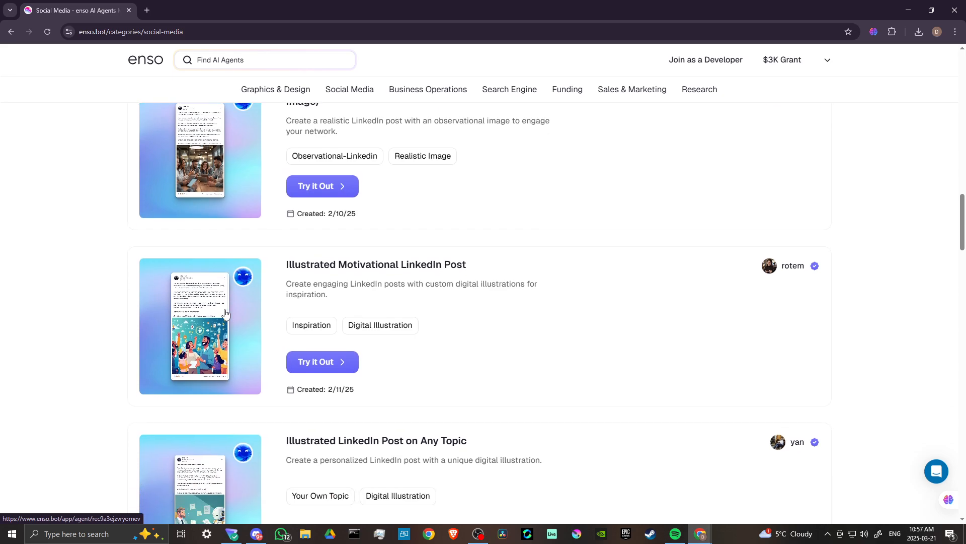
scroll(down, 3)
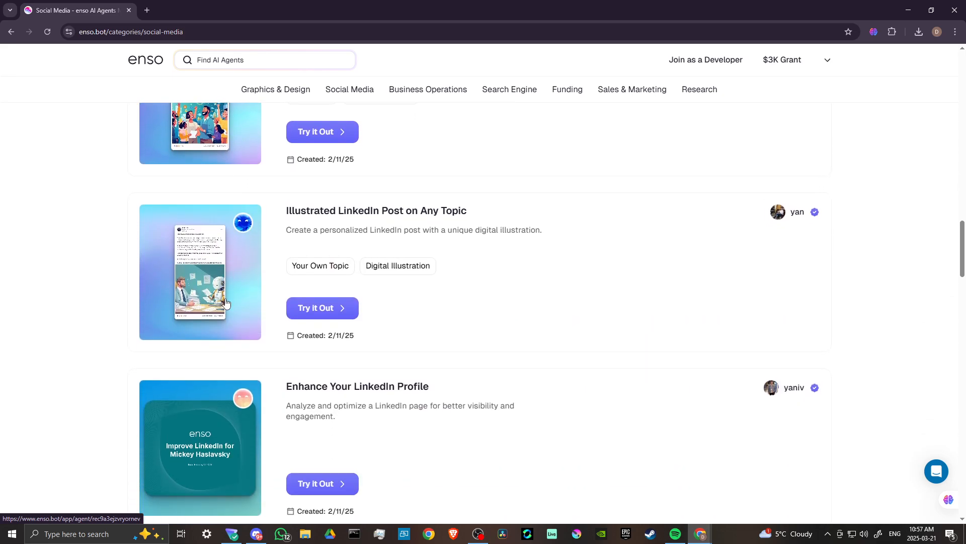
scroll(down, 3)
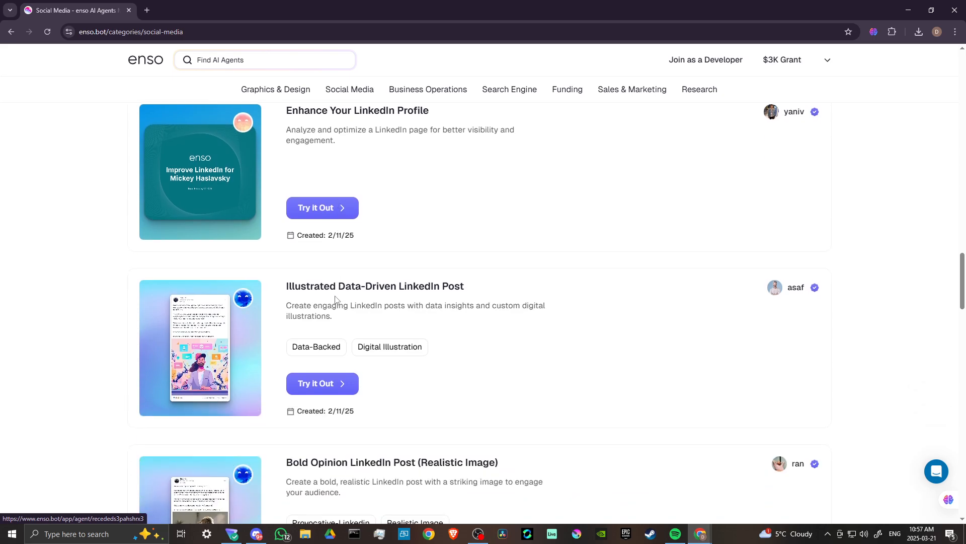
mouse_move(278, 304)
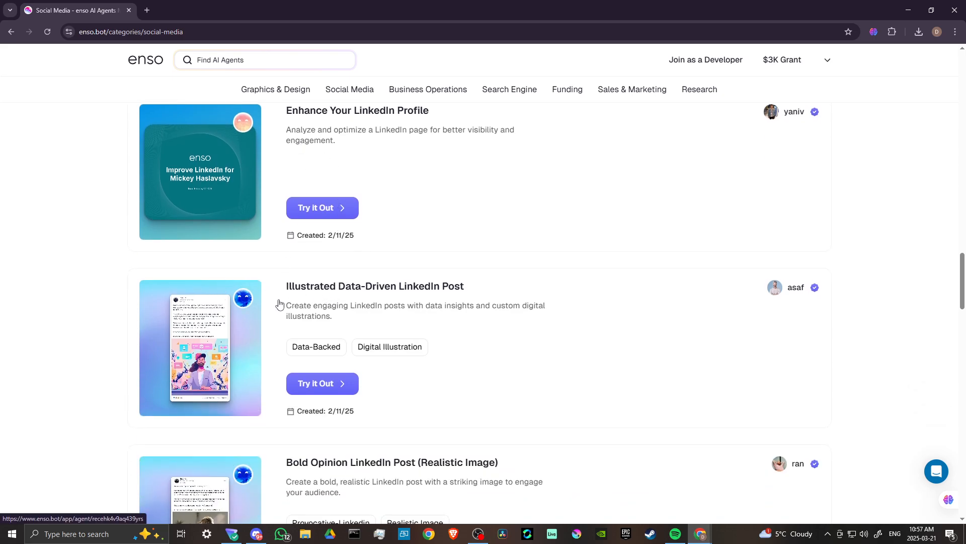
scroll(down, 3)
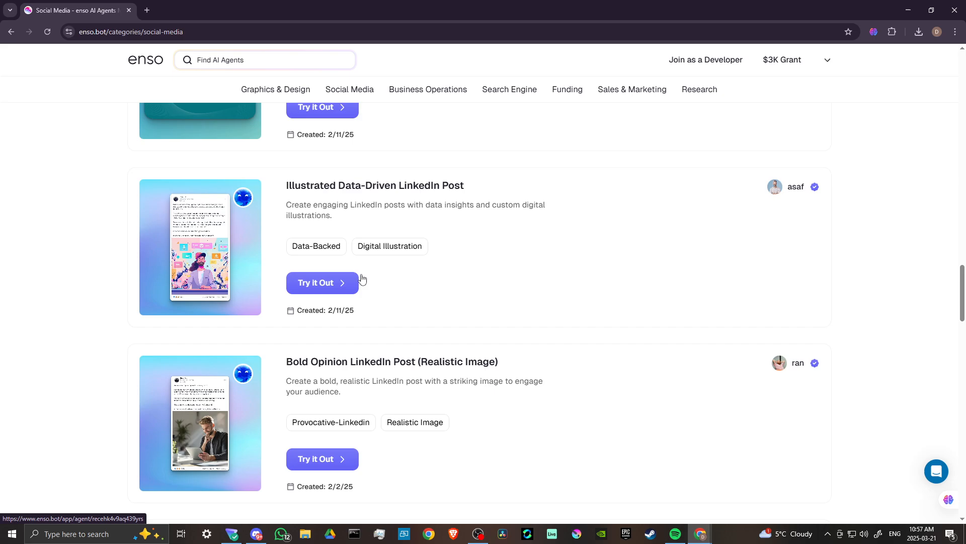
scroll(down, 3)
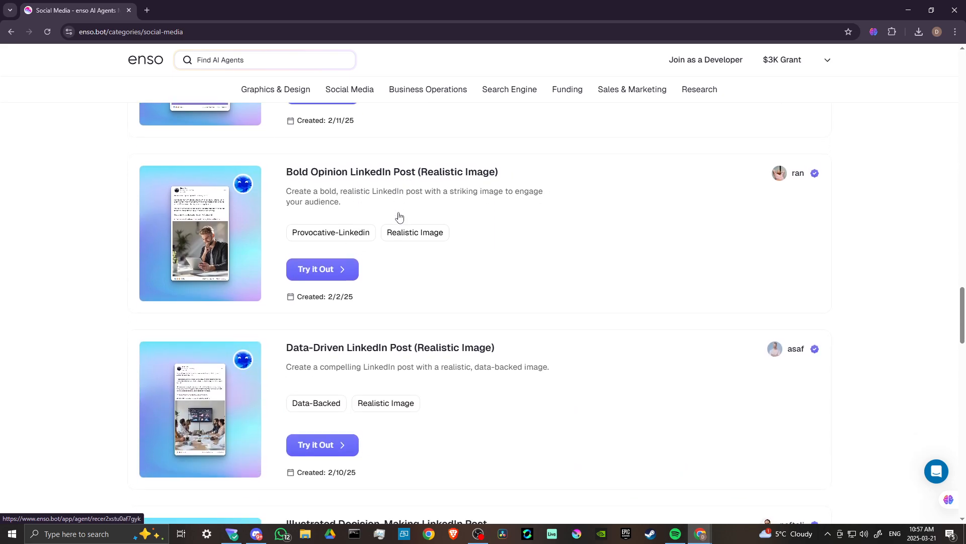
scroll(down, 3)
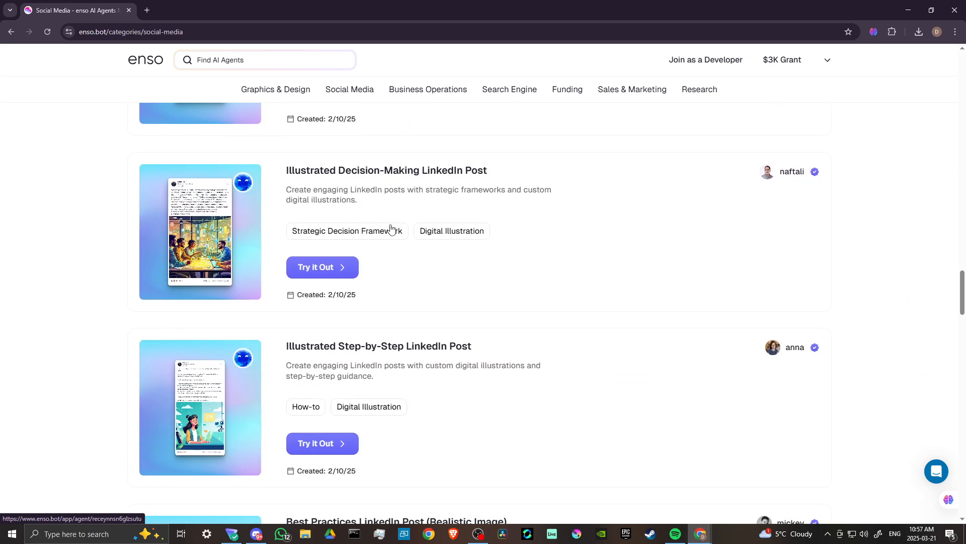
scroll(down, 3)
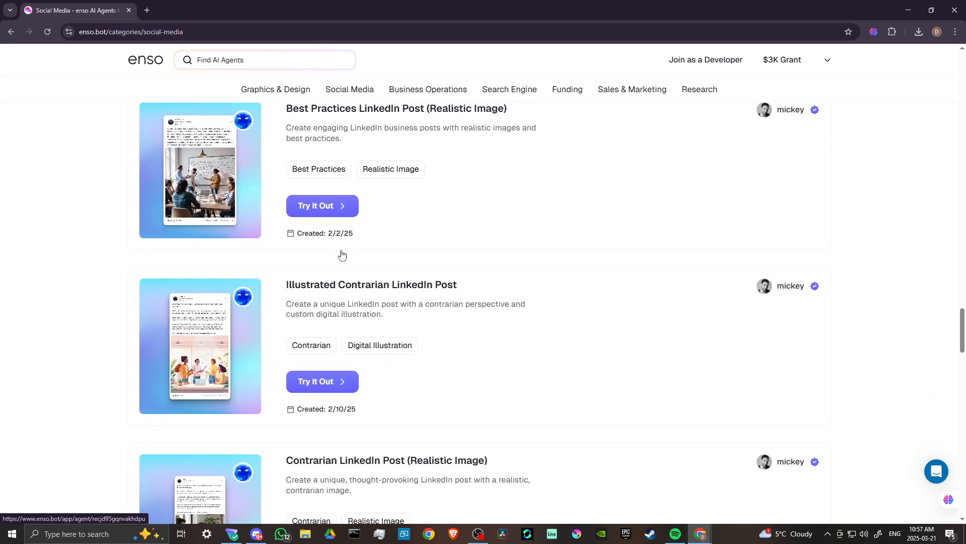
scroll(down, 3)
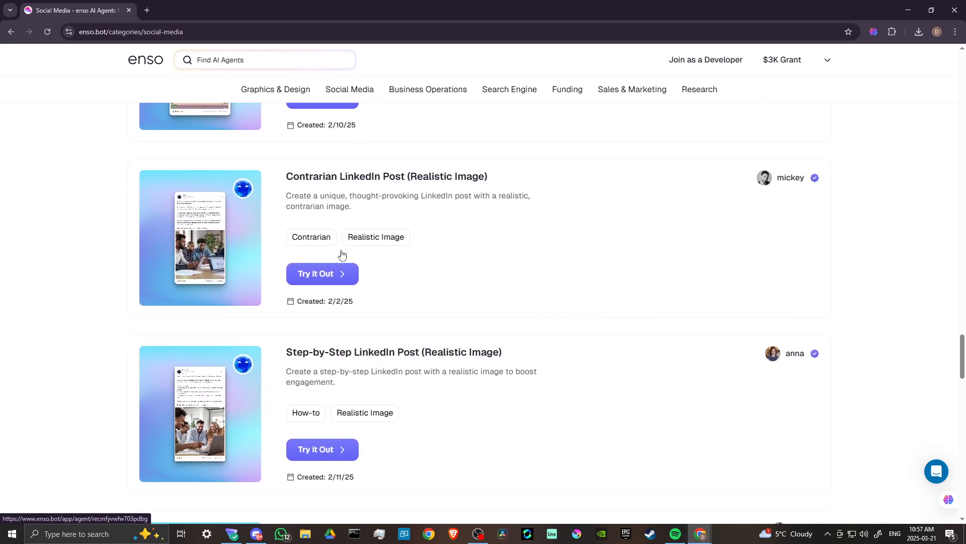
scroll(down, 3)
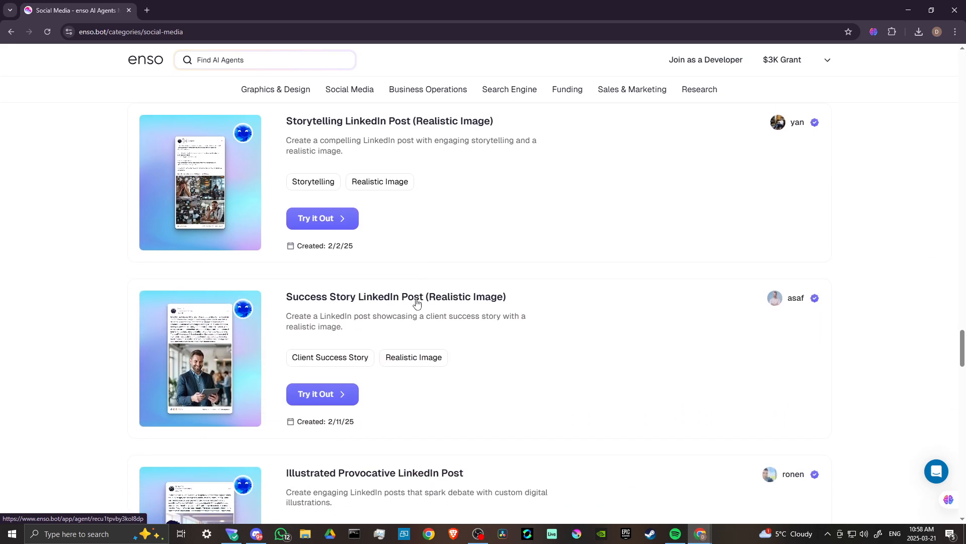
scroll(down, 3)
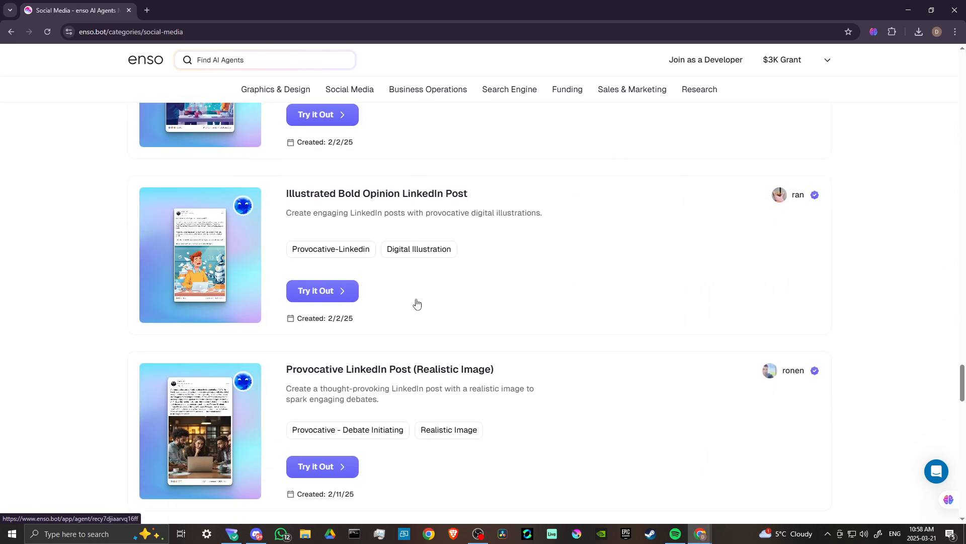
scroll(down, 3)
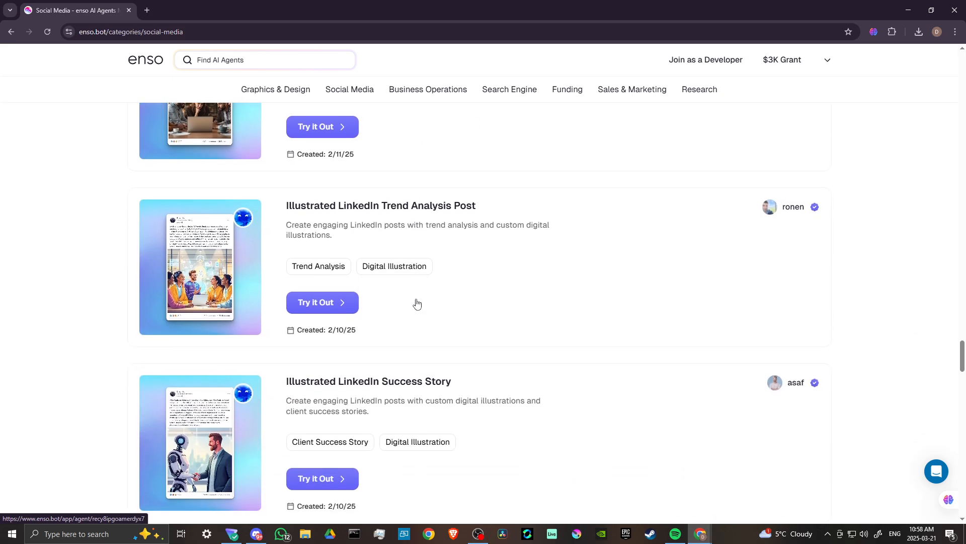
scroll(down, 3)
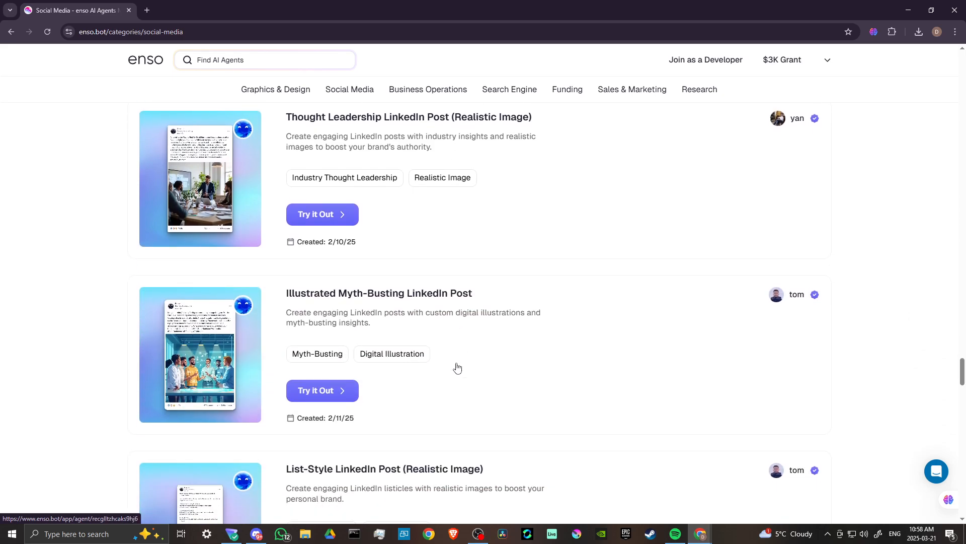
scroll(down, 3)
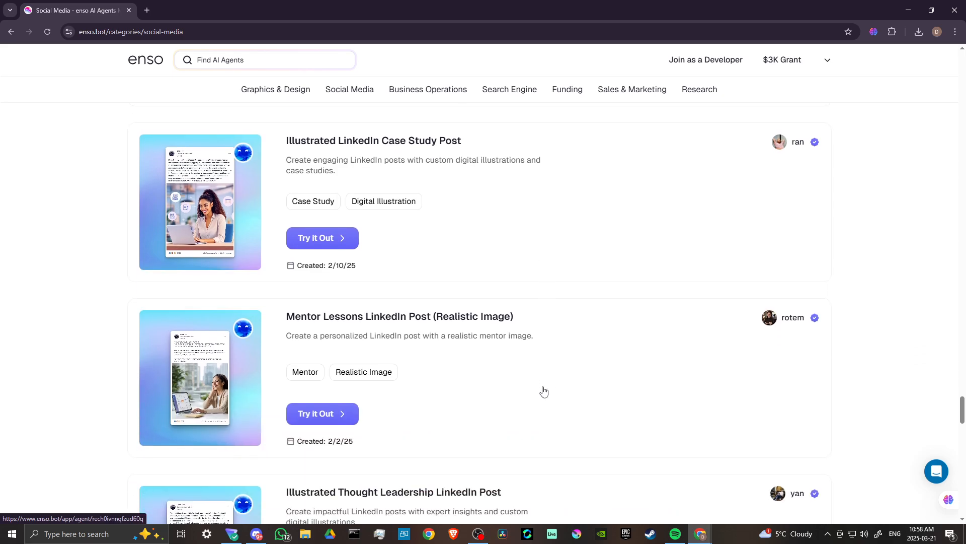
scroll(down, 3)
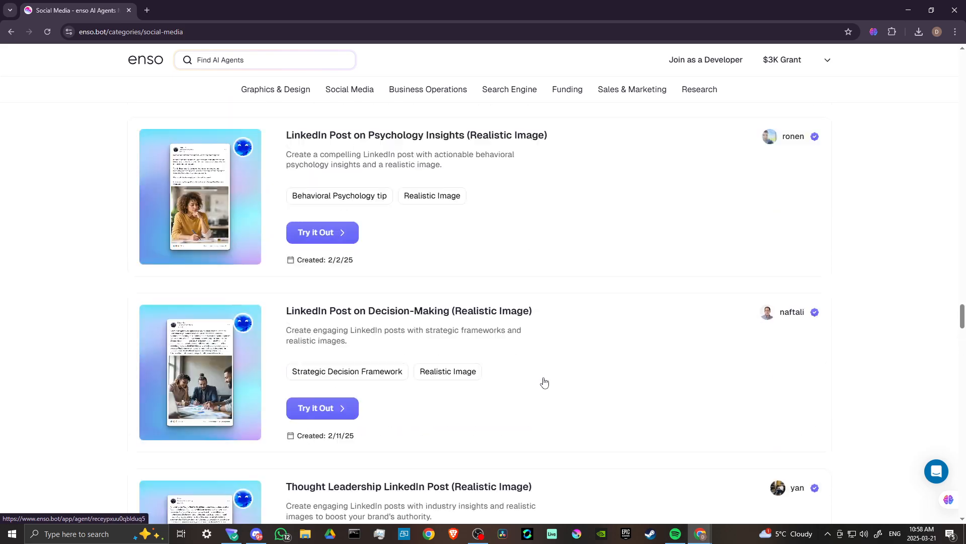
scroll(down, 3)
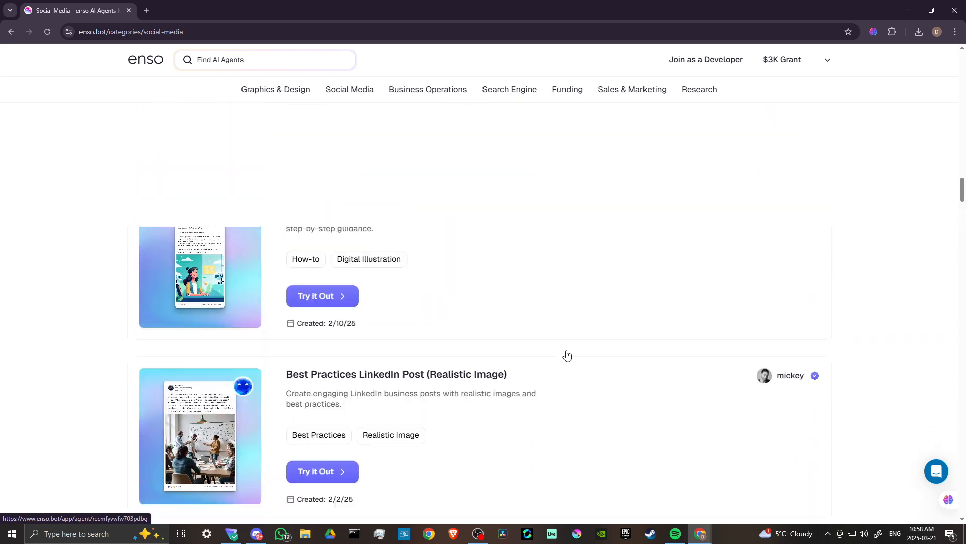
scroll(up, 3)
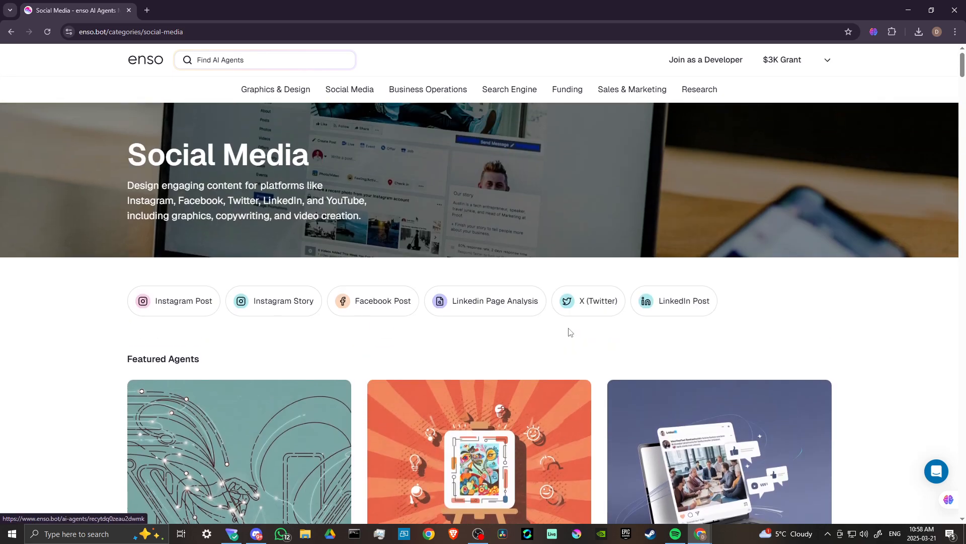
Filter to X (Twitter) and browse its 4 agents from Text-Only to X (Twitter) Posts.
click(587, 301)
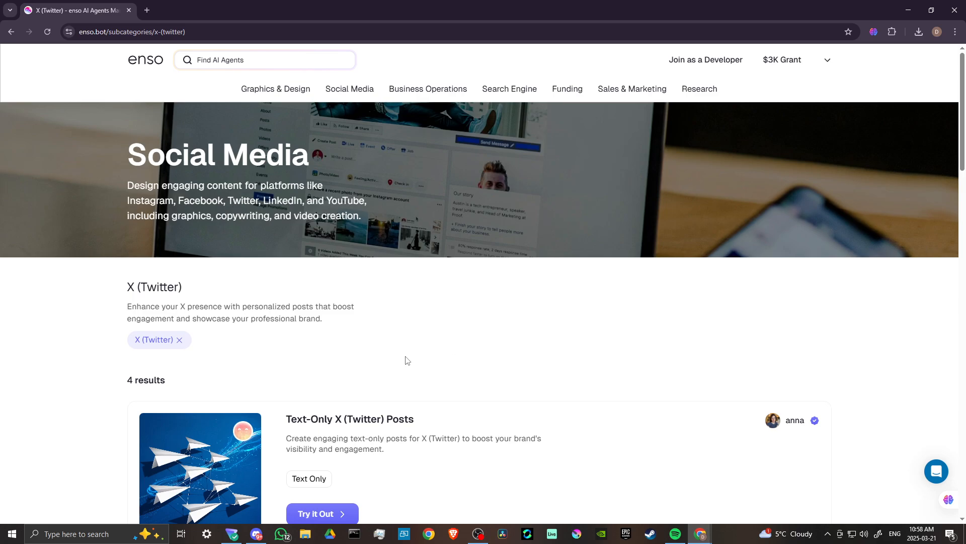
scroll(down, 3)
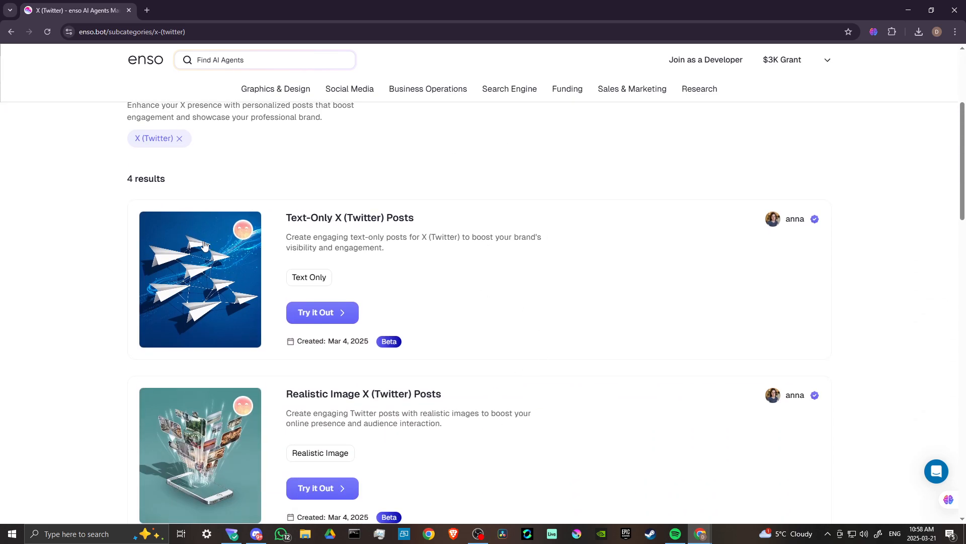
scroll(down, 3)
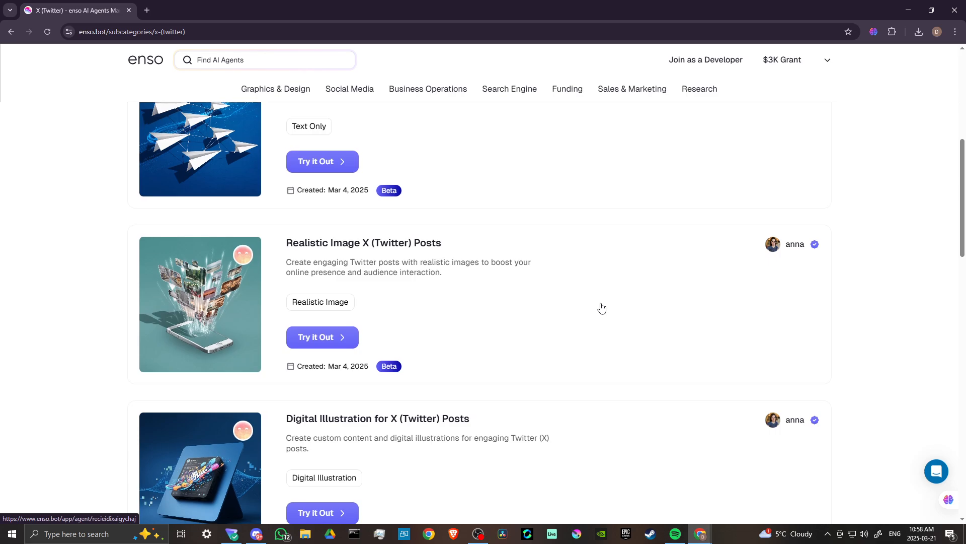
scroll(down, 3)
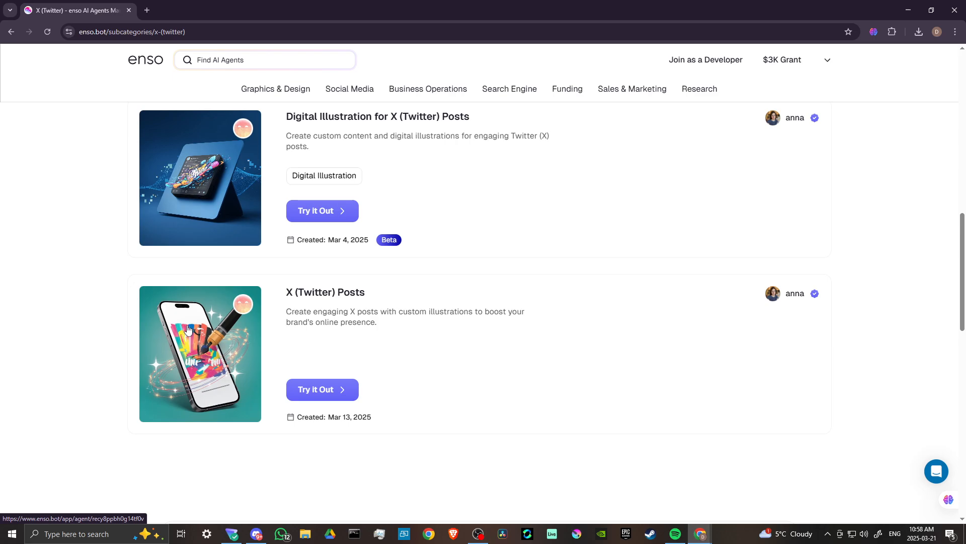
scroll(down, 3)
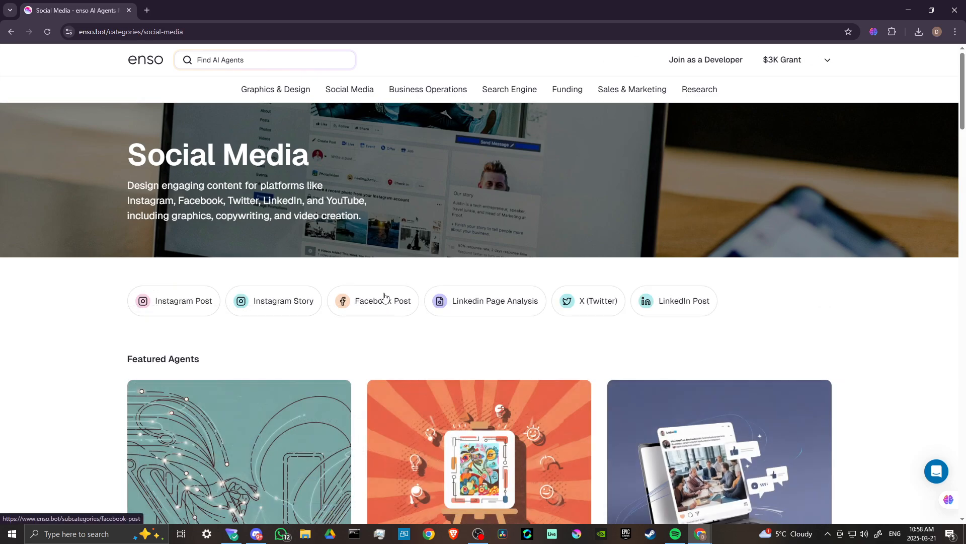
Filter to Facebook Post and browse agents like GTA-Style, Graffiti and Clipart posts.
click(371, 301)
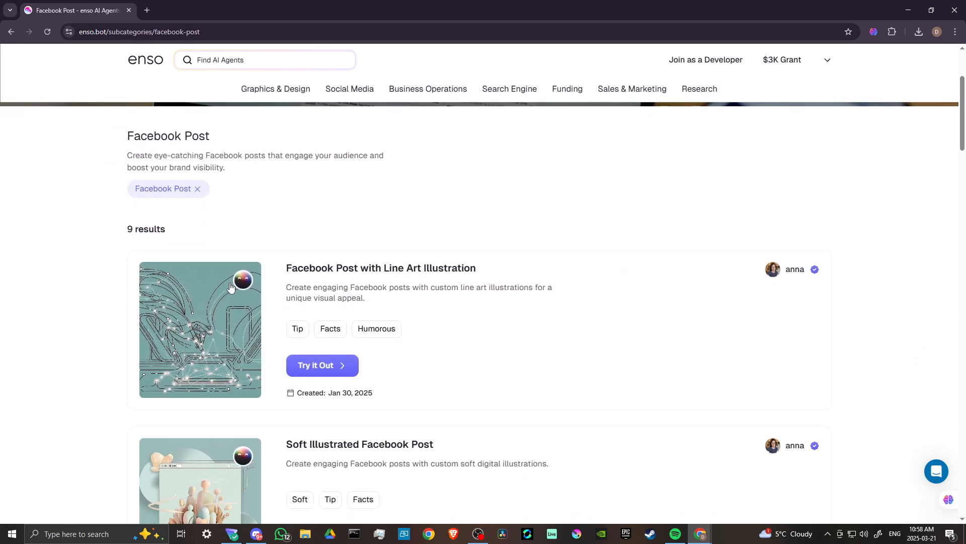
scroll(down, 3)
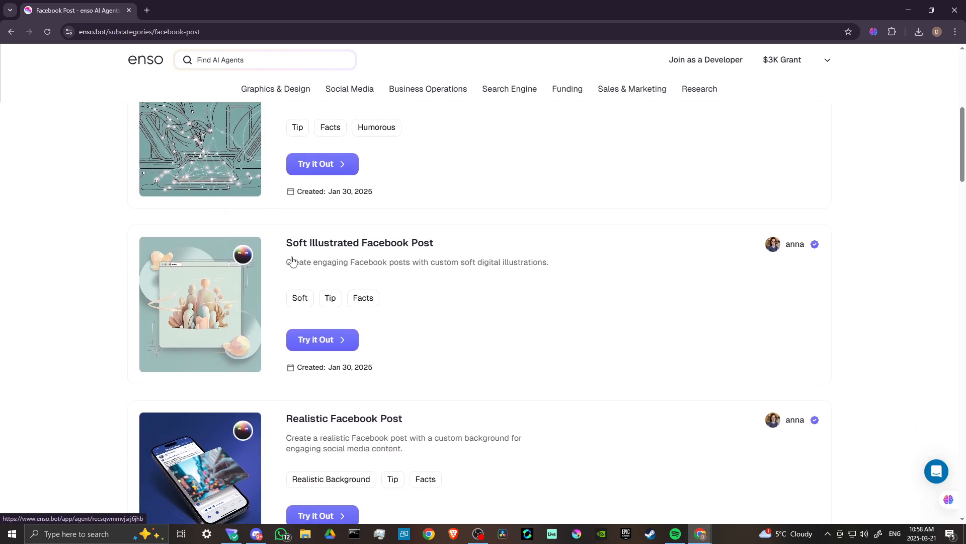
scroll(down, 3)
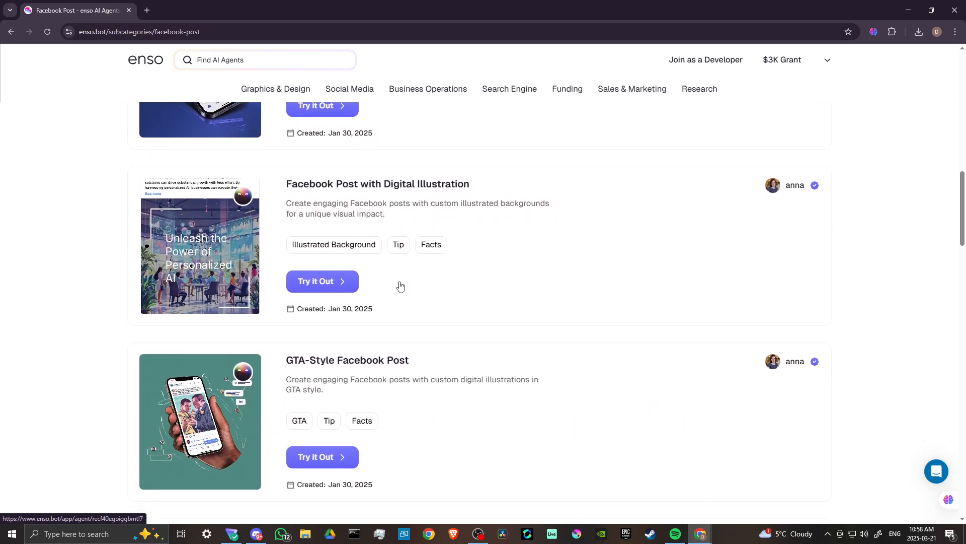
scroll(down, 3)
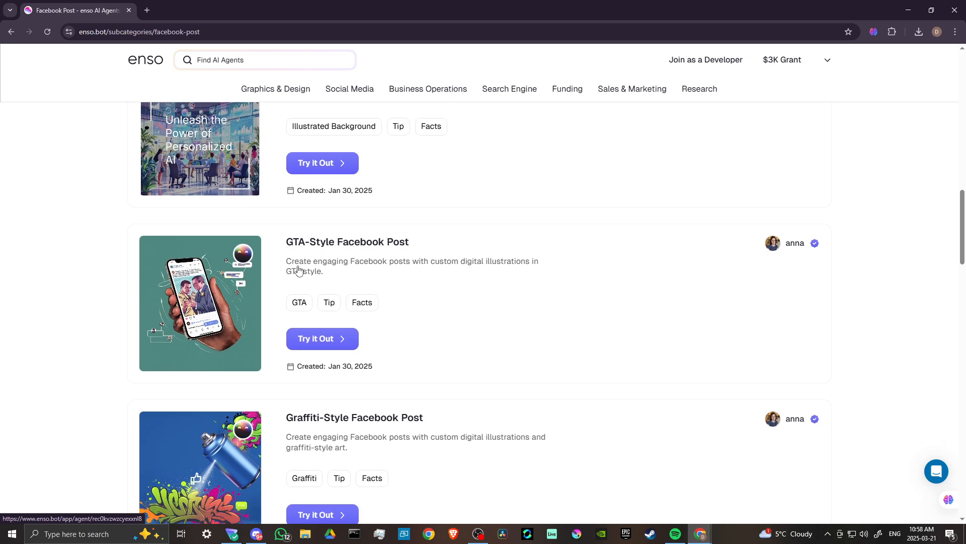
scroll(down, 3)
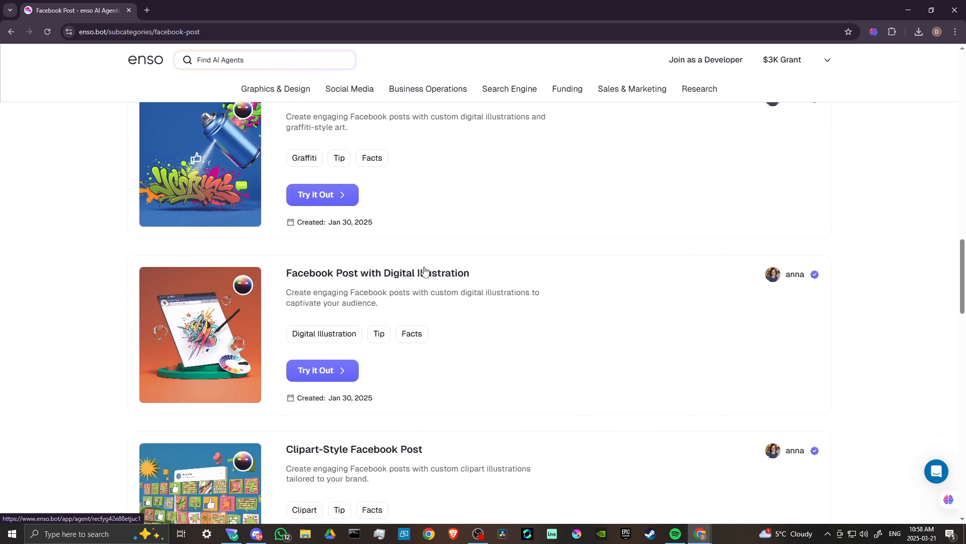
scroll(down, 3)
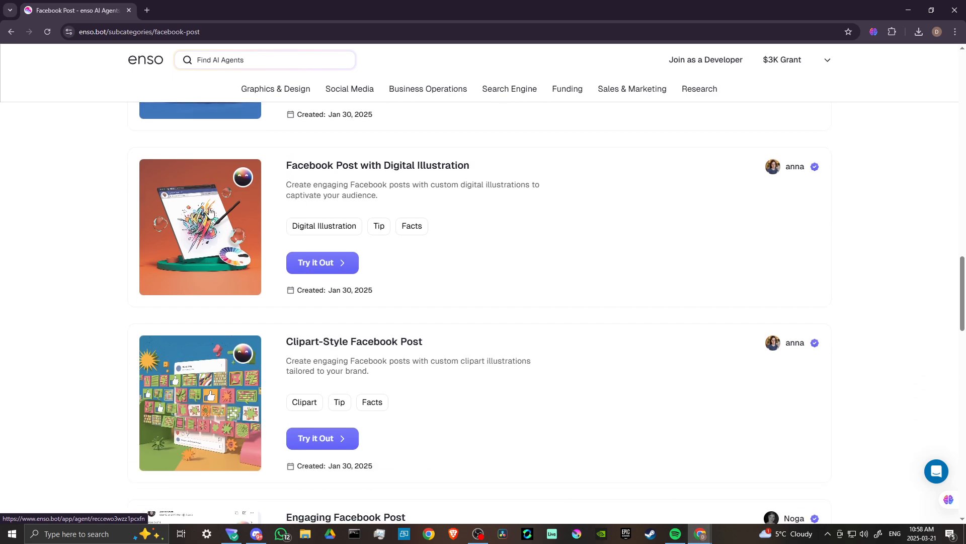
Finish the nine Facebook Post results, clear the filter and move to the Business Operations category.
scroll(down, 3)
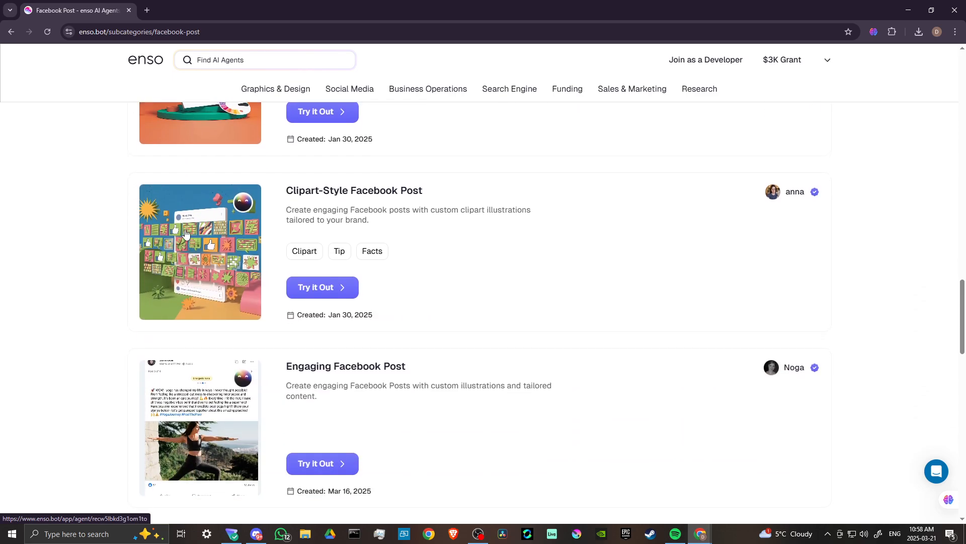
scroll(down, 3)
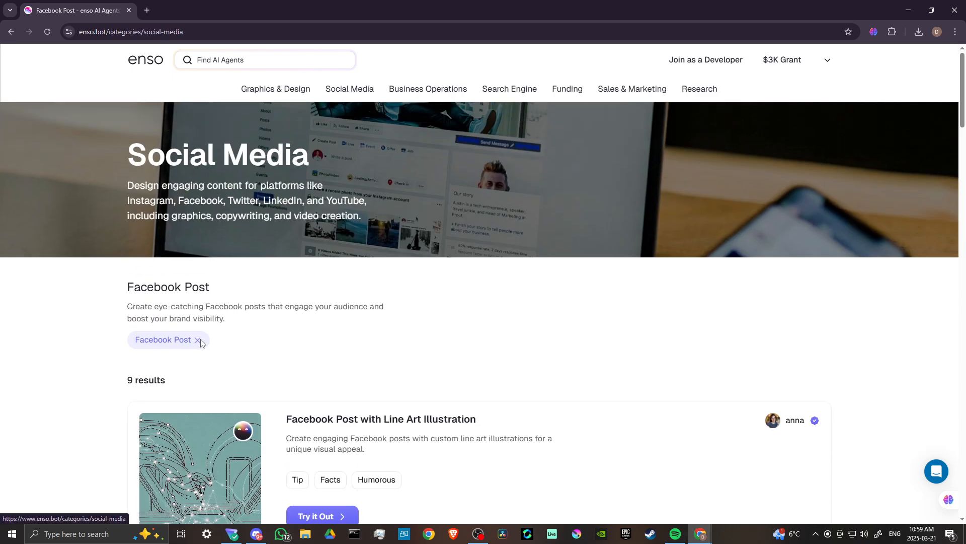
click(198, 340)
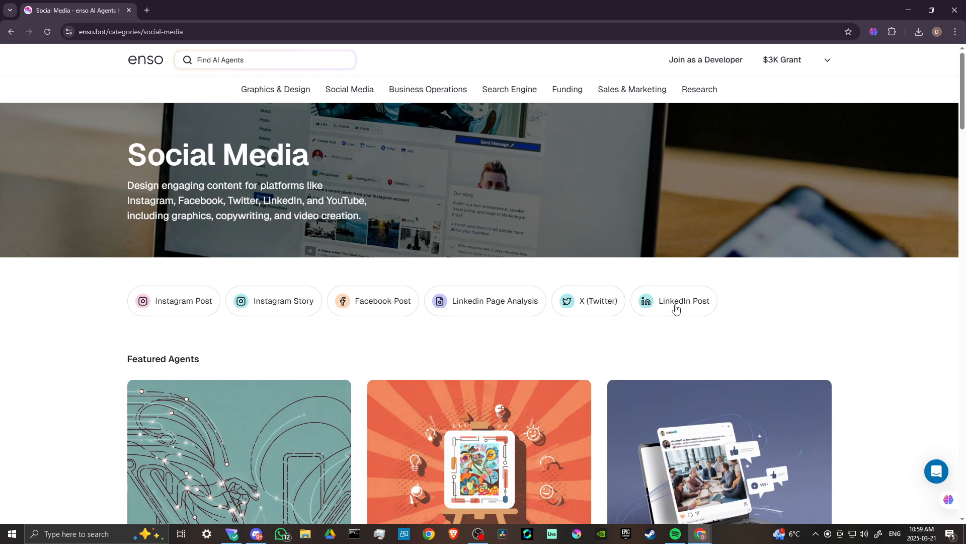
mouse_move(421, 91)
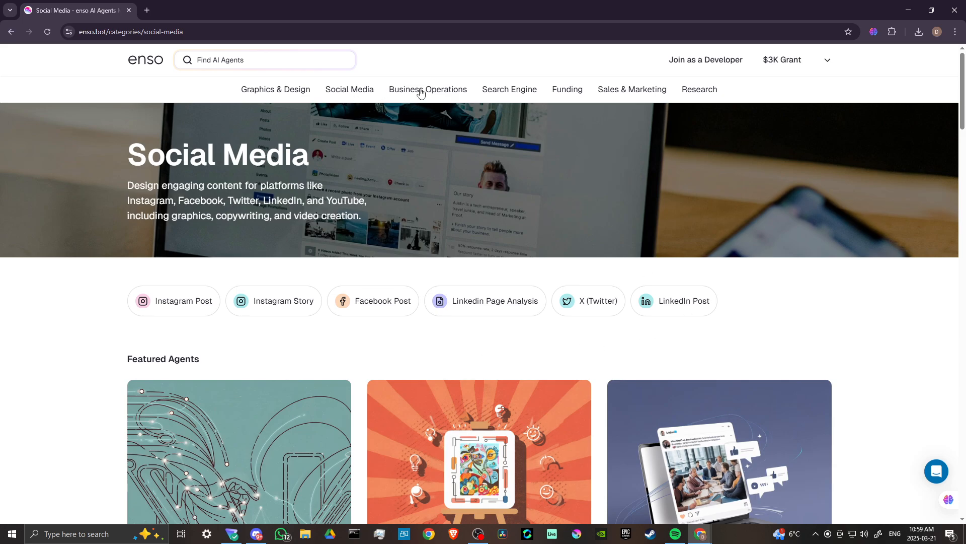
click(427, 89)
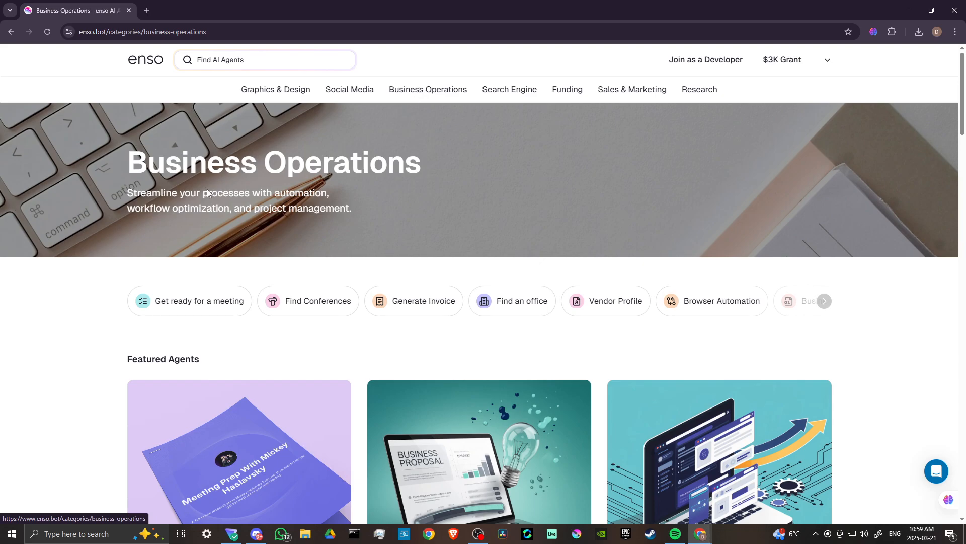
scroll(down, 3)
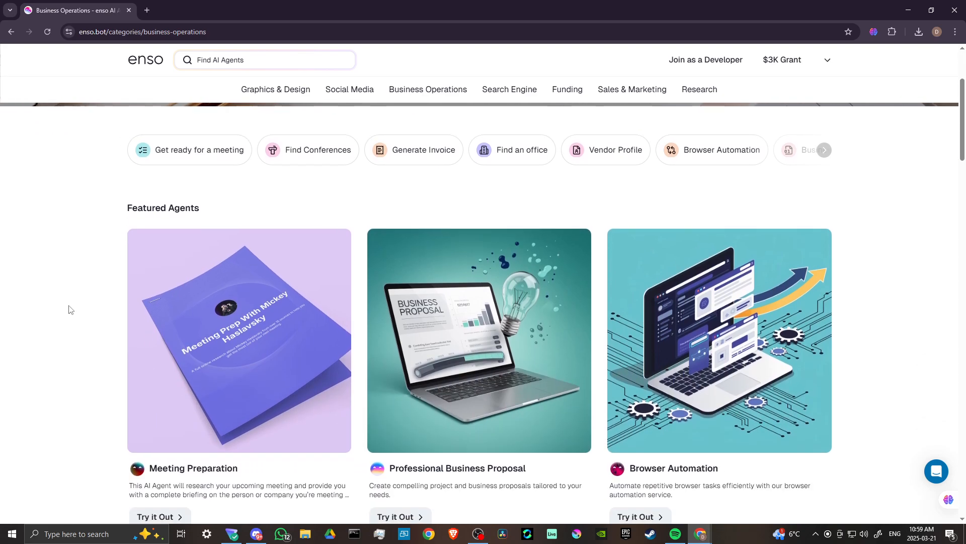
scroll(down, 3)
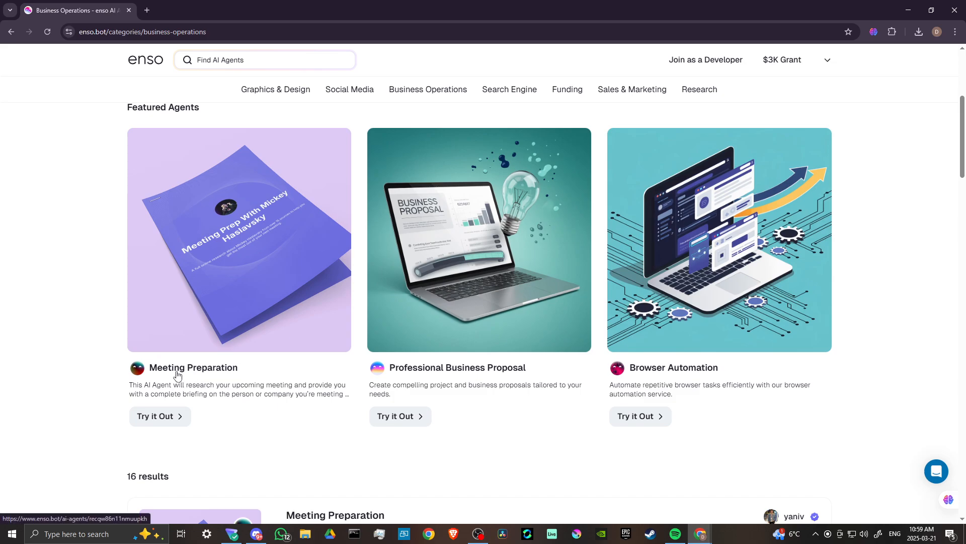
mouse_move(227, 369)
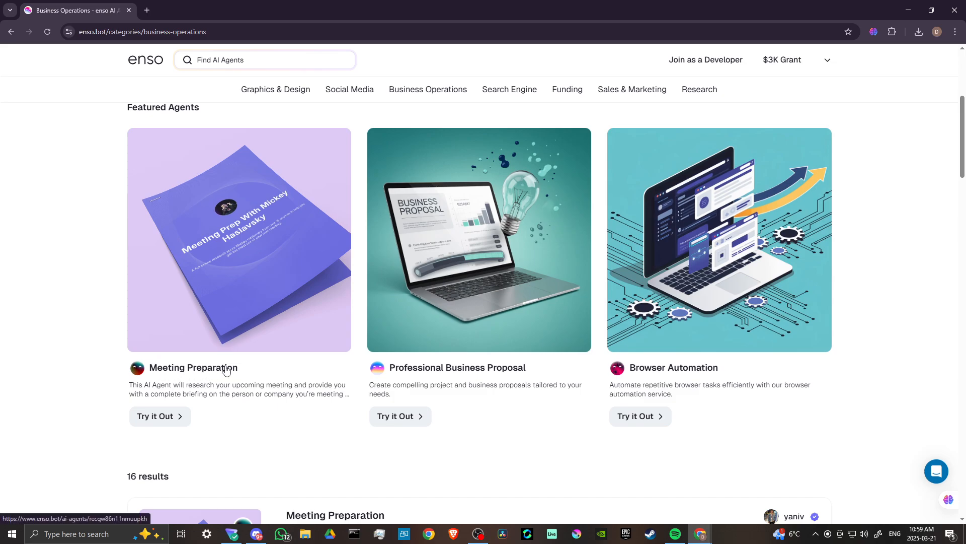
mouse_move(327, 393)
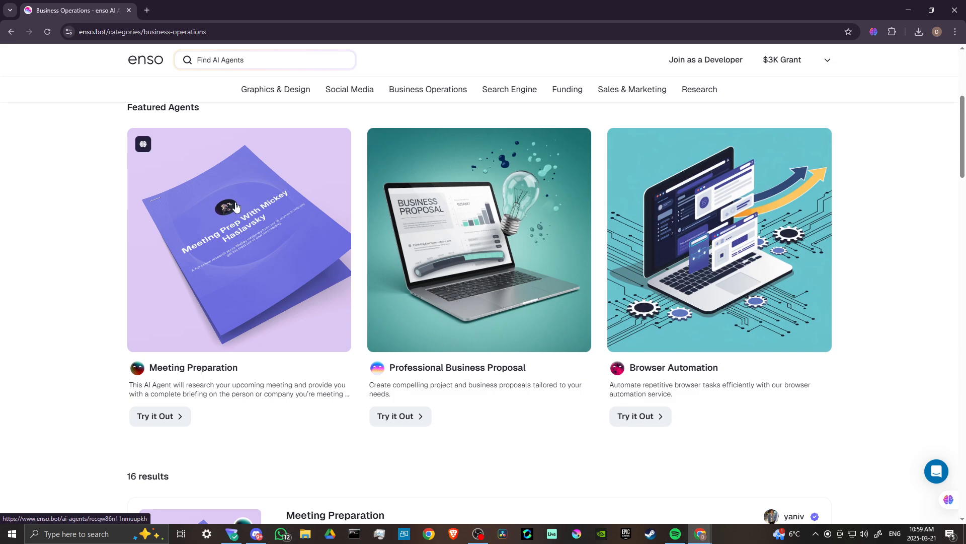
mouse_move(471, 372)
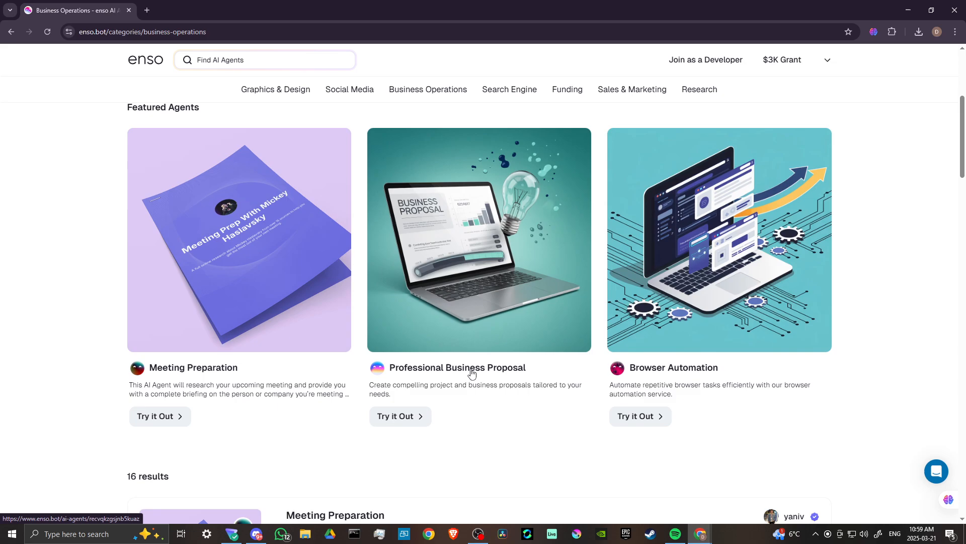
mouse_move(454, 390)
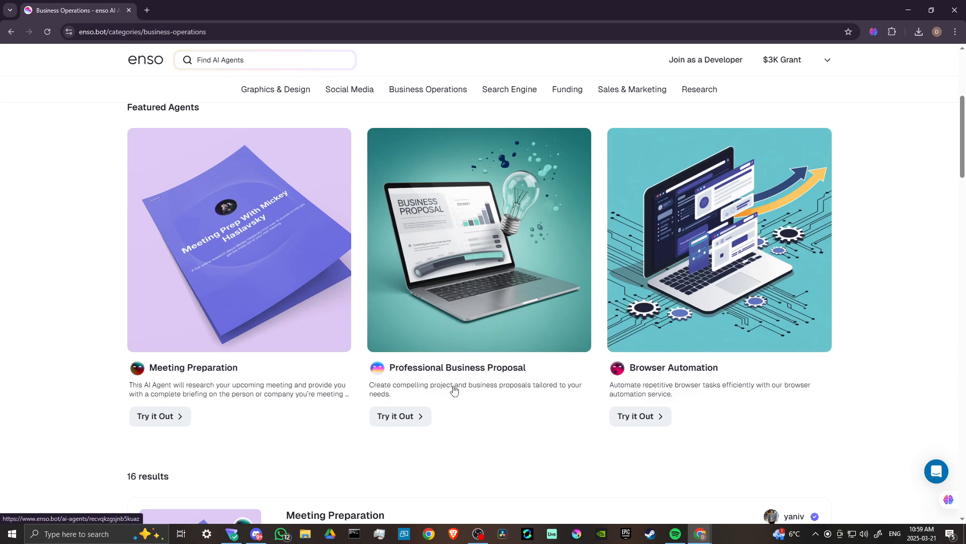
mouse_move(608, 388)
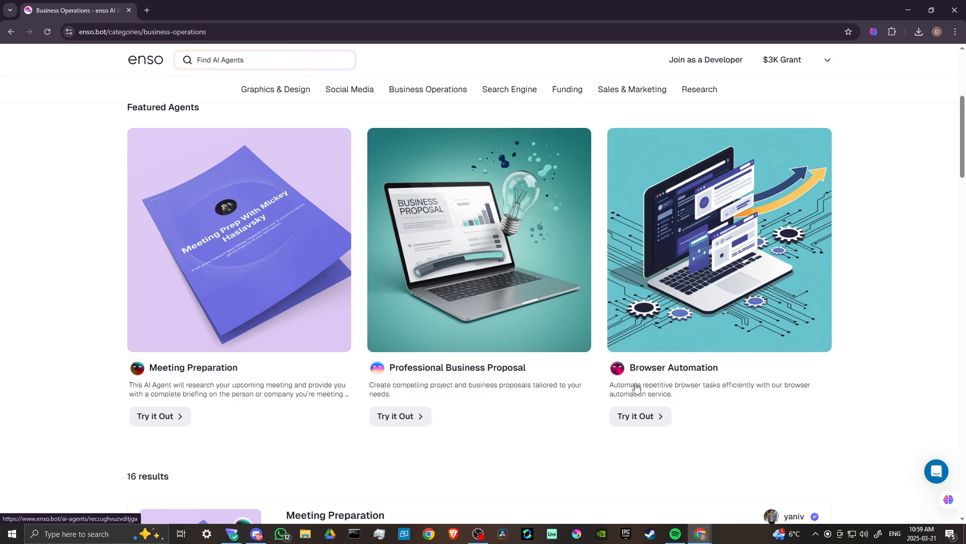
mouse_move(491, 395)
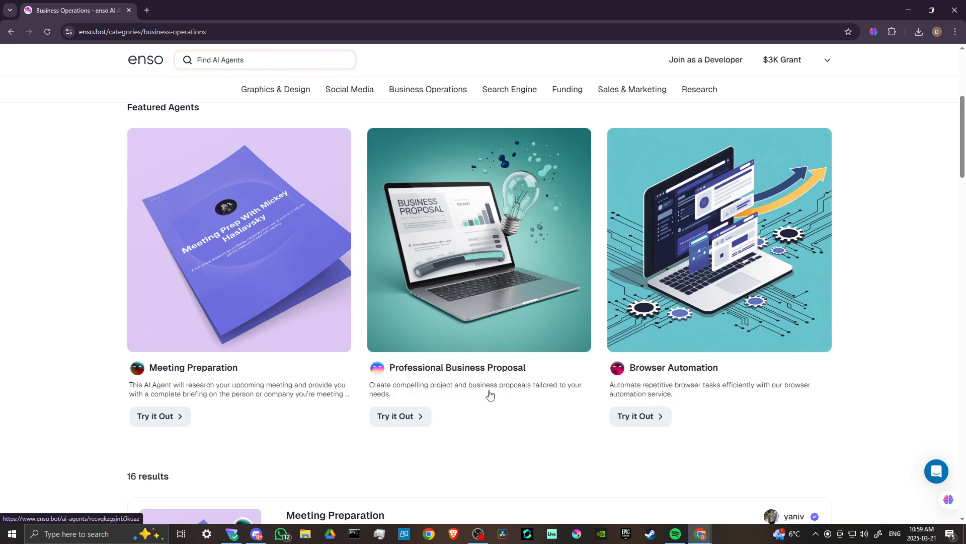
Scroll down through the rest of the Business Operations agents and results.
scroll(down, 3)
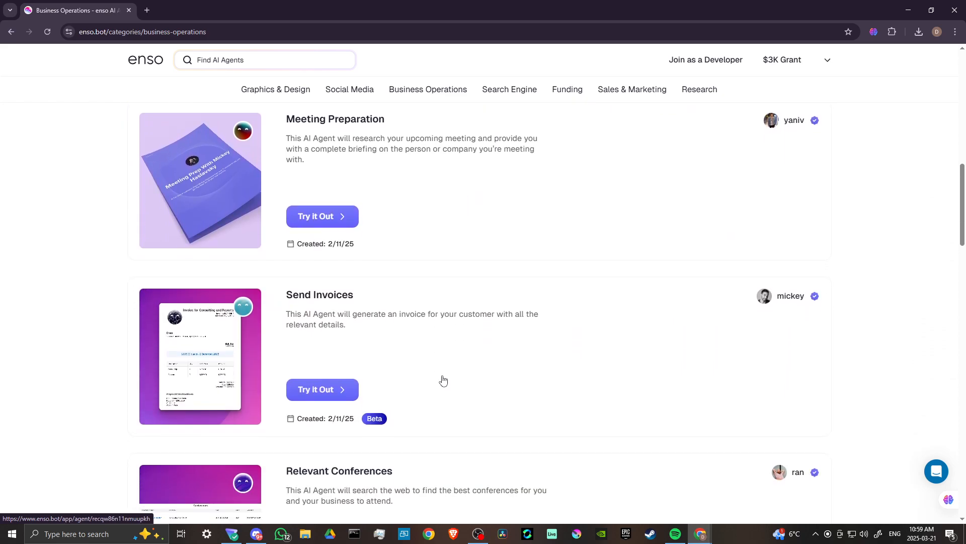
scroll(down, 3)
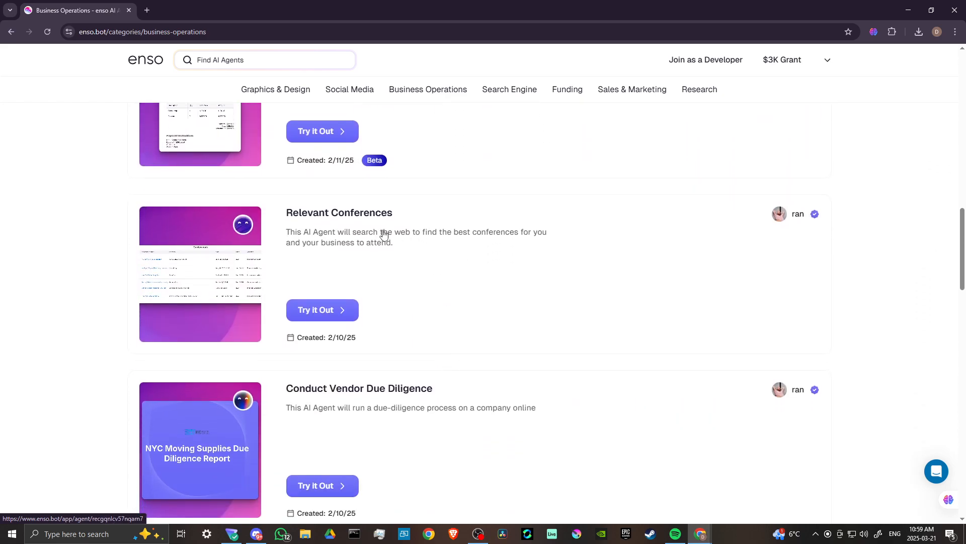
scroll(down, 3)
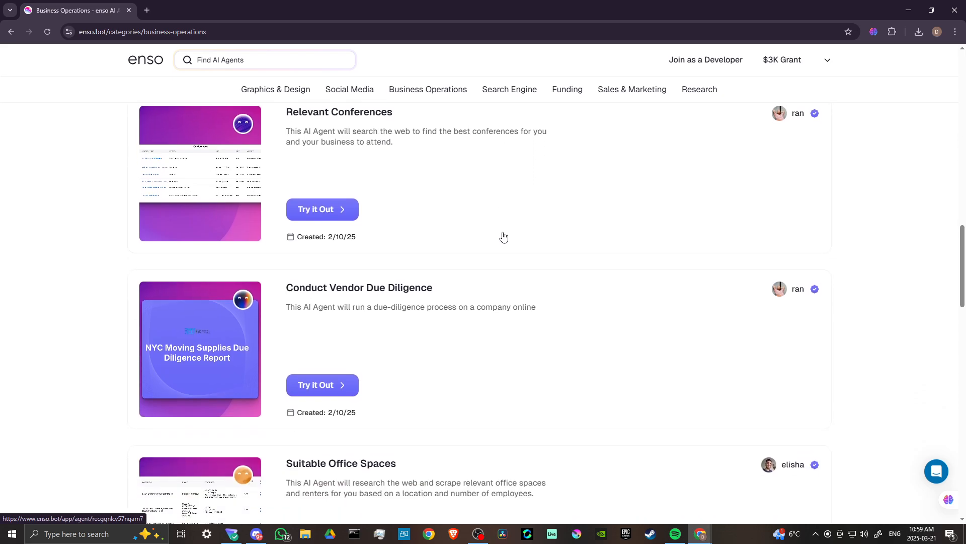
scroll(down, 3)
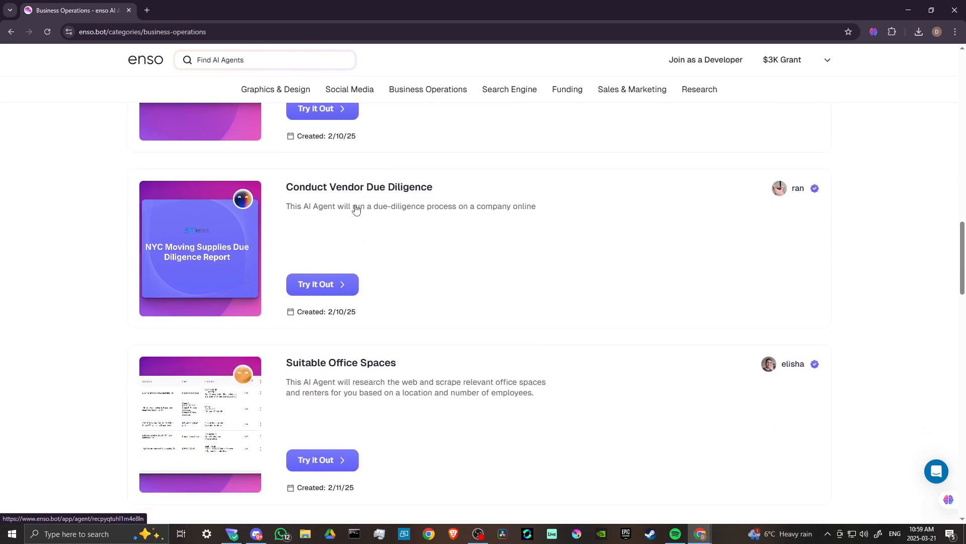
scroll(down, 3)
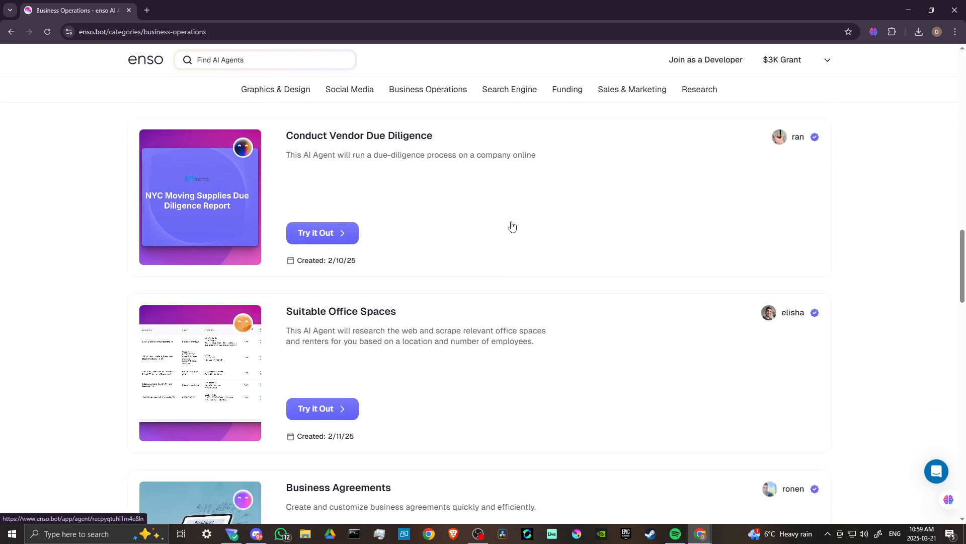
scroll(down, 3)
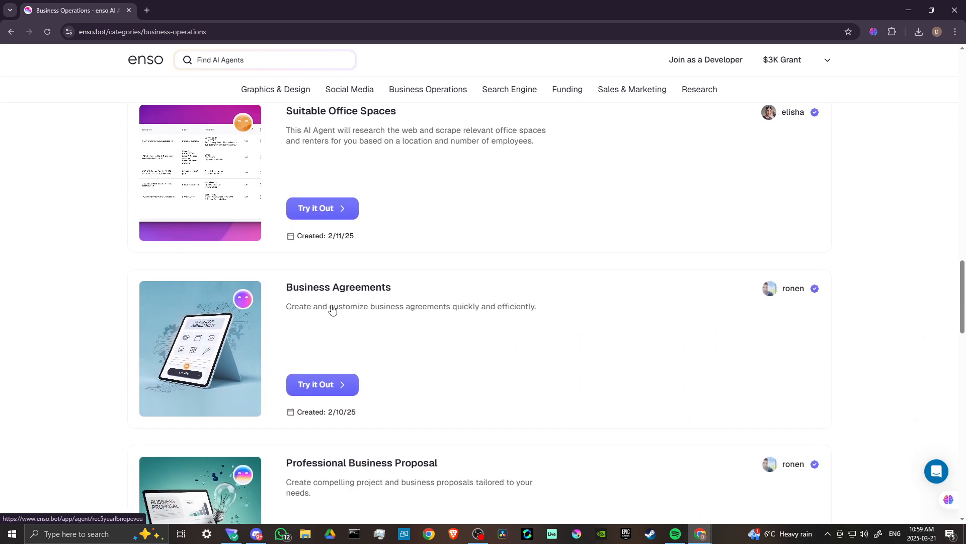
scroll(down, 3)
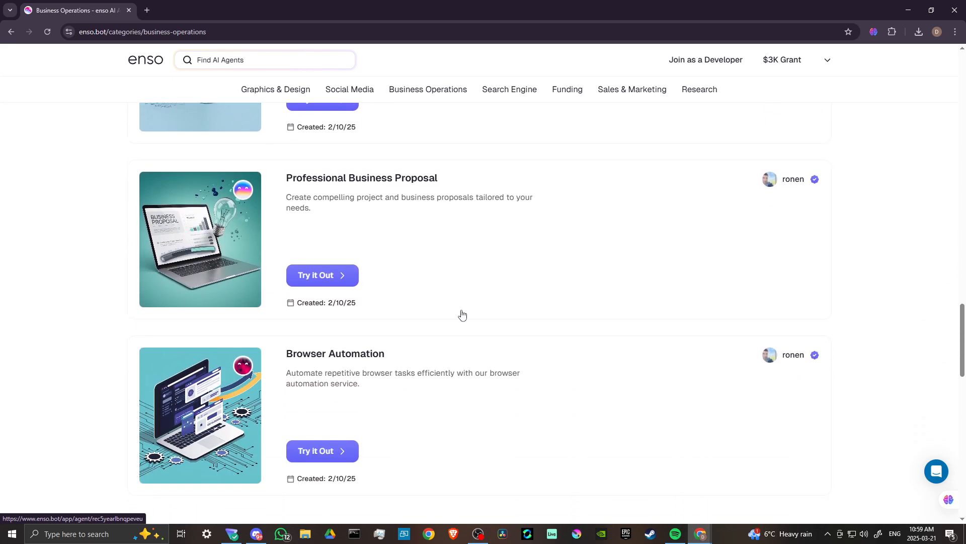
scroll(down, 3)
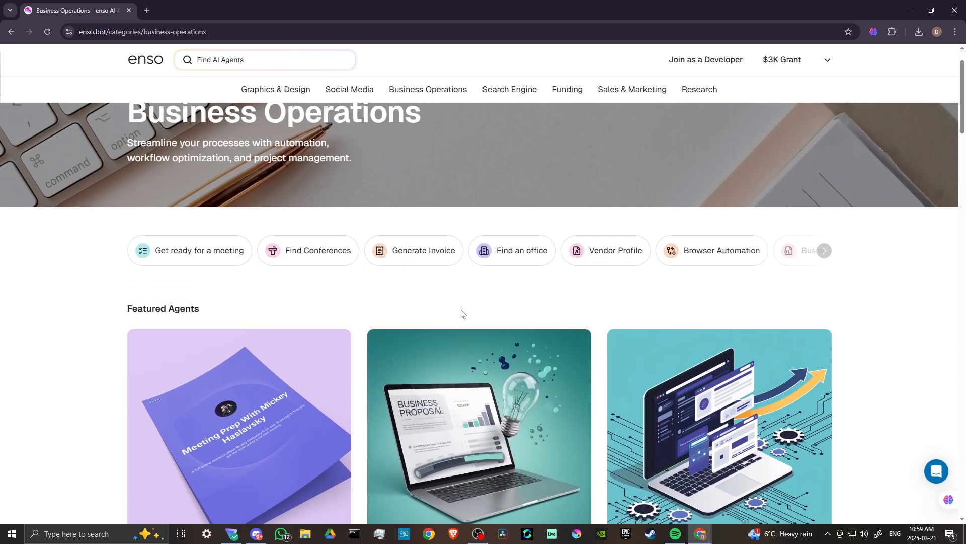
scroll(down, 3)
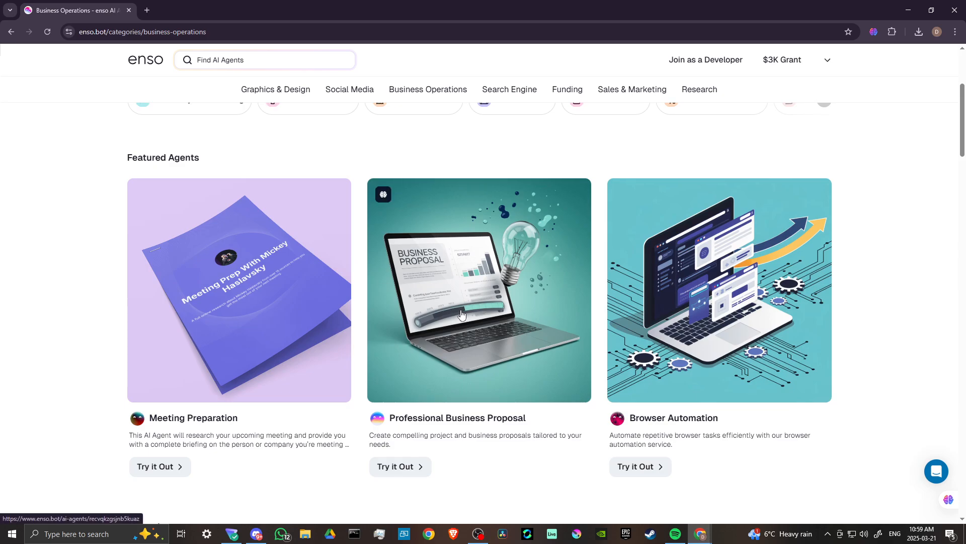
scroll(down, 3)
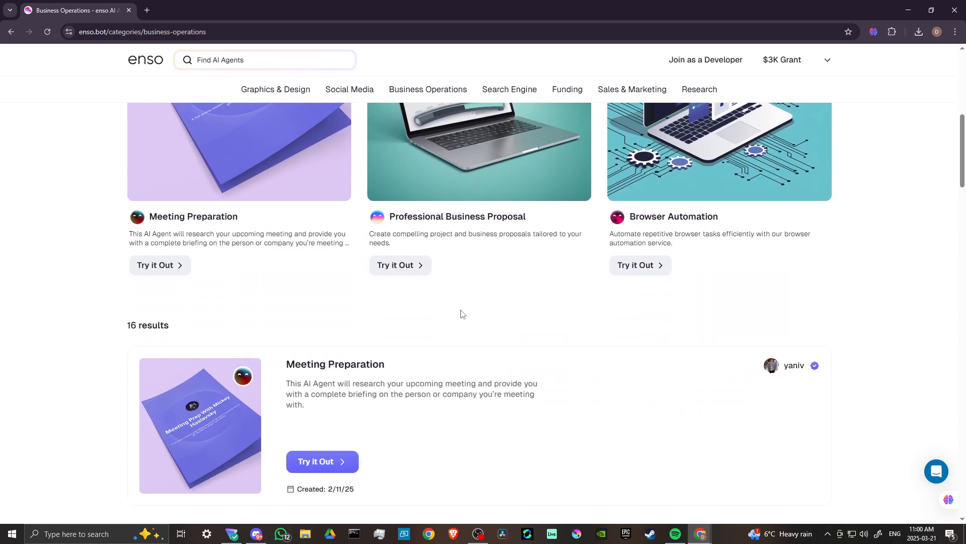
scroll(down, 3)
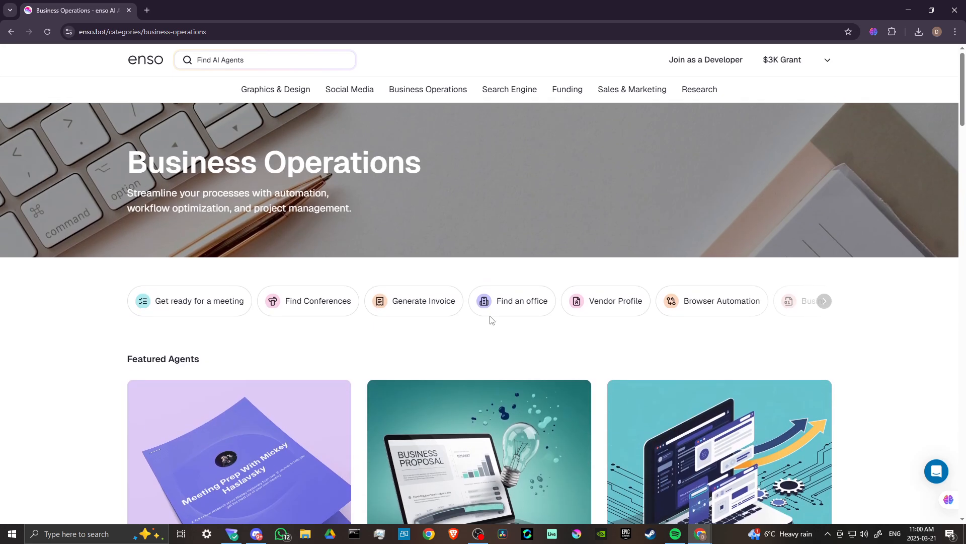
mouse_move(466, 348)
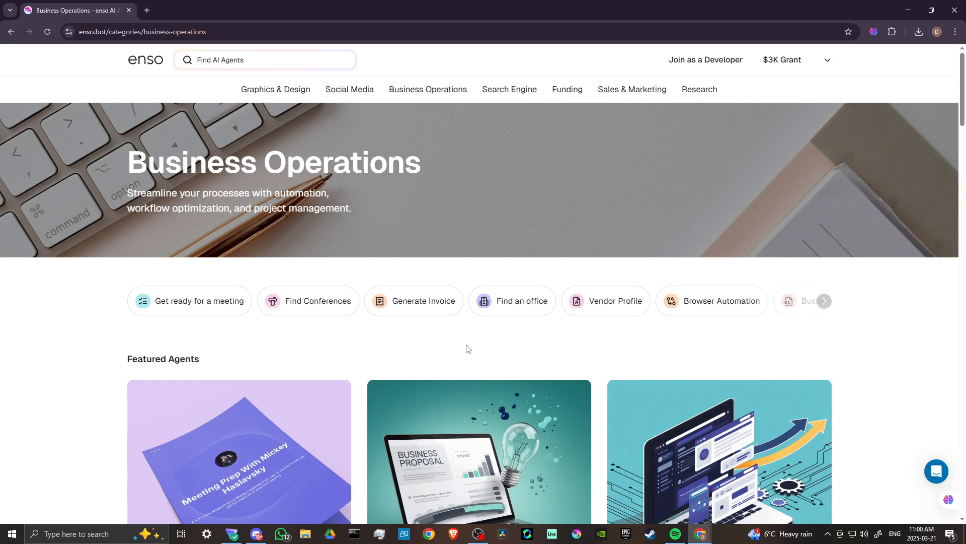
mouse_move(509, 90)
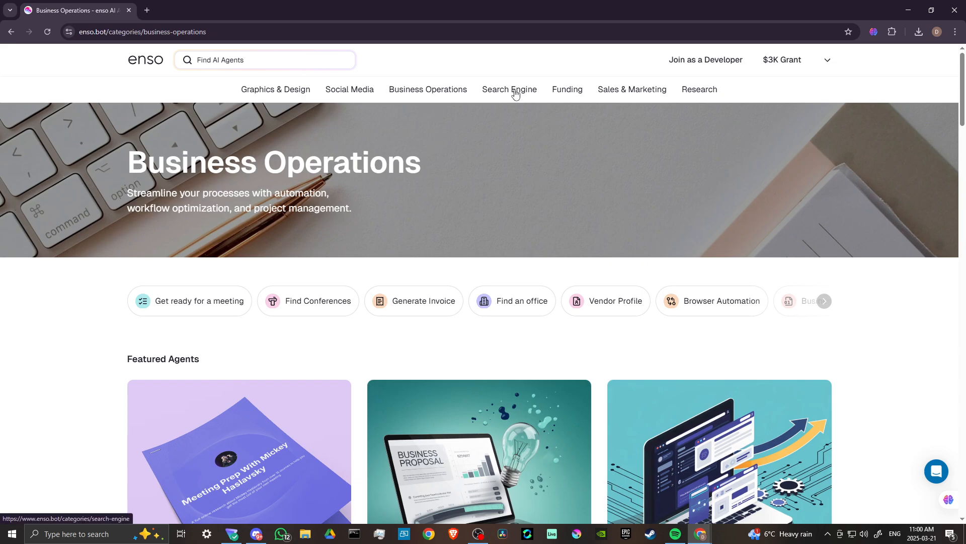
Switch to the Search Engine category showing its SEO subcategories and featured agents.
click(509, 90)
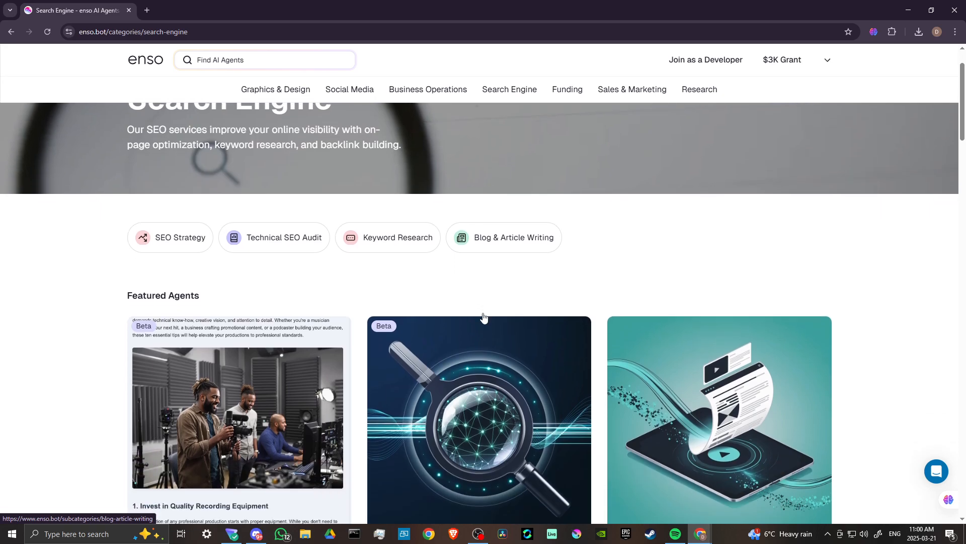
scroll(down, 3)
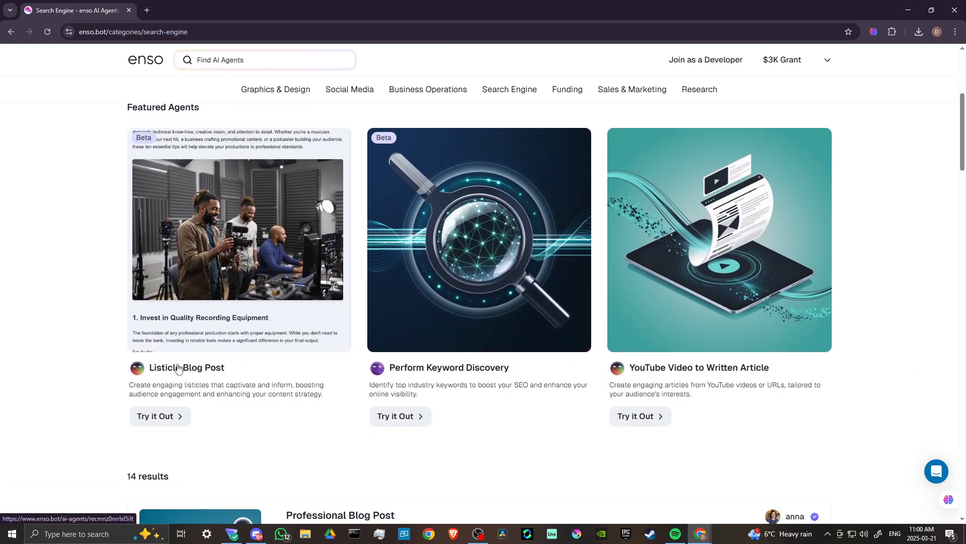
mouse_move(199, 372)
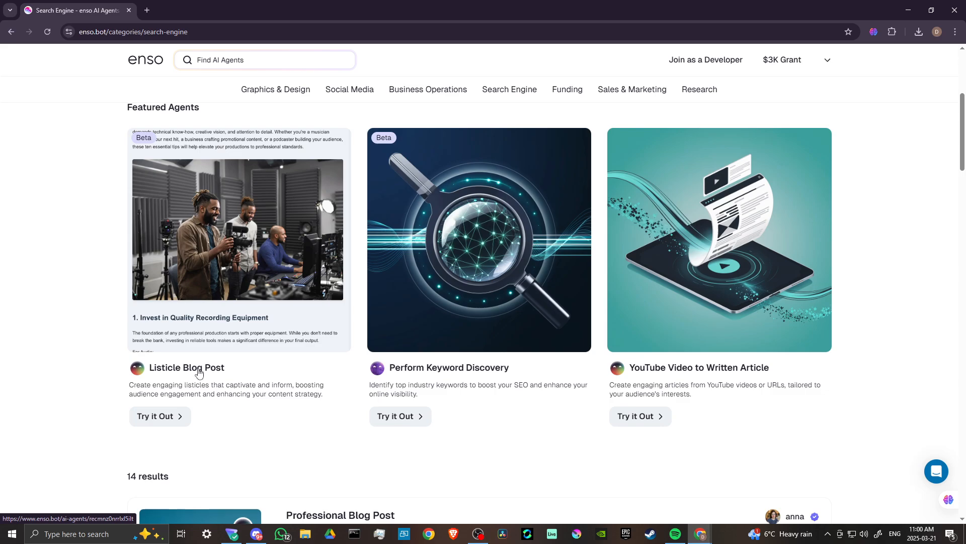
mouse_move(197, 386)
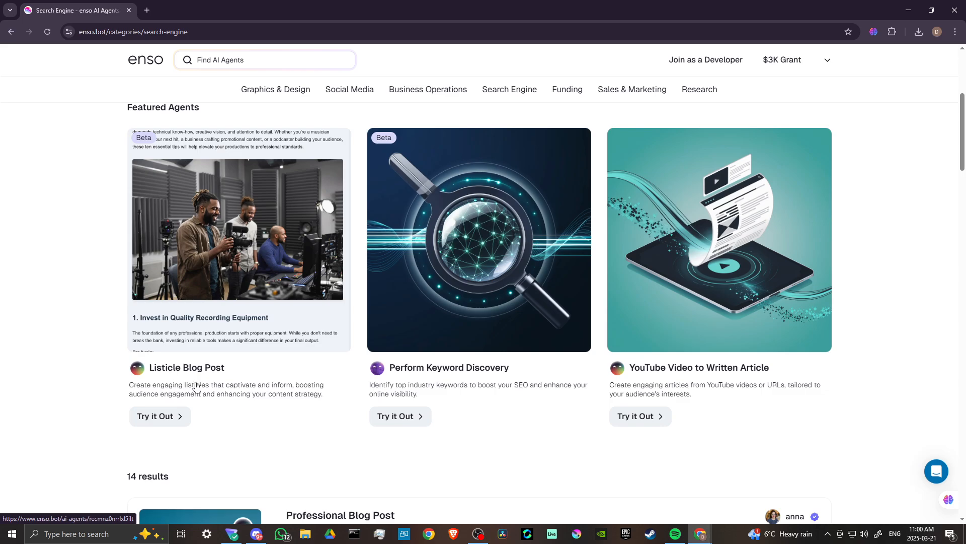
mouse_move(436, 373)
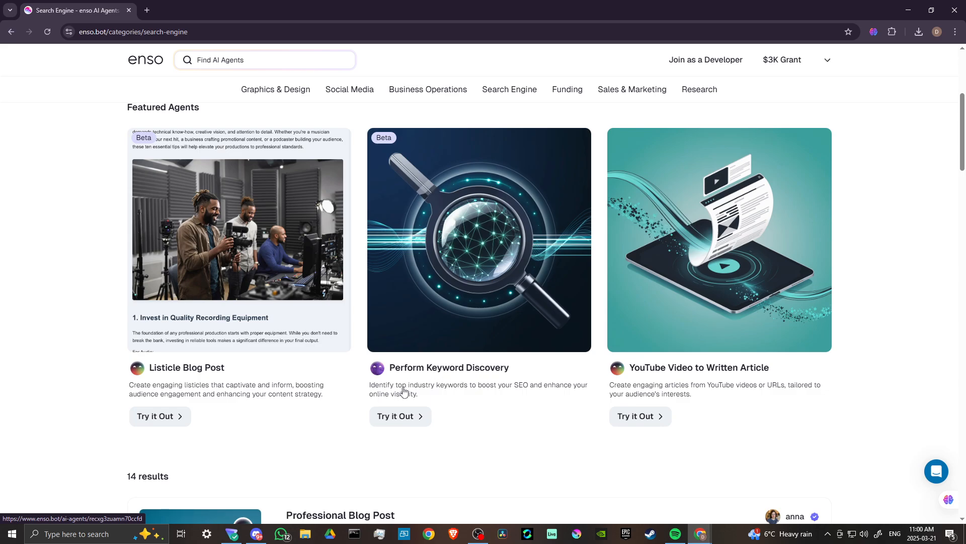
mouse_move(529, 389)
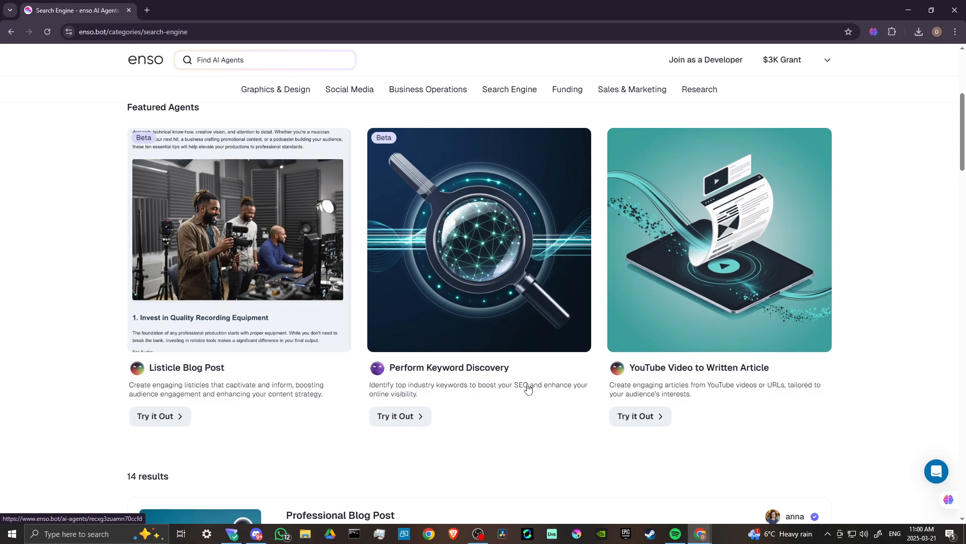
mouse_move(400, 394)
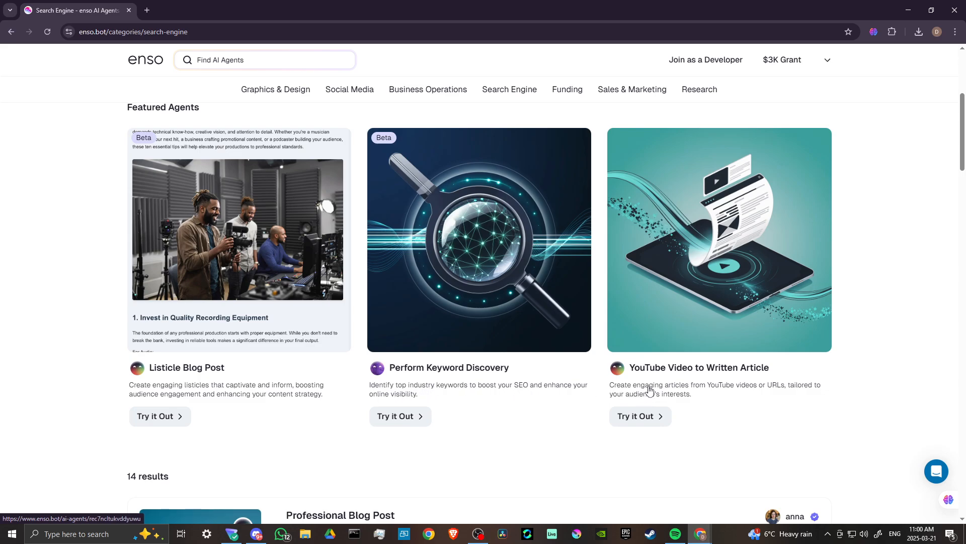
mouse_move(791, 391)
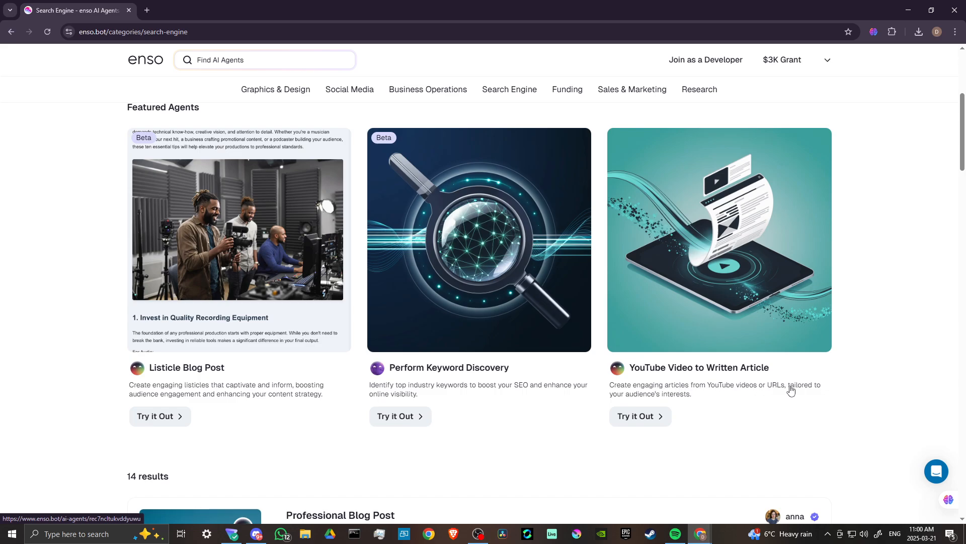
scroll(down, 3)
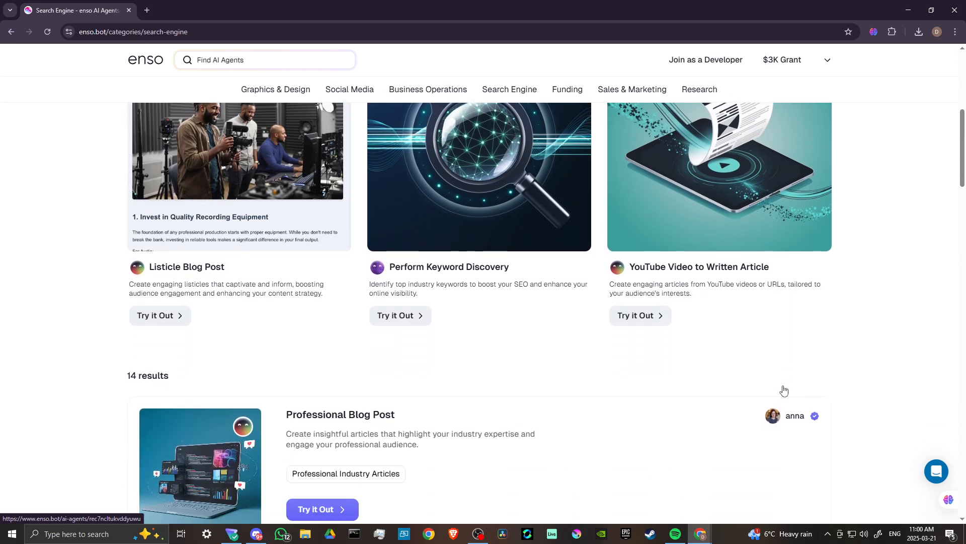
scroll(down, 3)
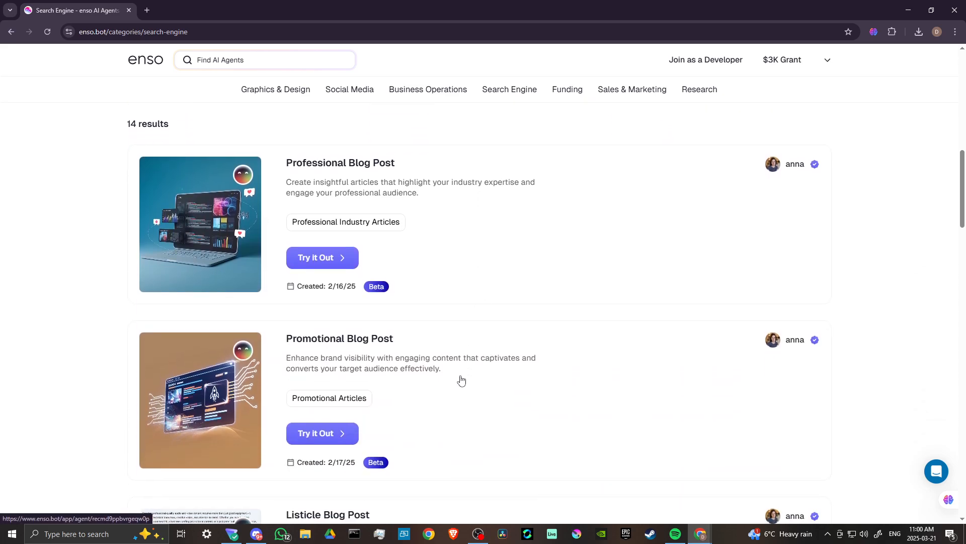
scroll(down, 3)
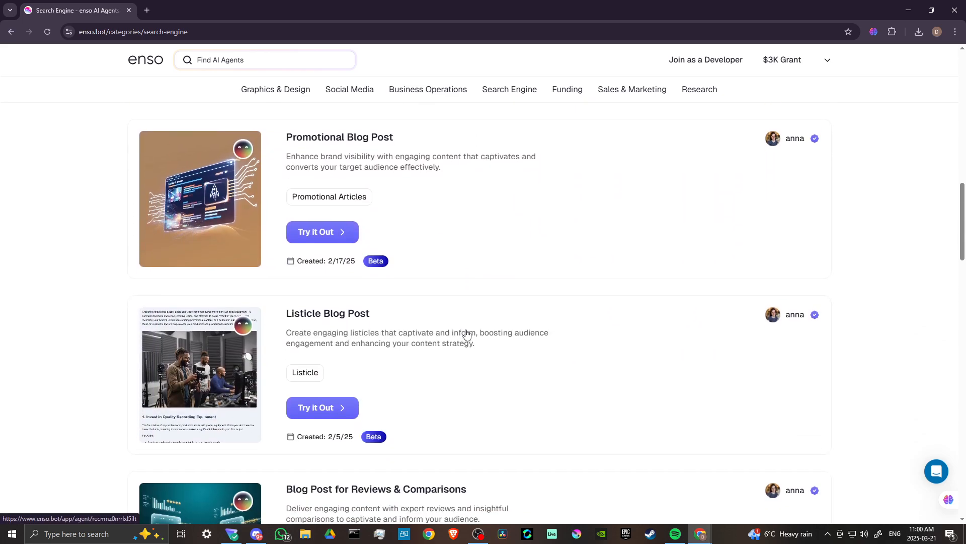
scroll(down, 3)
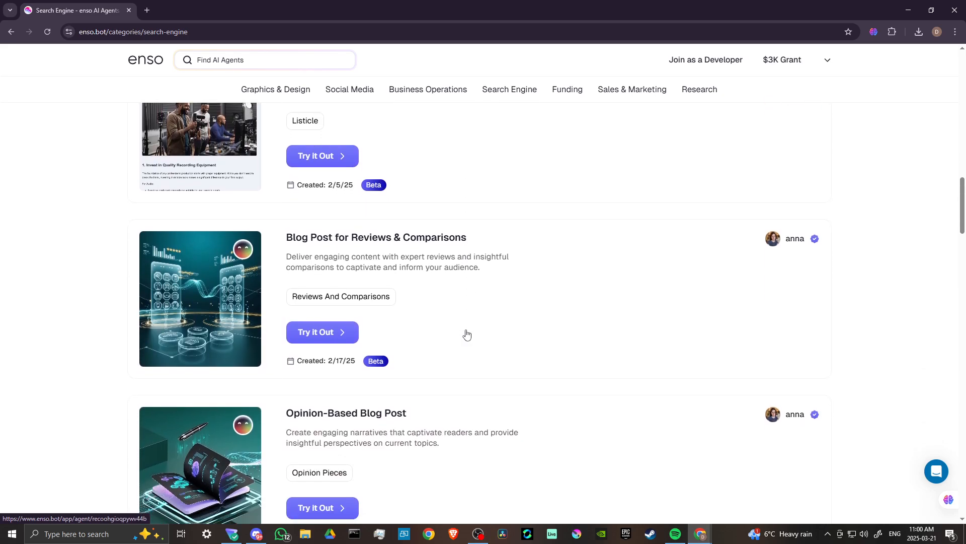
scroll(down, 3)
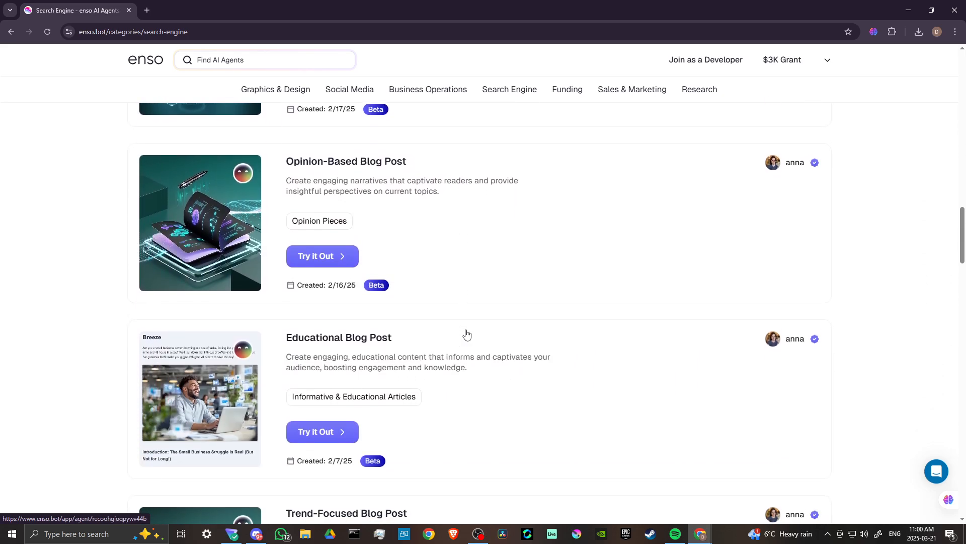
scroll(down, 3)
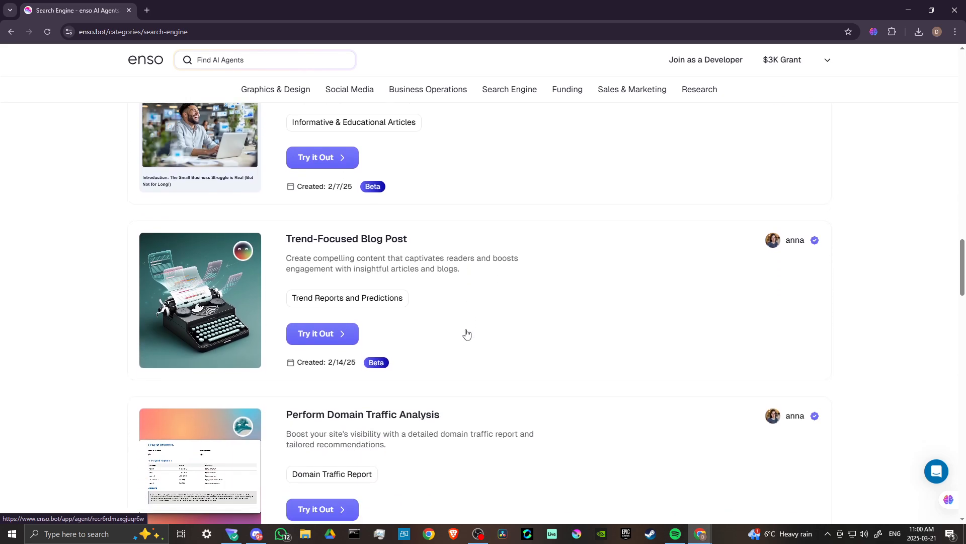
scroll(down, 3)
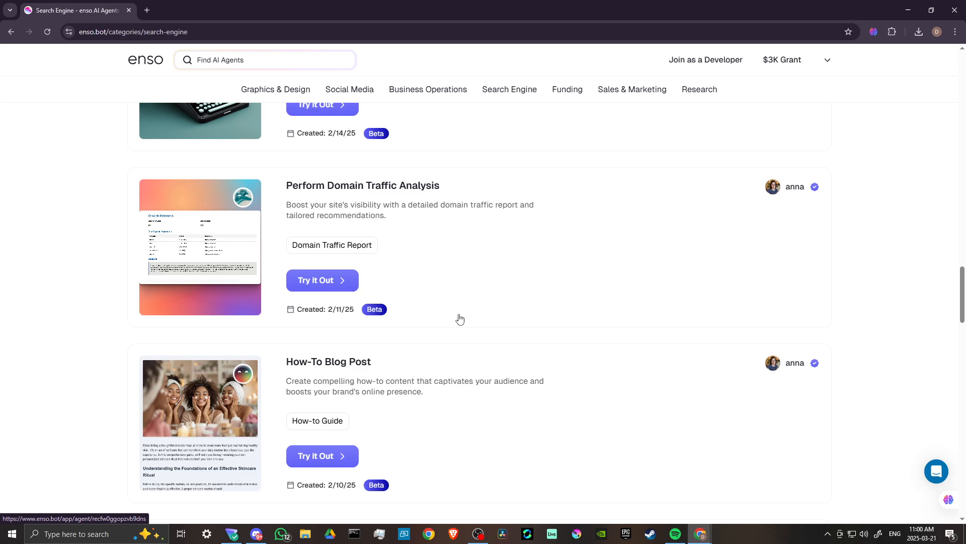
scroll(down, 3)
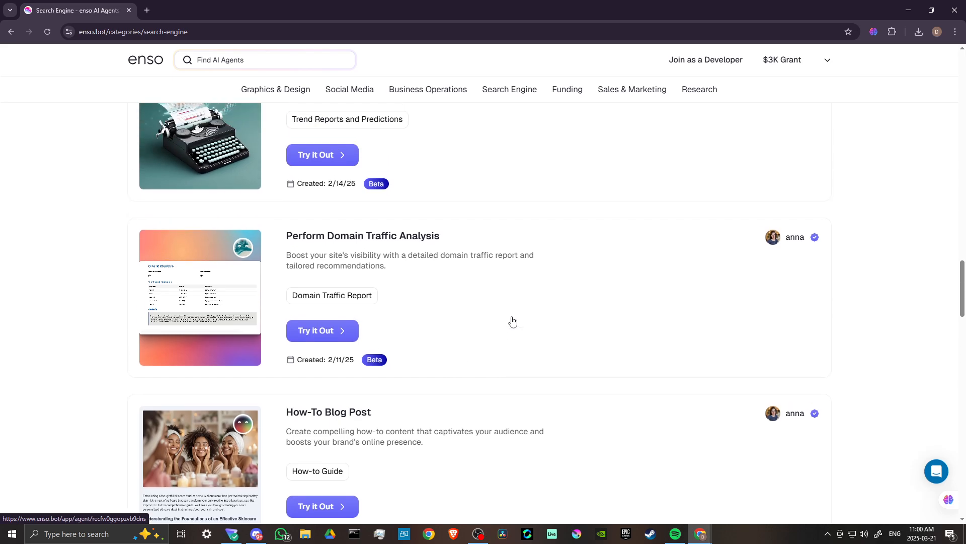
scroll(up, 3)
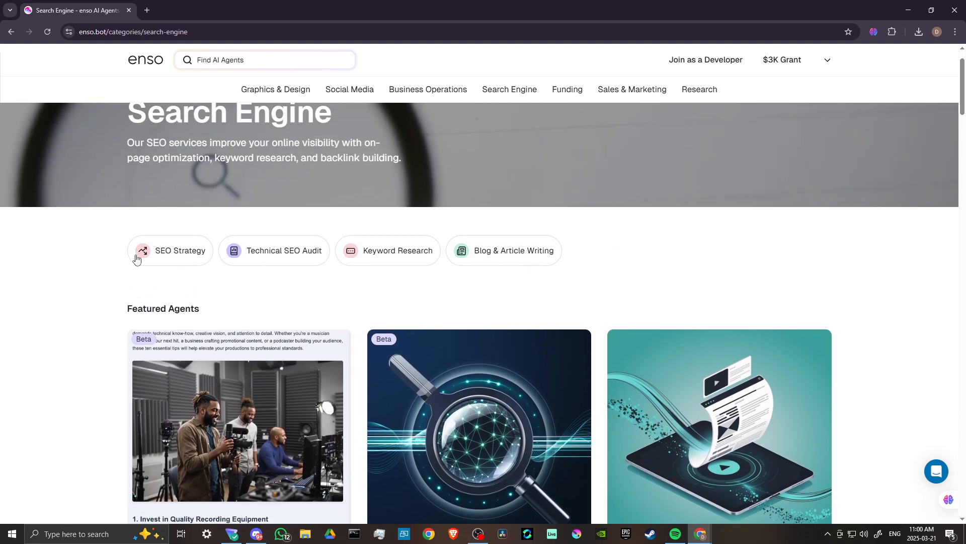
mouse_move(462, 255)
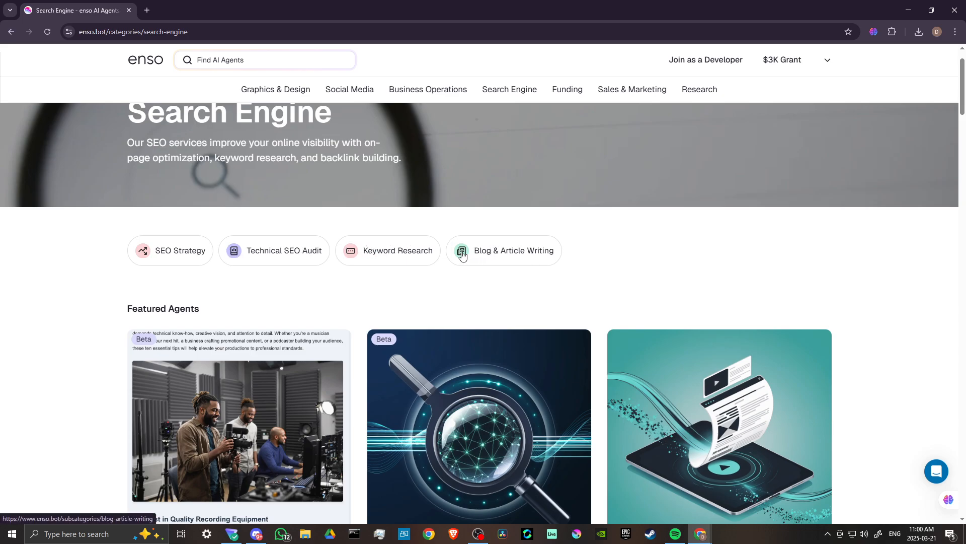
mouse_move(569, 123)
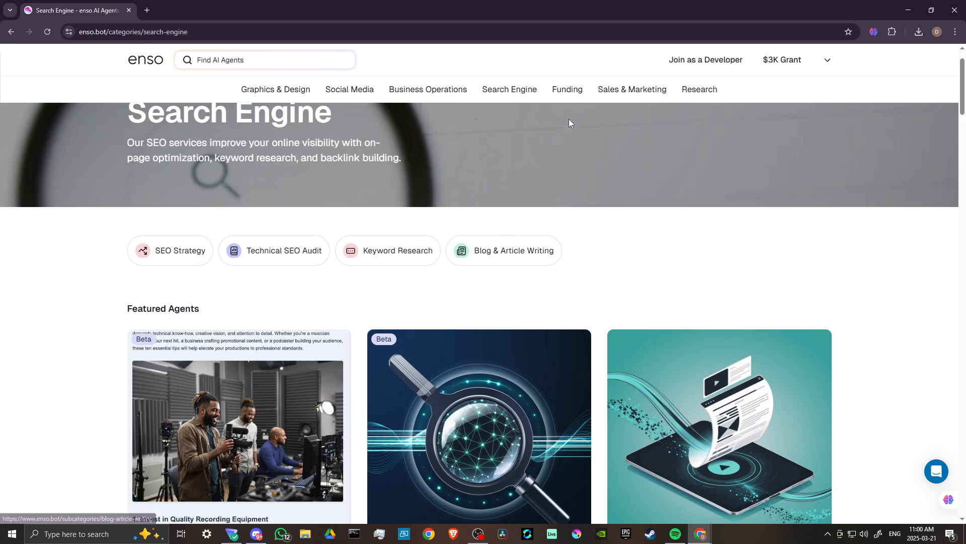
Browse the Funding category's VCs Outreach, Private Loans, featured agents and 4 results, then back up.
click(567, 89)
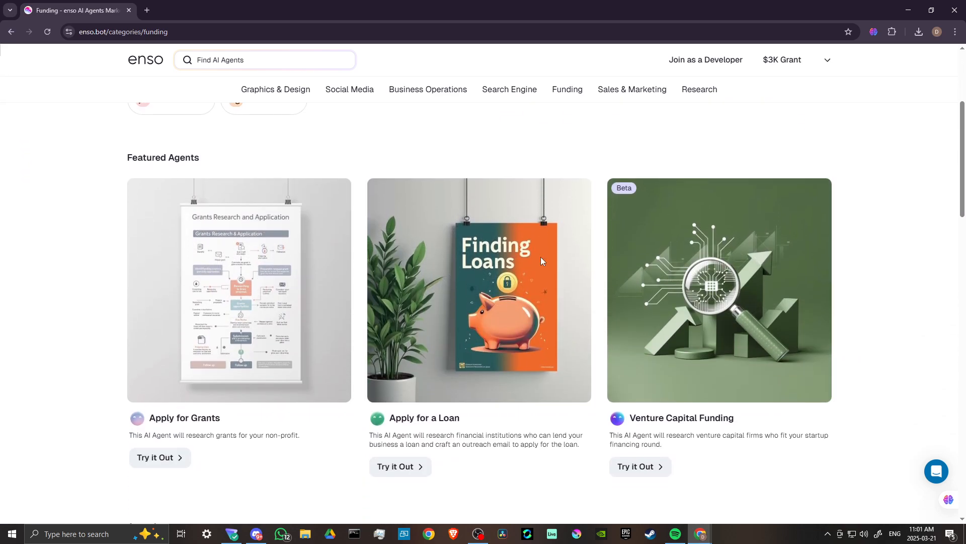
mouse_move(207, 393)
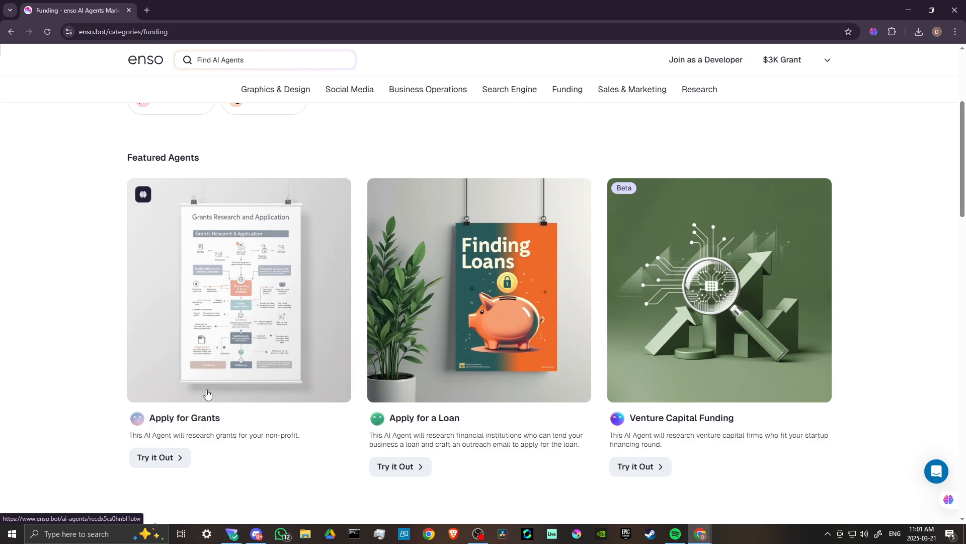
scroll(down, 3)
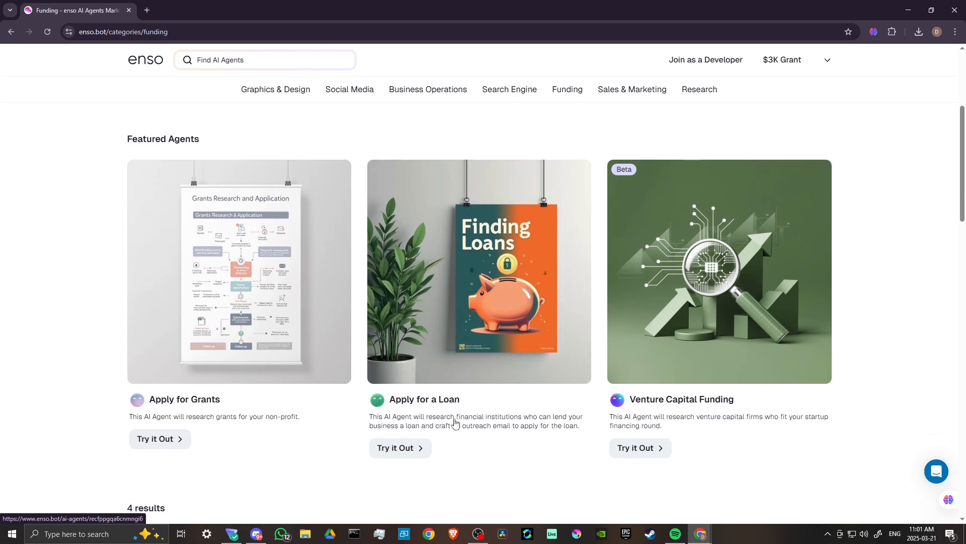
scroll(down, 3)
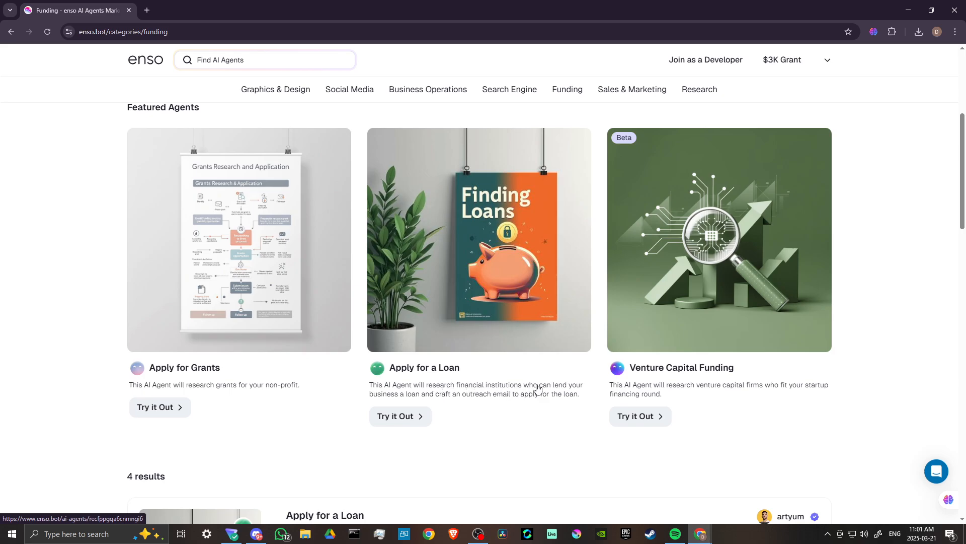
mouse_move(429, 394)
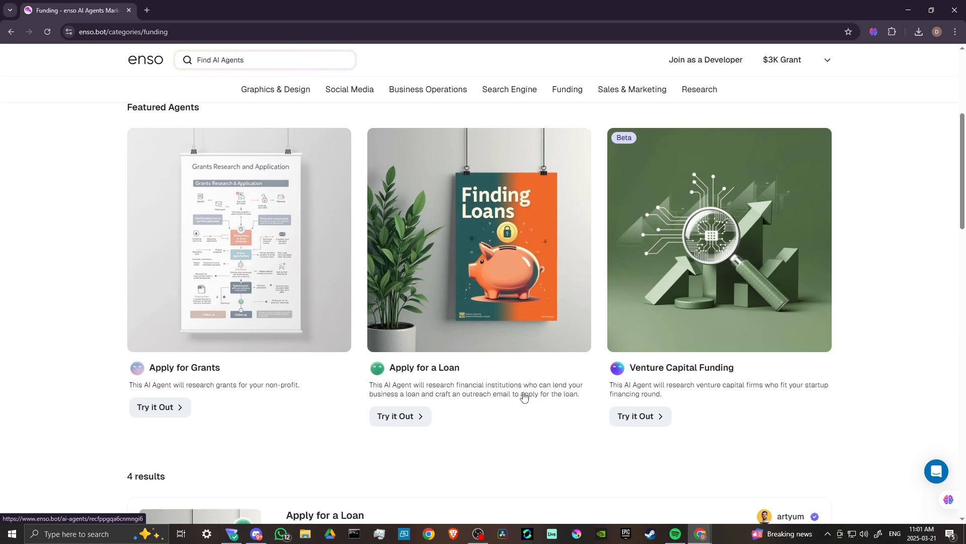
mouse_move(726, 388)
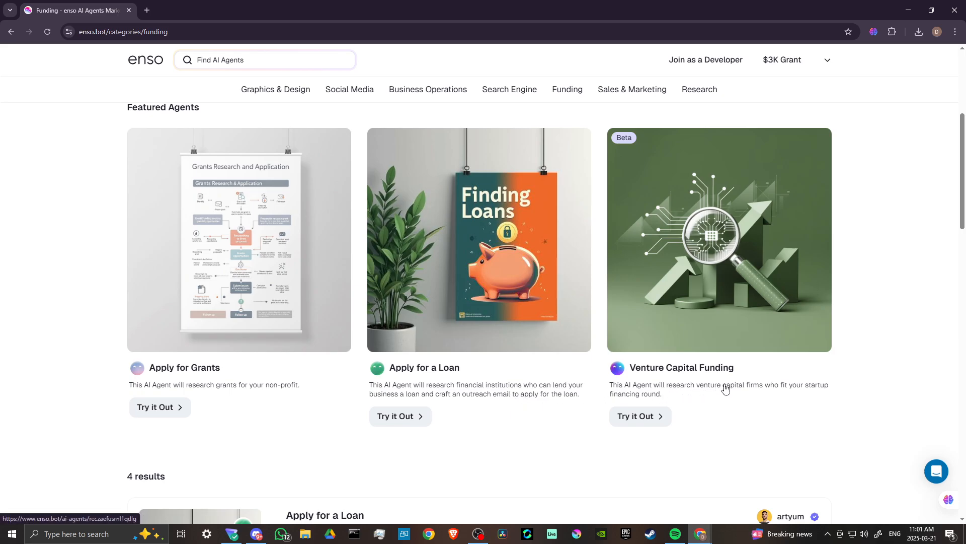
mouse_move(635, 378)
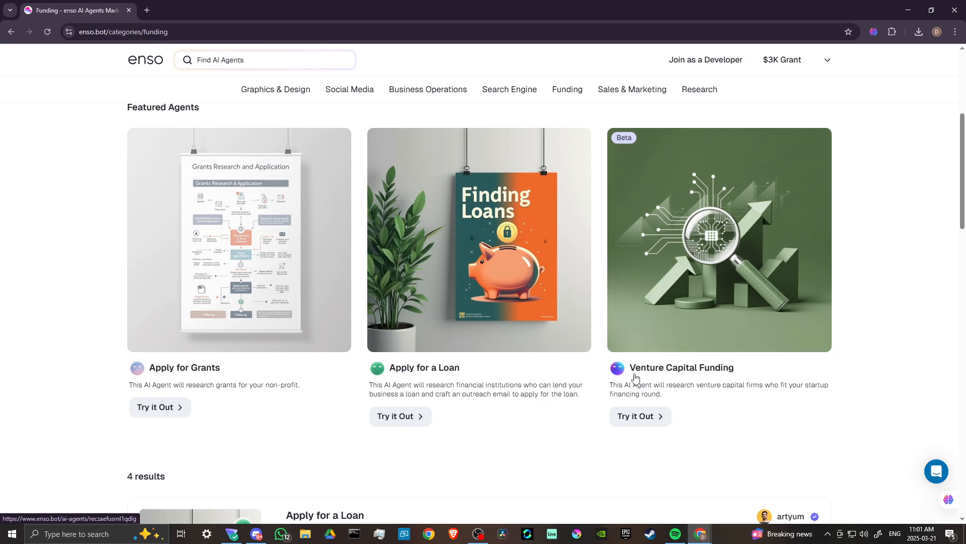
scroll(down, 3)
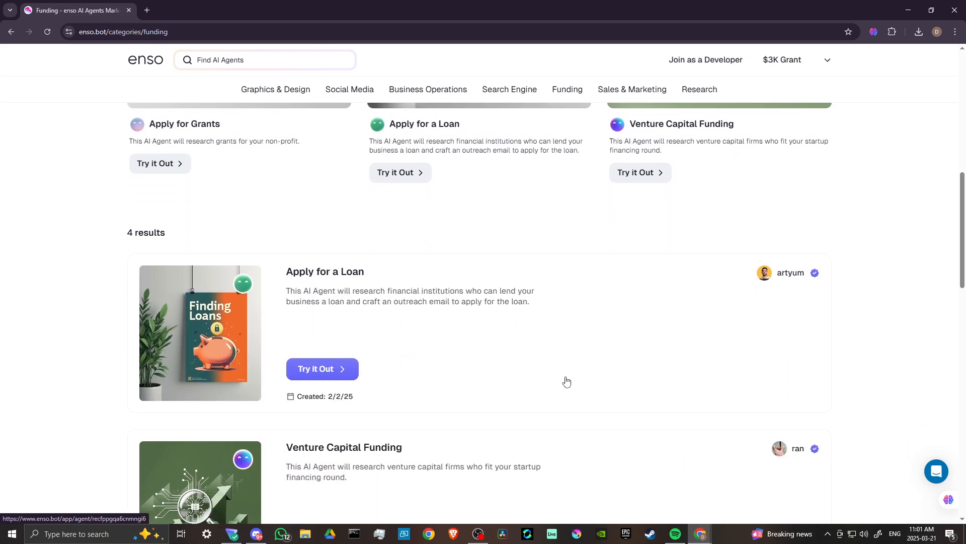
scroll(down, 3)
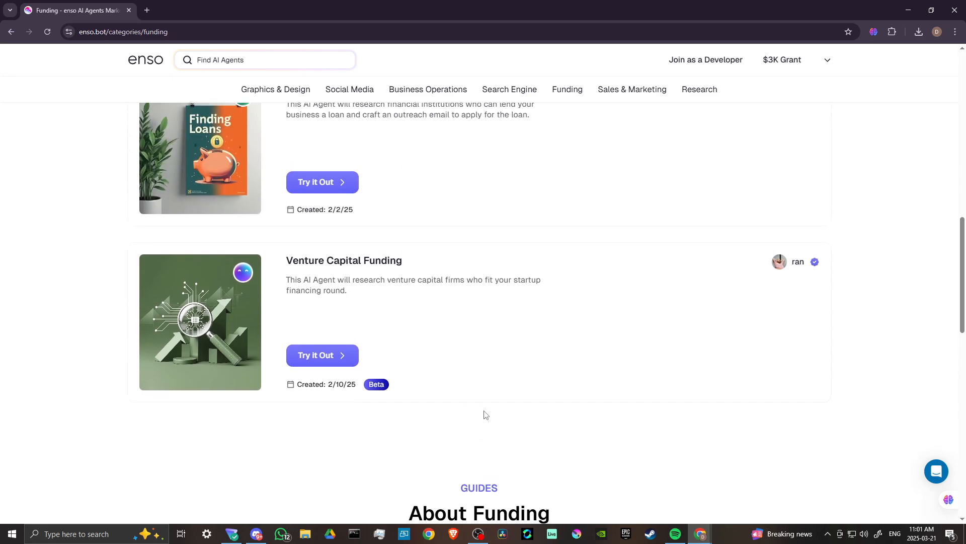
scroll(up, 3)
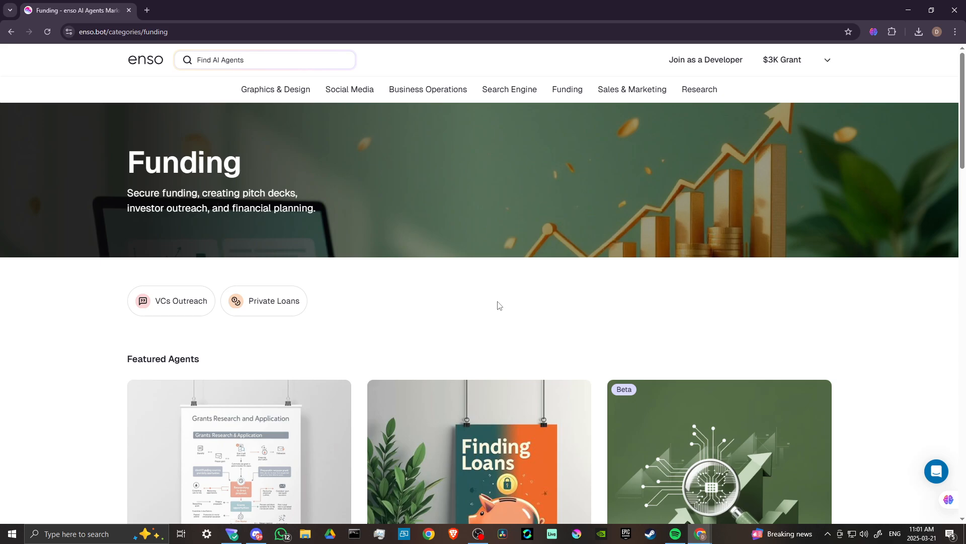
mouse_move(474, 322)
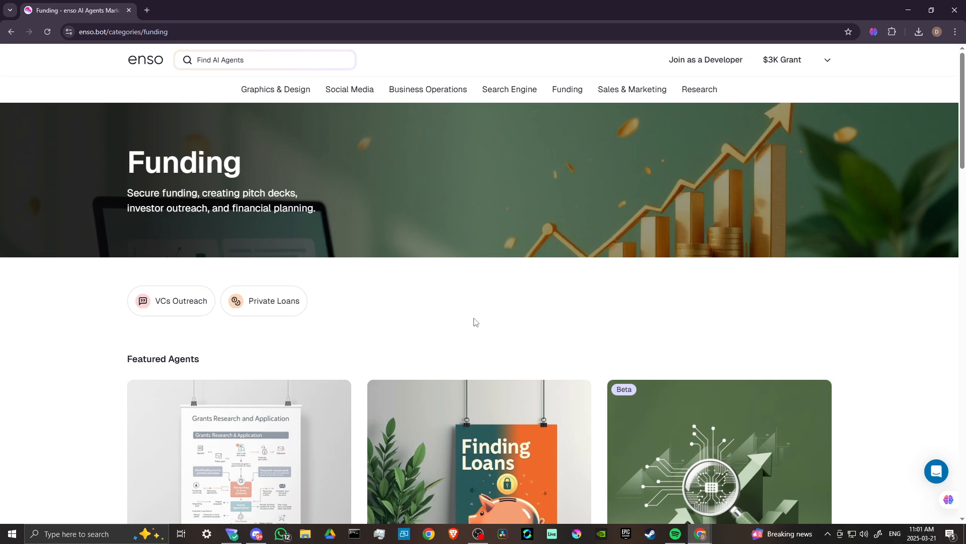
mouse_move(566, 208)
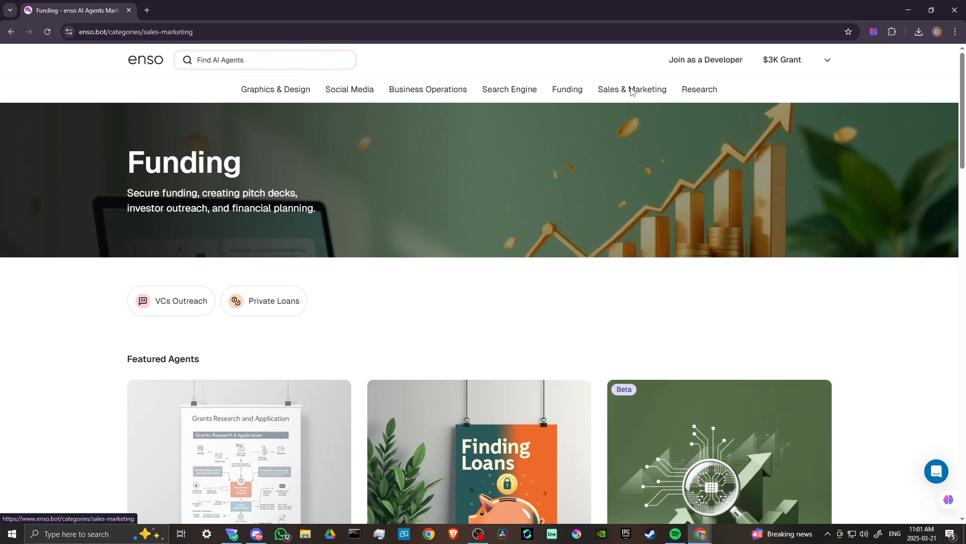
Browse the Sales & Marketing category's featured agents like Event Sponsors and its 11 results.
click(632, 89)
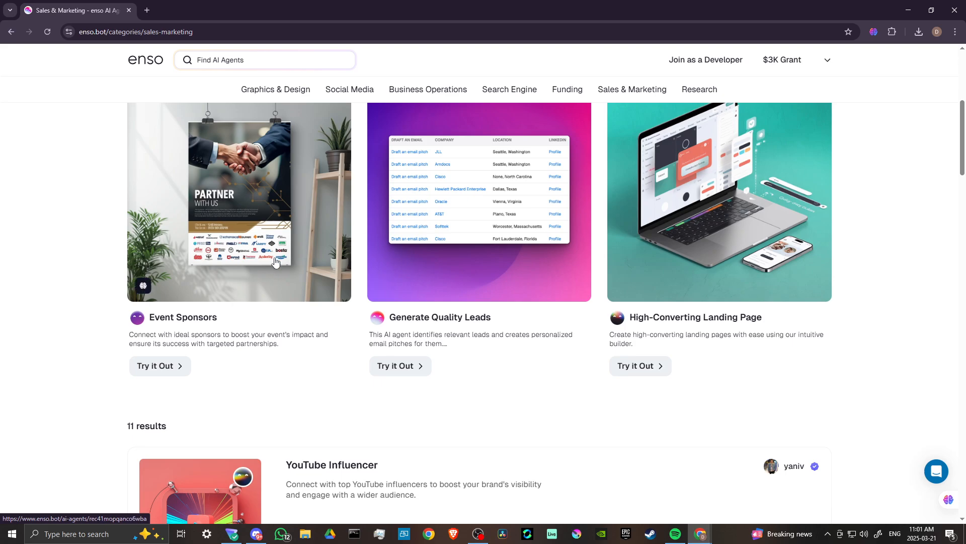
mouse_move(221, 342)
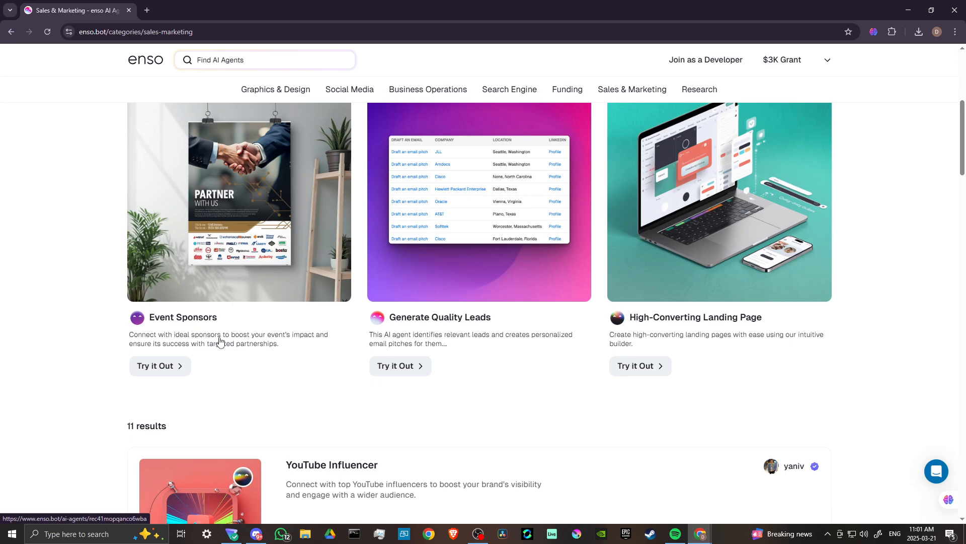
mouse_move(290, 340)
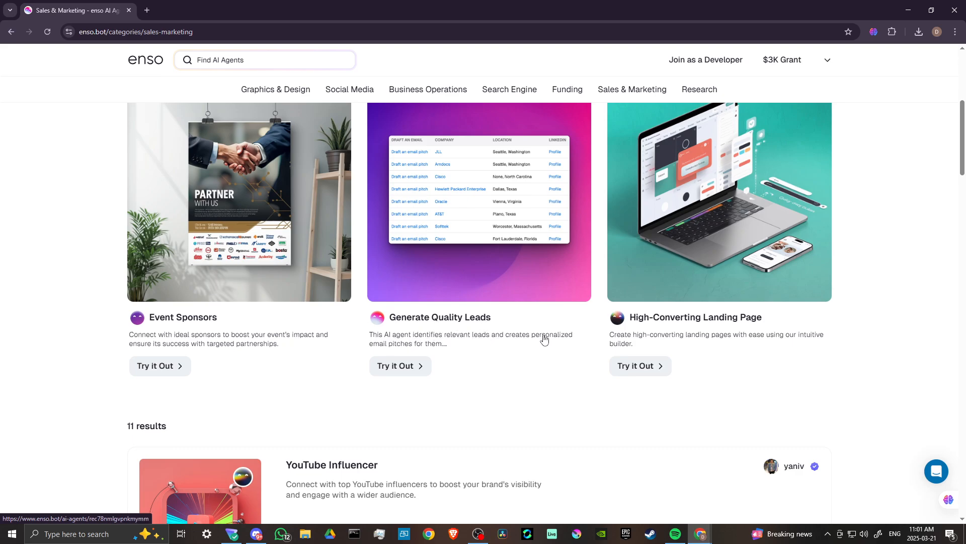
mouse_move(653, 341)
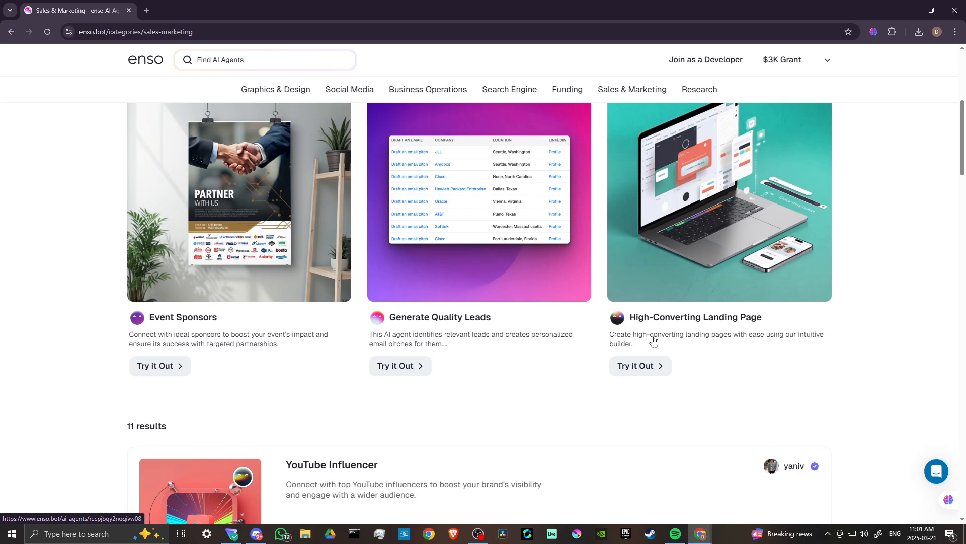
mouse_move(781, 338)
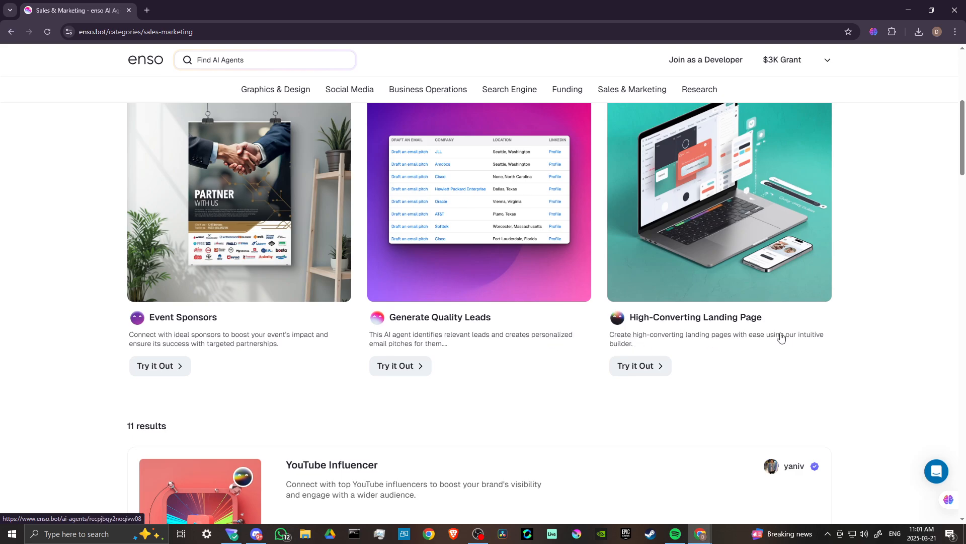
scroll(down, 3)
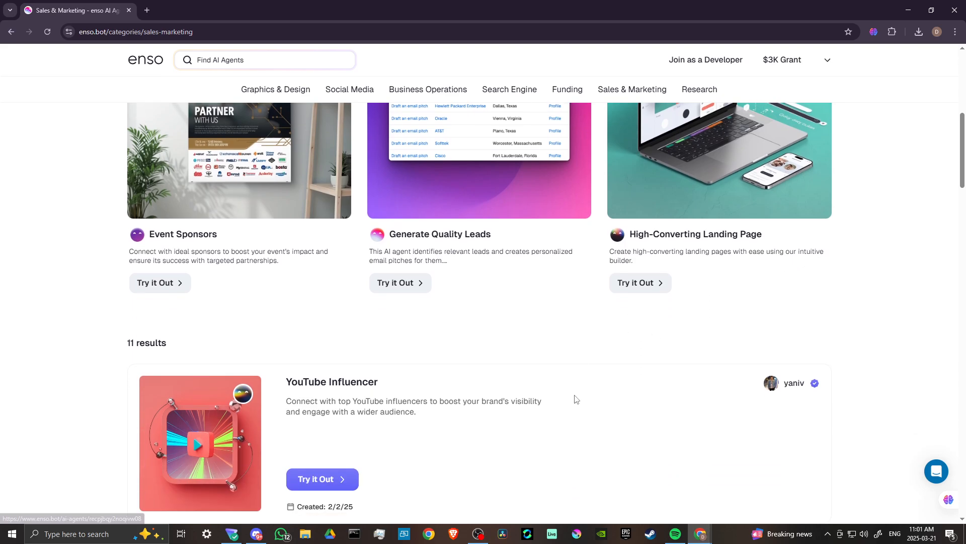
scroll(down, 3)
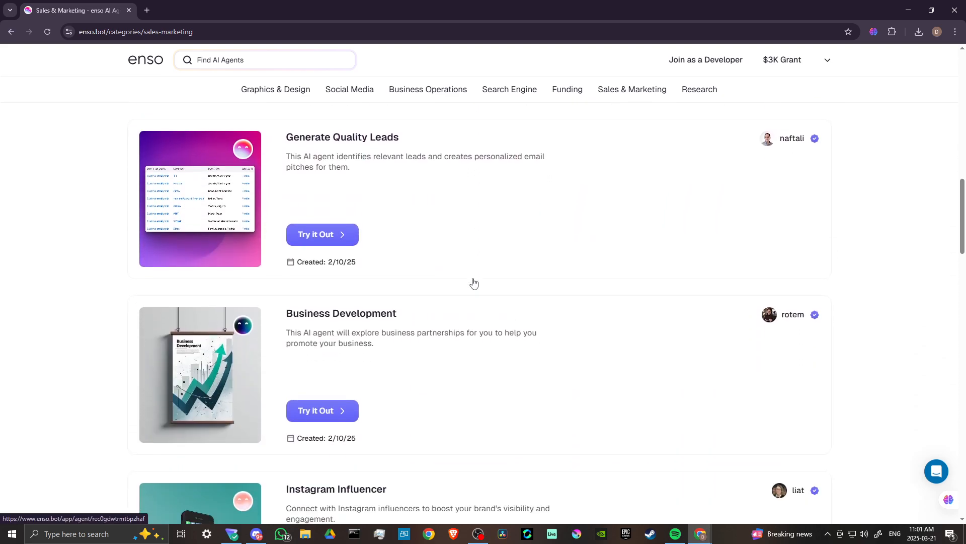
scroll(down, 3)
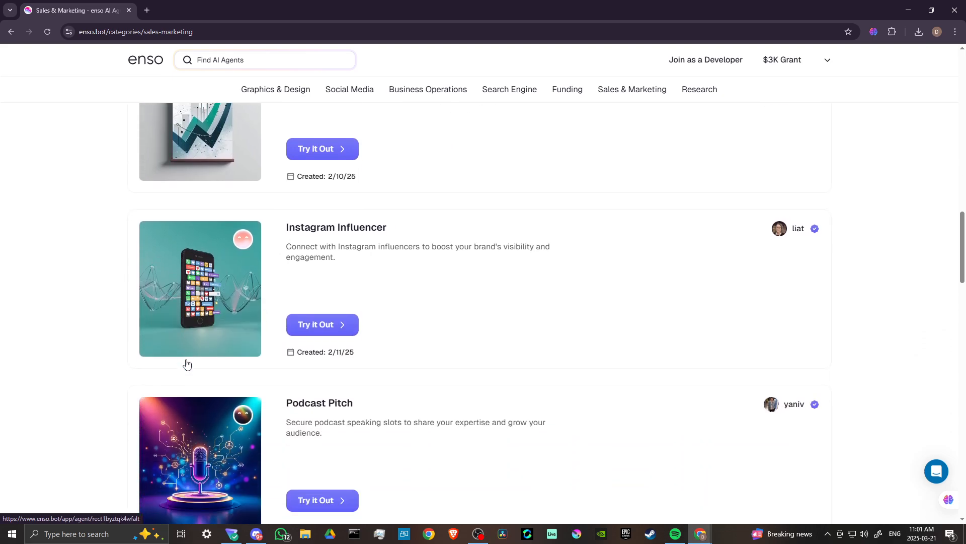
scroll(down, 3)
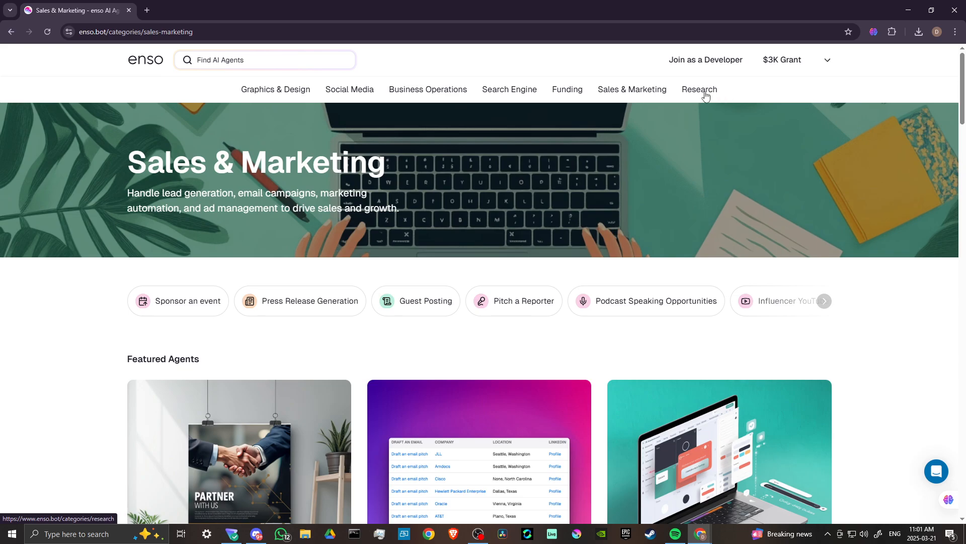
Browse the Research category's featured agents and 5 results through Ivy League and SBA Business Plans.
click(698, 90)
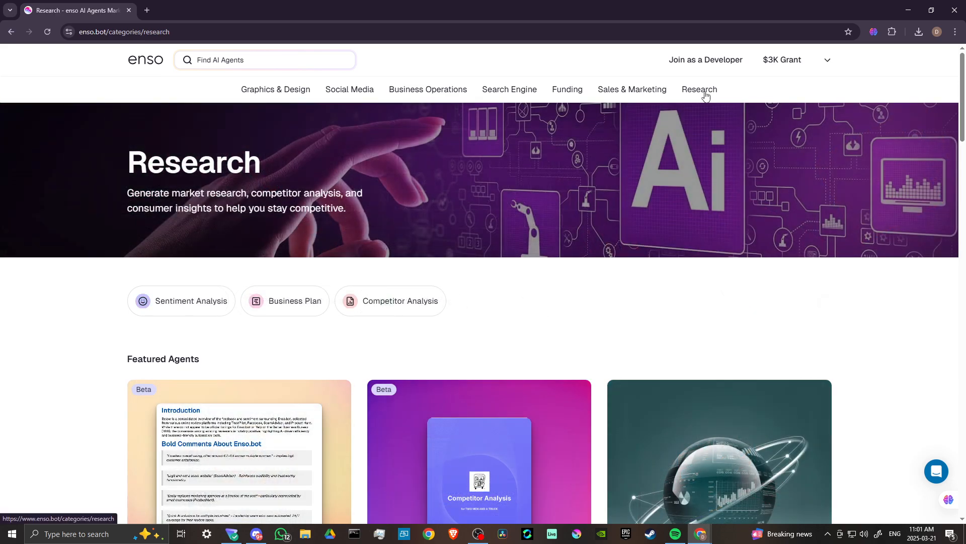
scroll(down, 3)
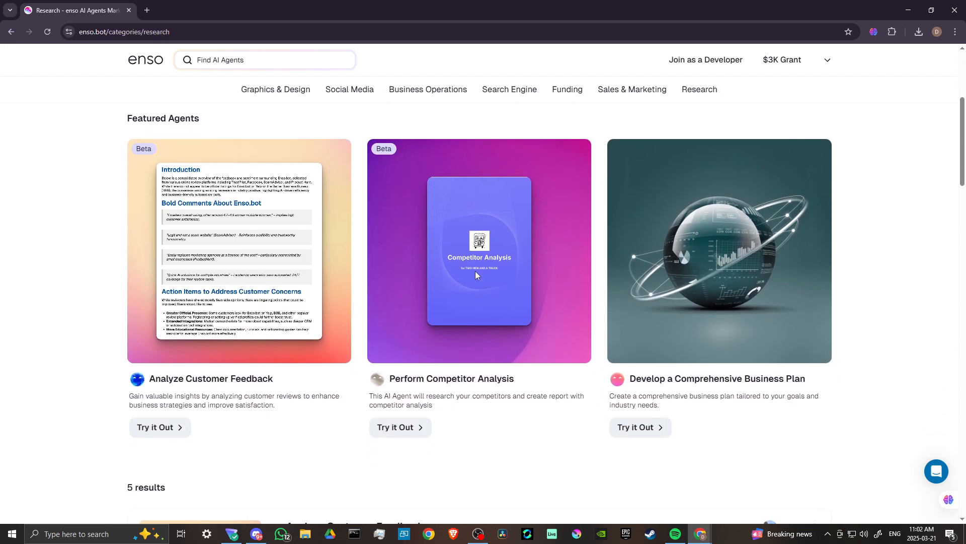
scroll(down, 3)
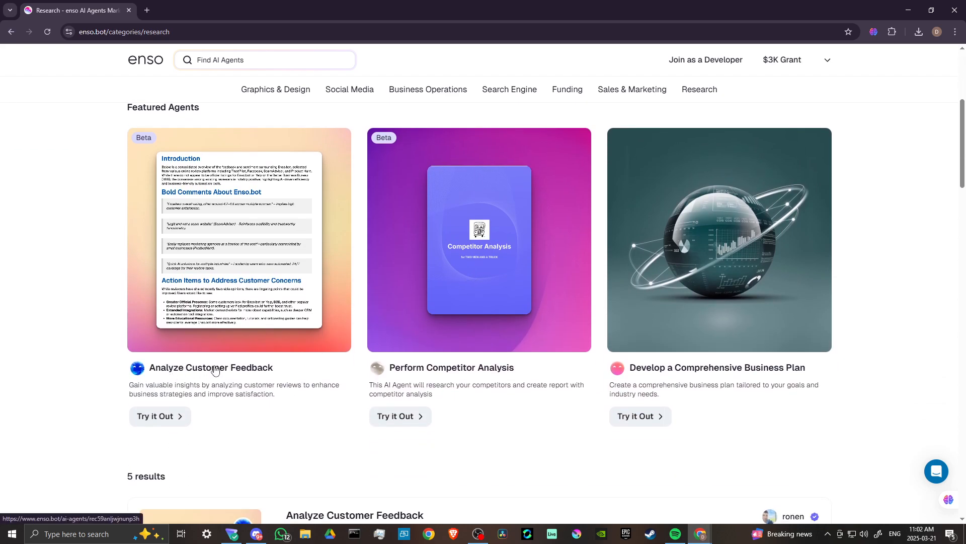
mouse_move(466, 371)
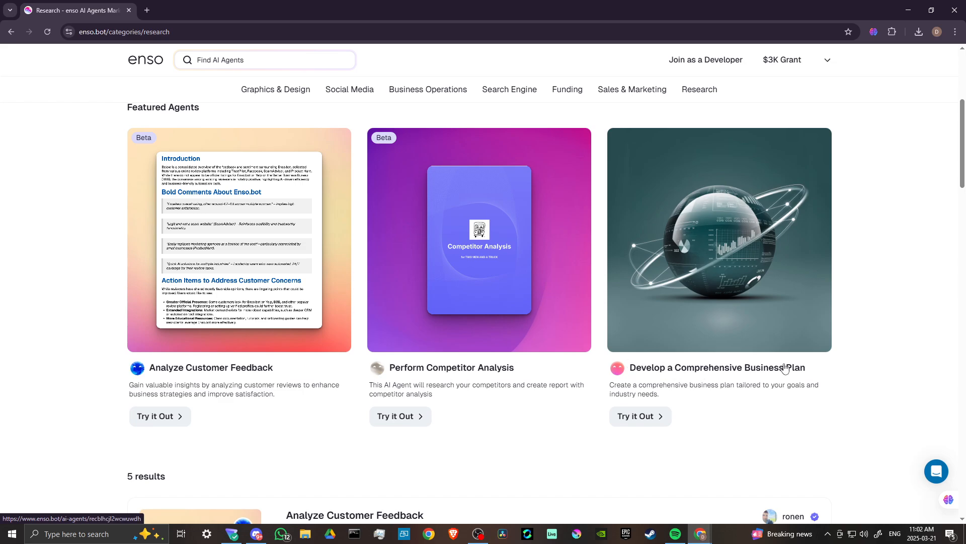
scroll(down, 3)
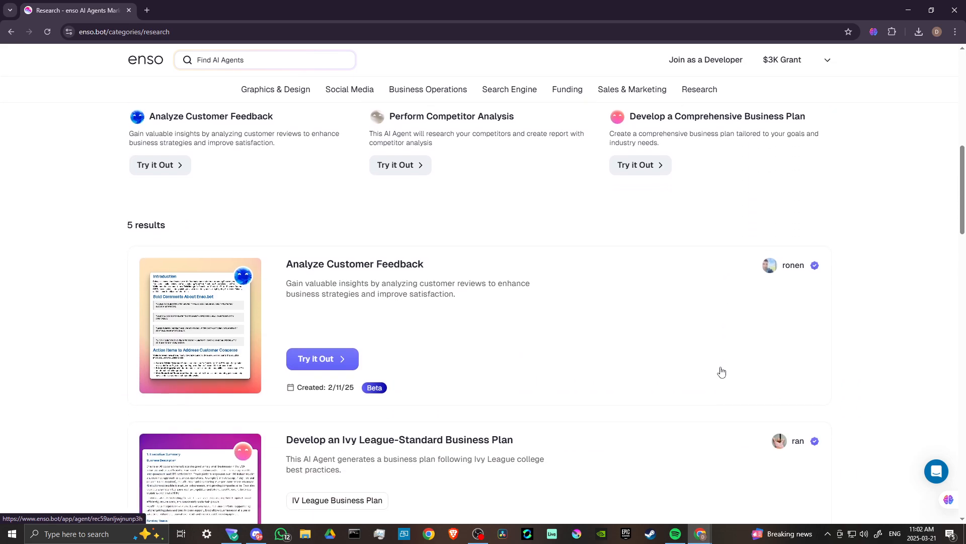
scroll(down, 3)
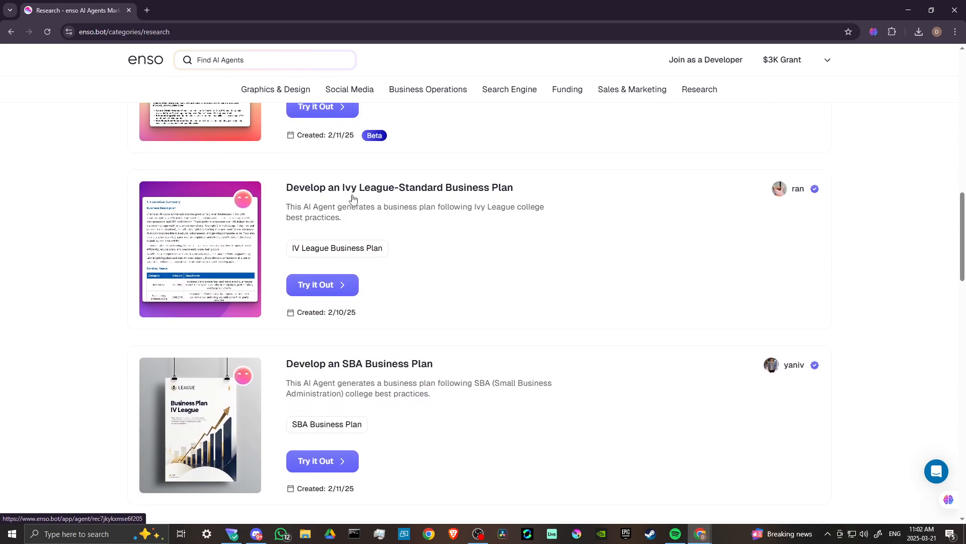
mouse_move(578, 302)
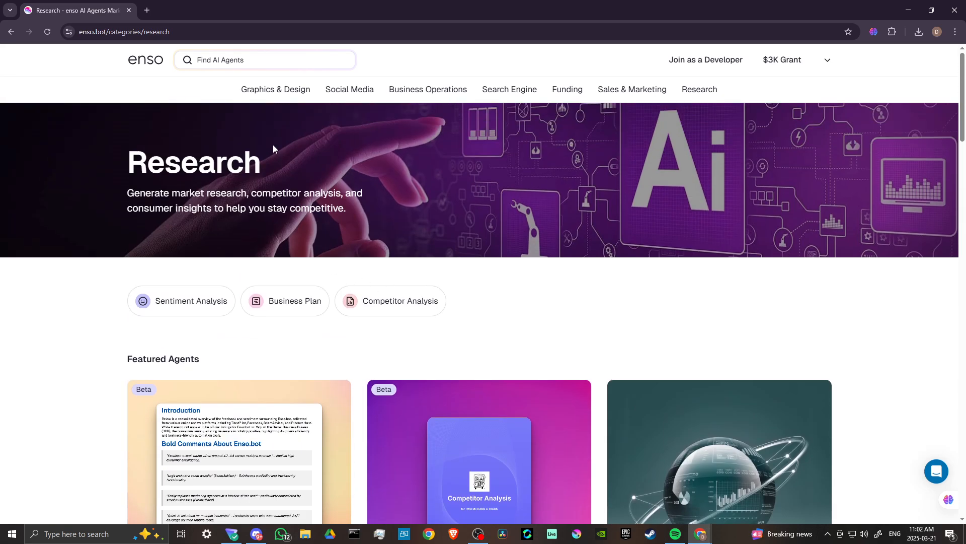
Return to the enso home page headed 'Automate your business Growth with AI agents.'.
click(145, 59)
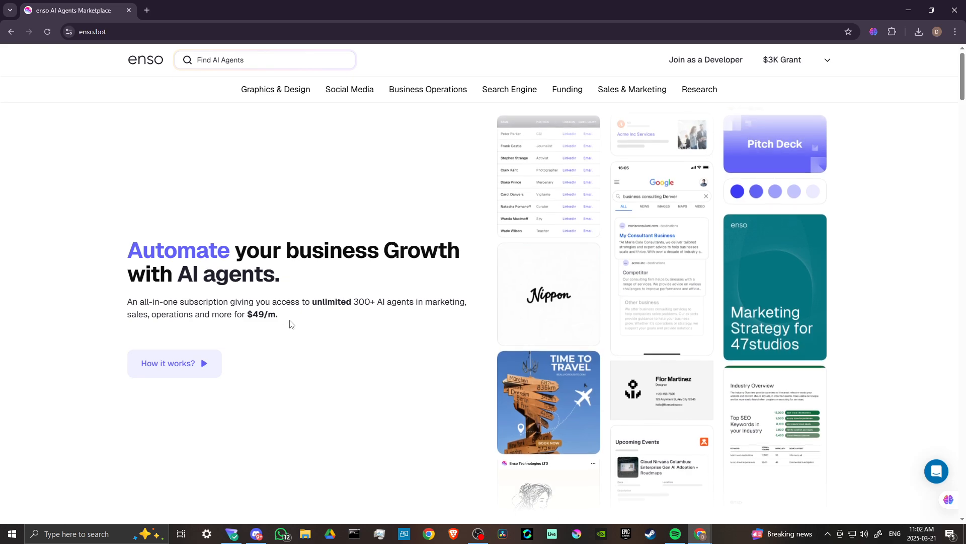
scroll(down, 3)
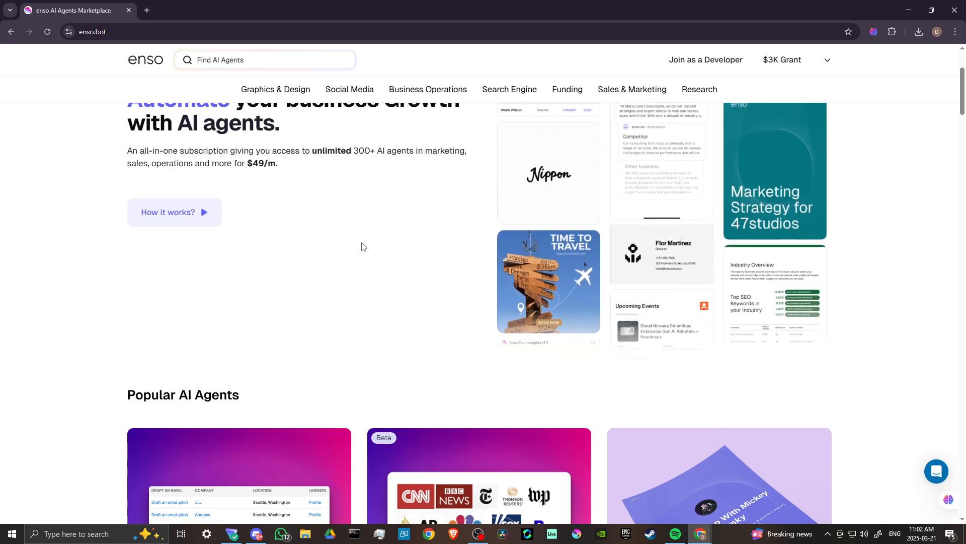
scroll(up, 3)
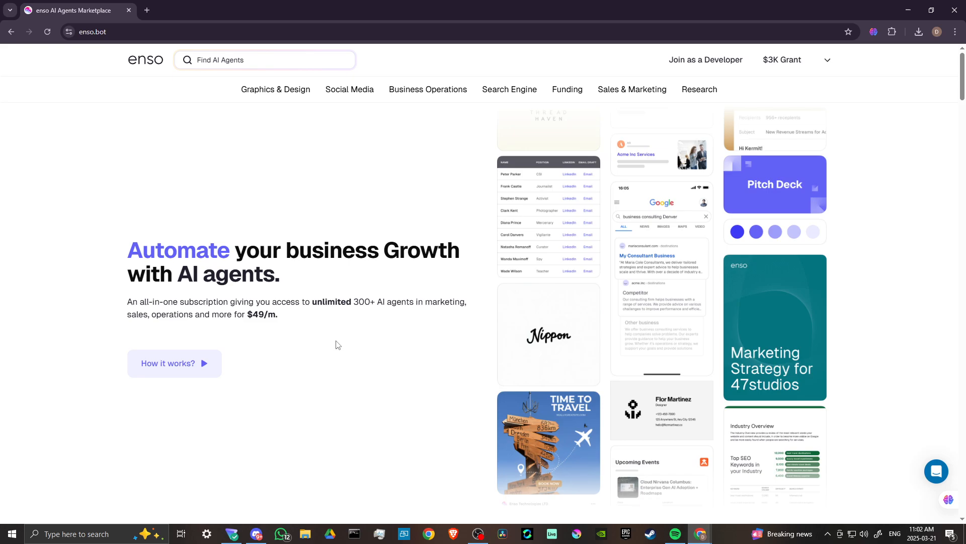
scroll(down, 3)
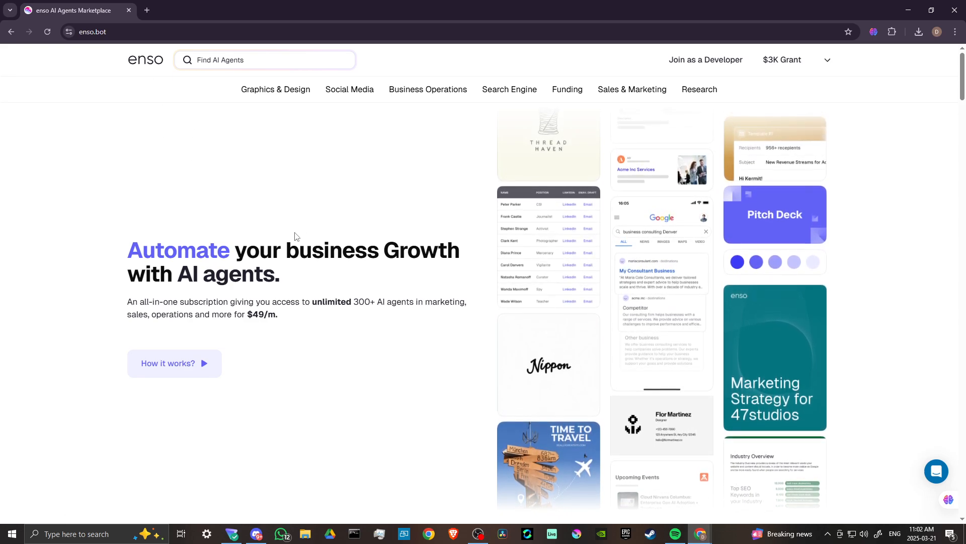
Scroll down the home page through its hero pitch and animated agent samples.
scroll(down, 3)
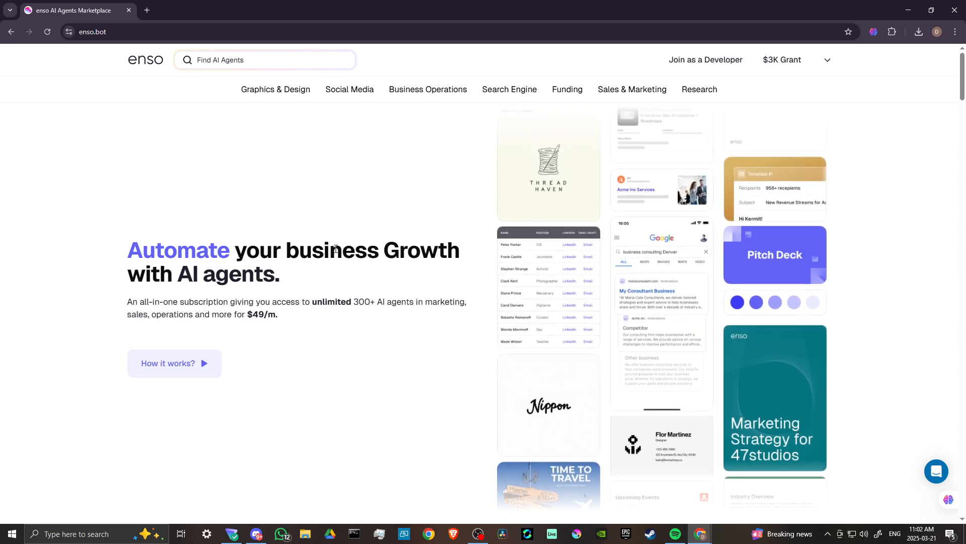
scroll(down, 3)
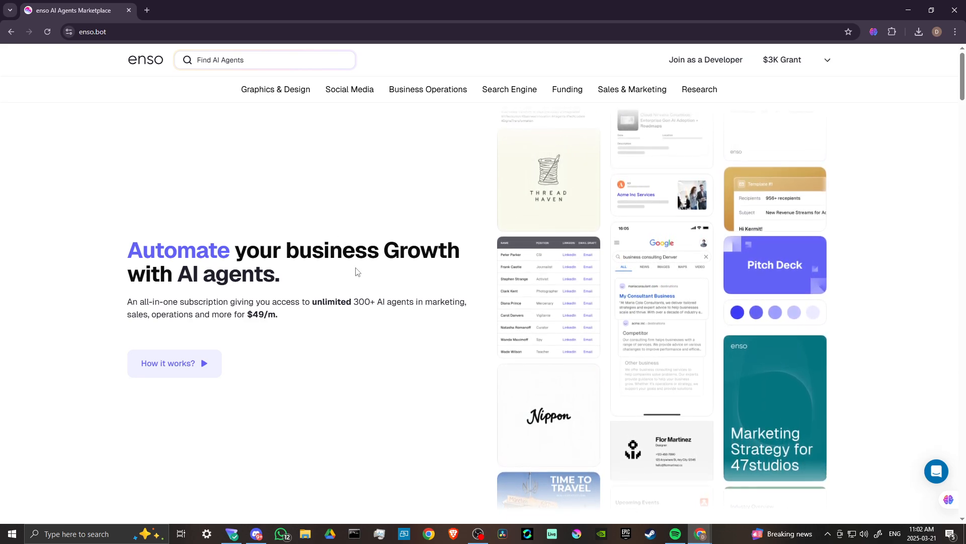
scroll(down, 3)
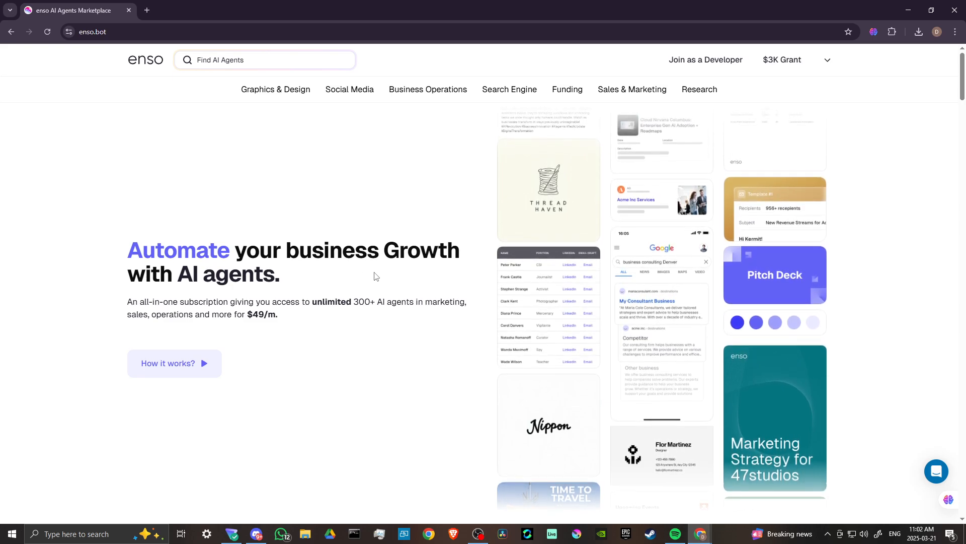
scroll(down, 3)
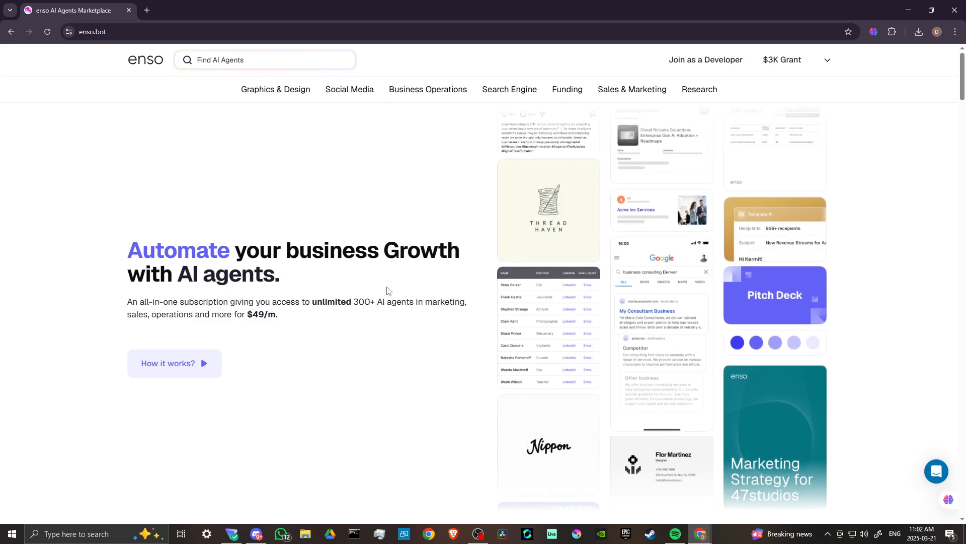
scroll(down, 3)
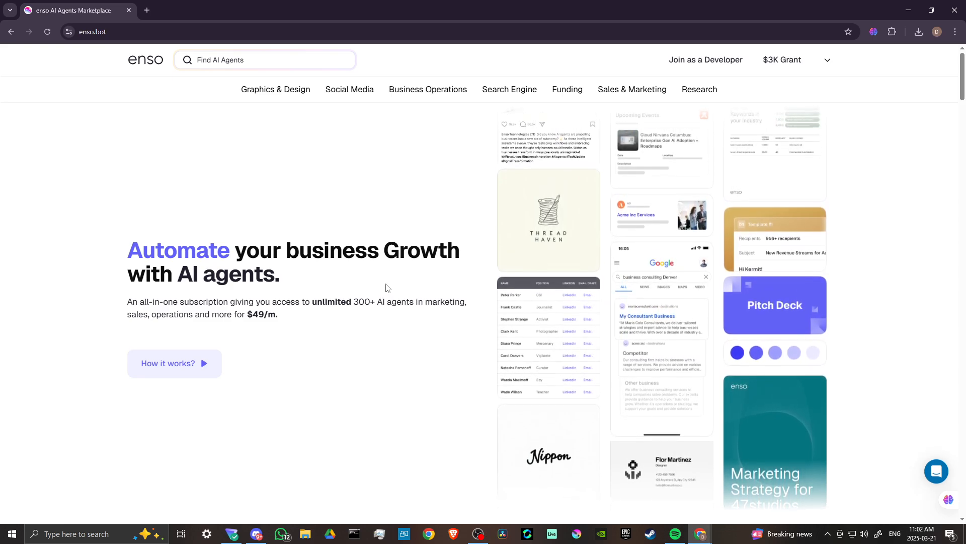
scroll(down, 3)
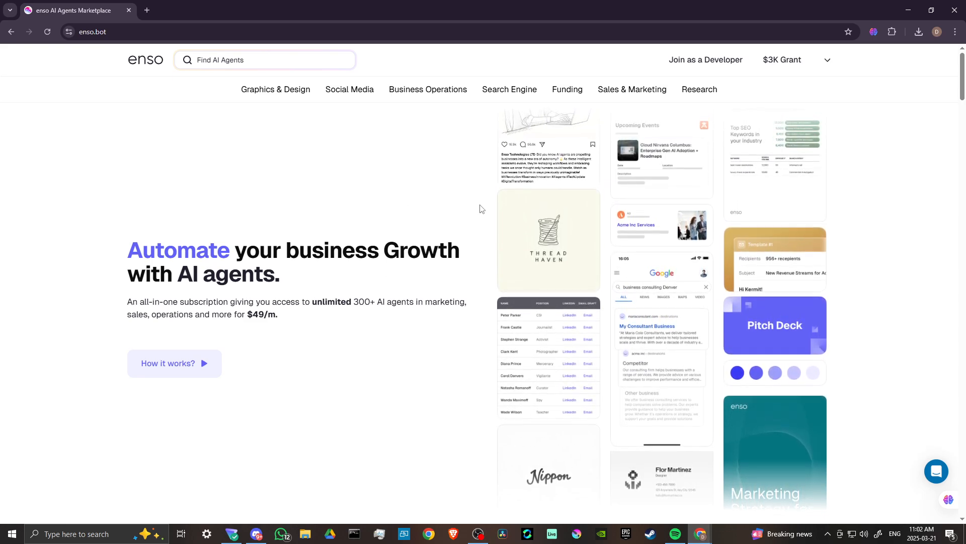
scroll(down, 3)
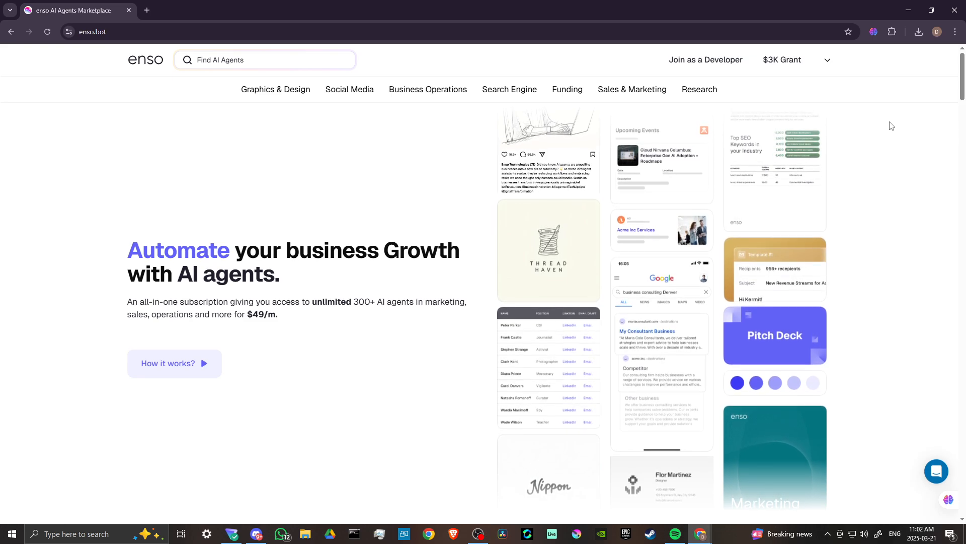